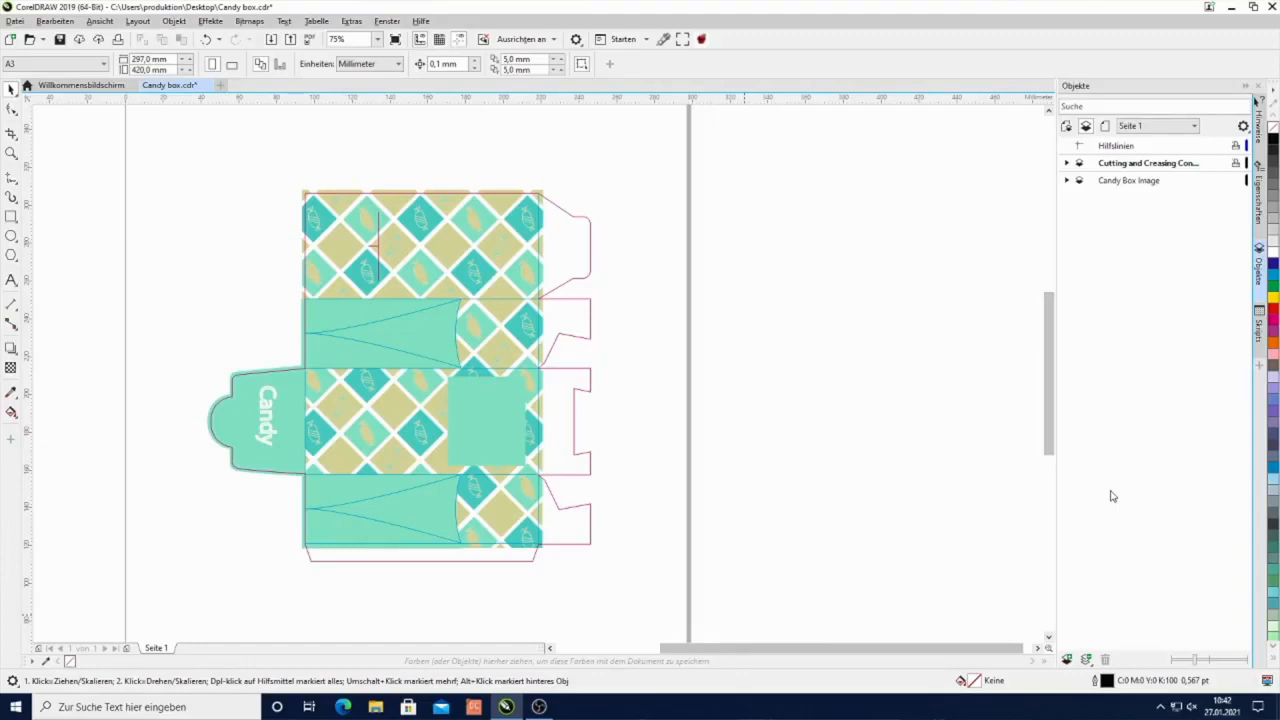
mouse_move(1104, 496)
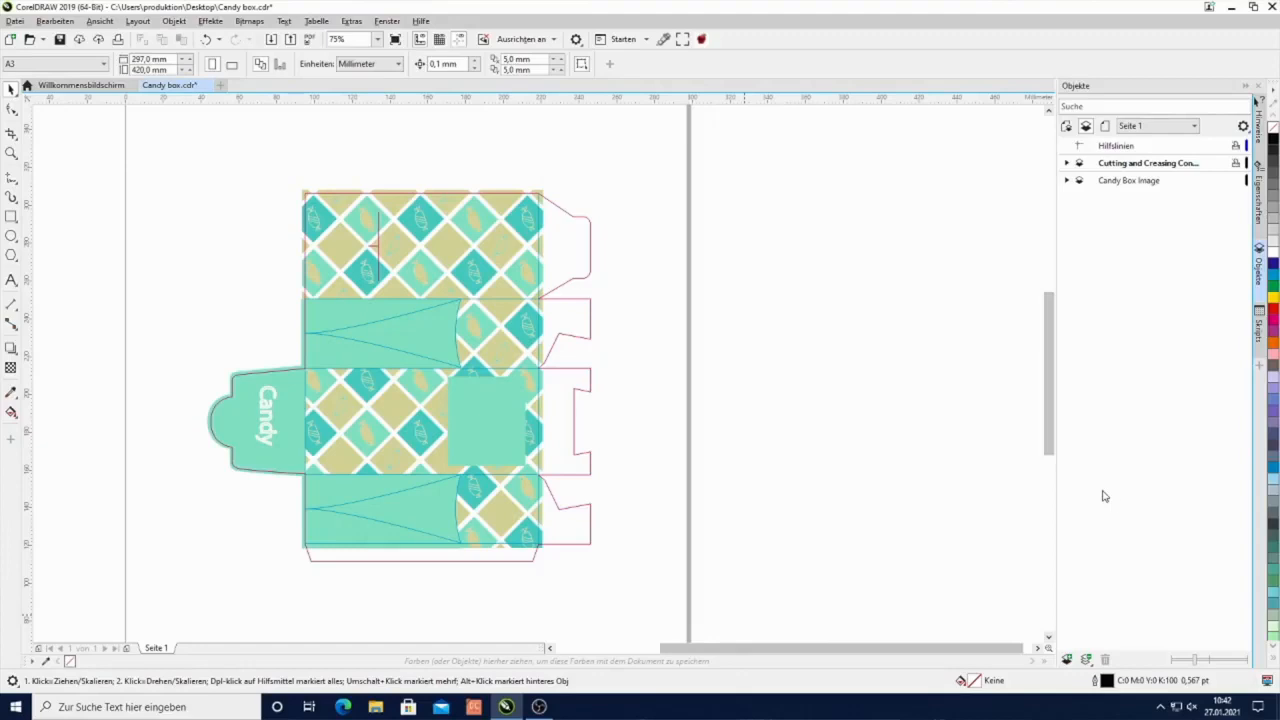
mouse_move(360, 632)
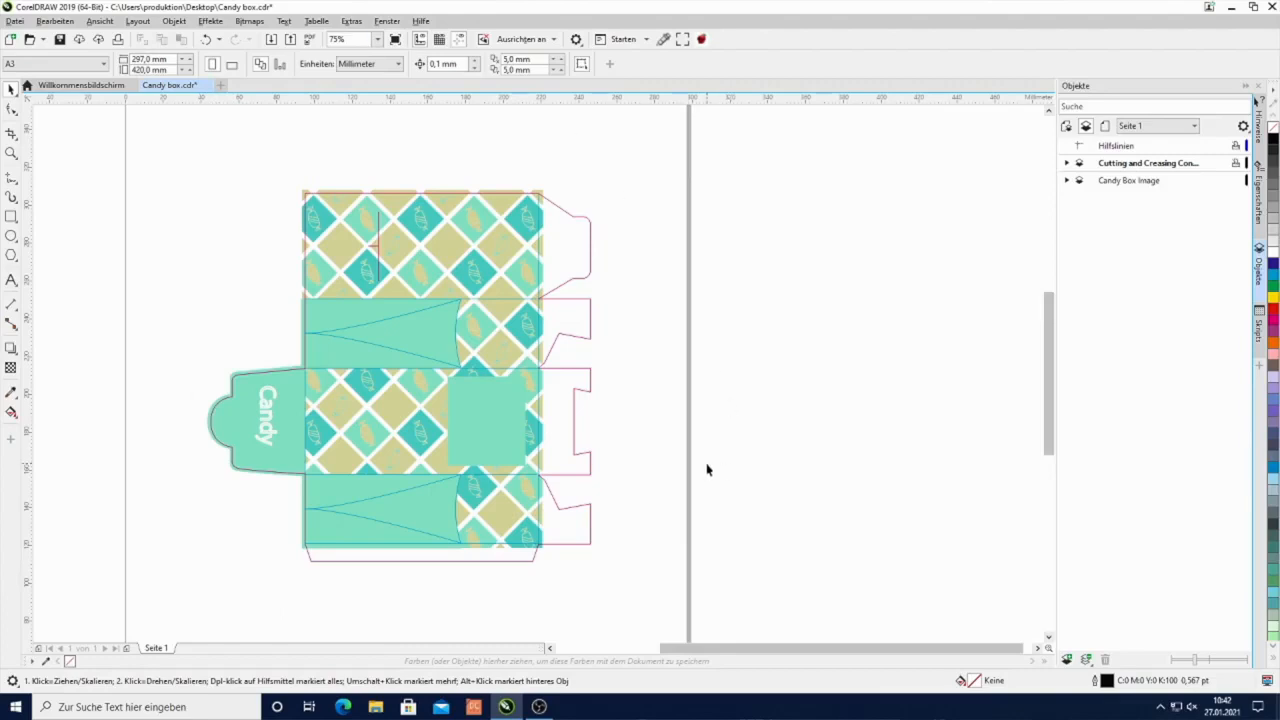
mouse_move(684, 494)
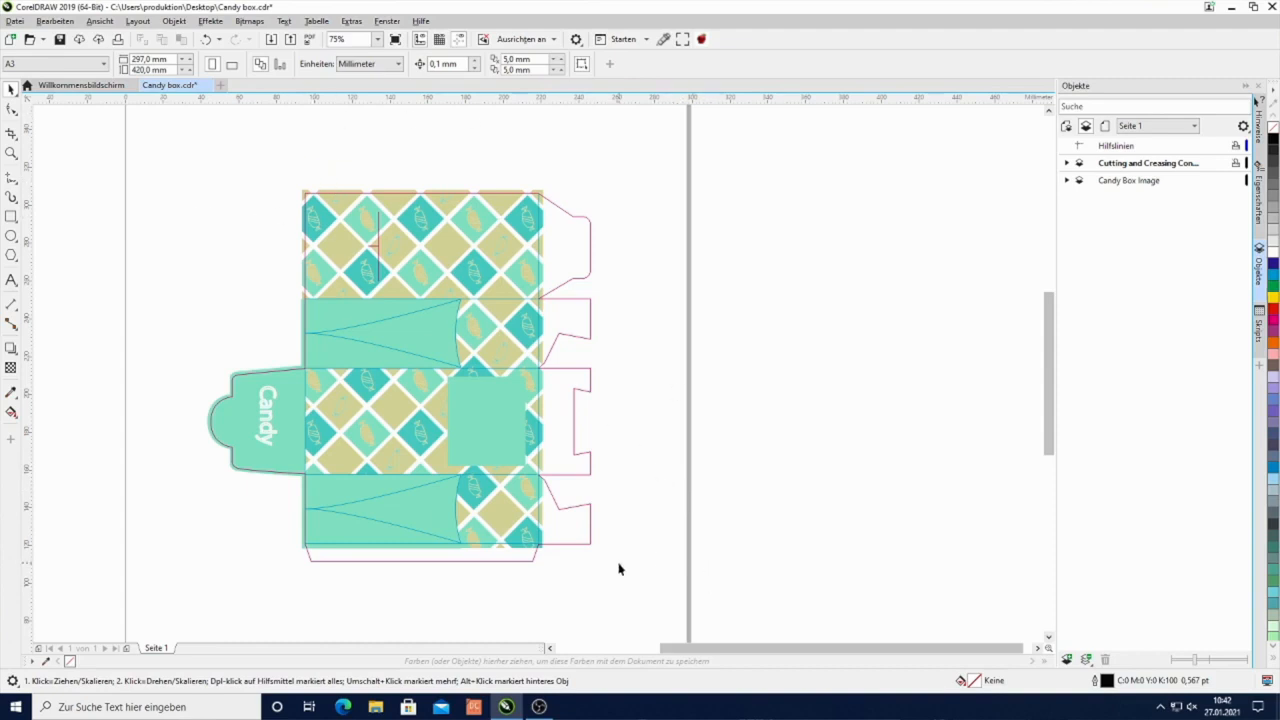
mouse_move(636, 288)
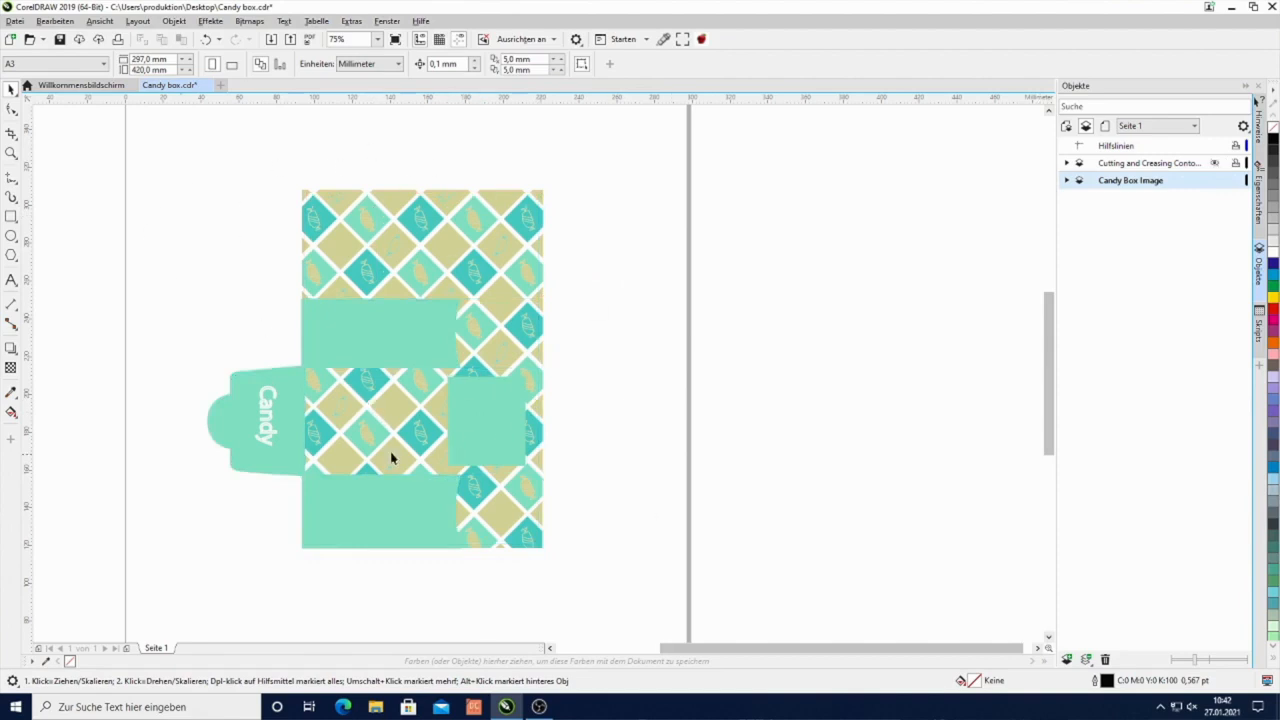
mouse_move(404, 476)
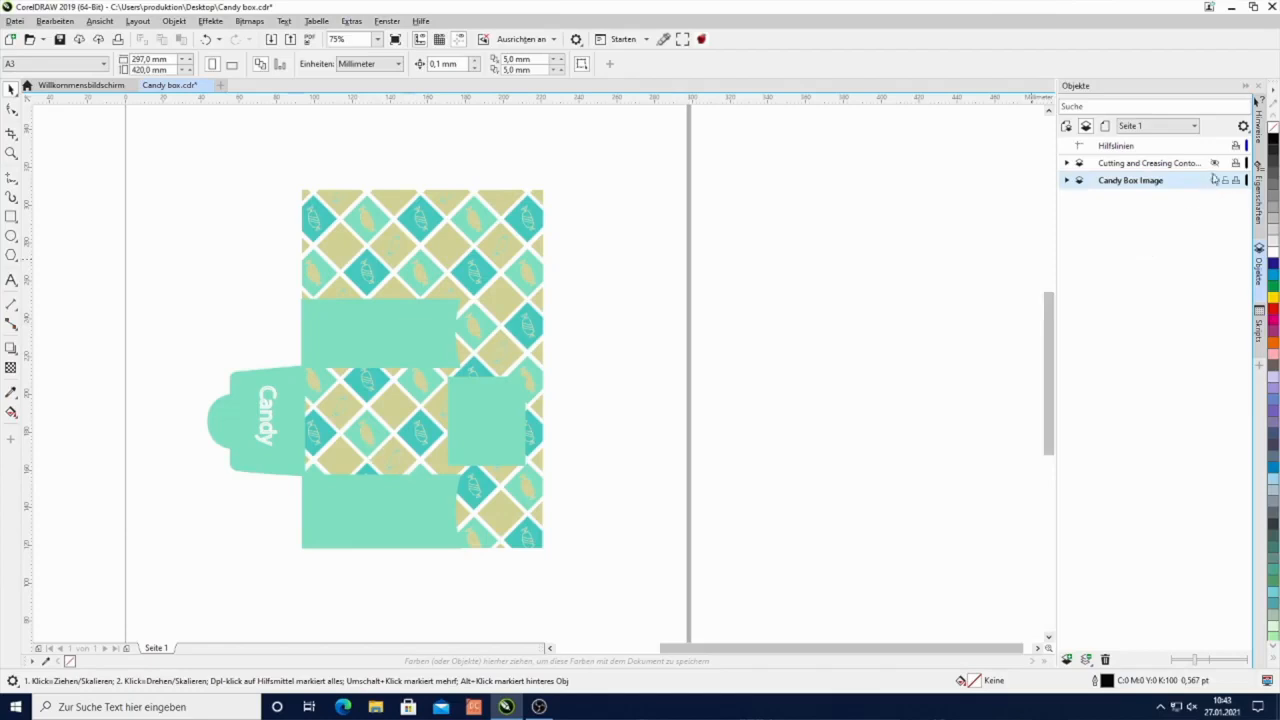
- Hide the Candy Box Image layer so only the cut and crease lines show
left_click(1214, 180)
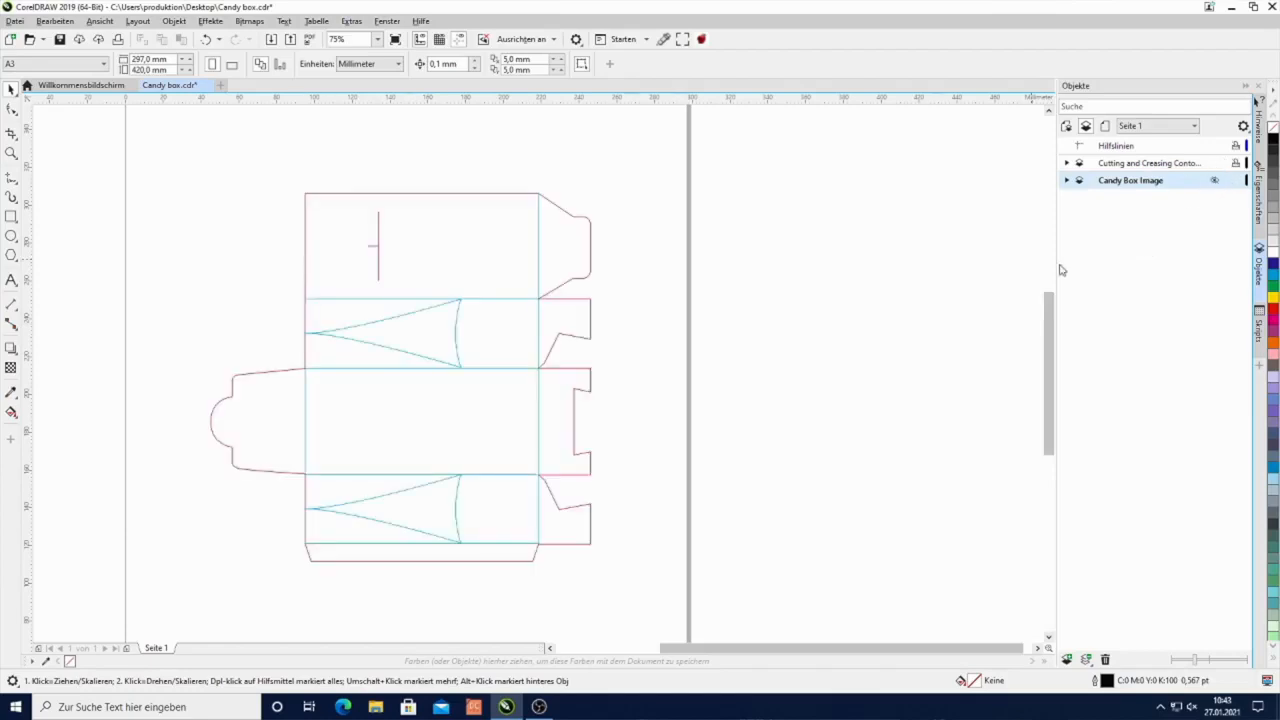
mouse_move(424, 198)
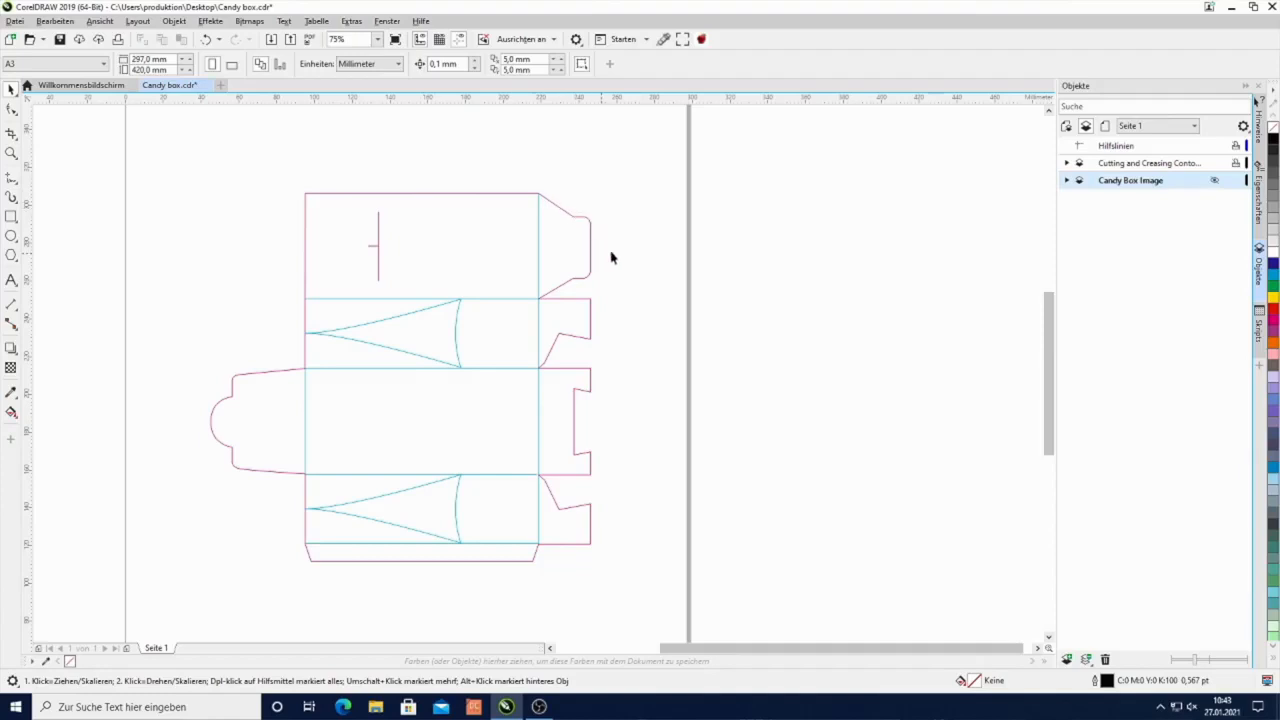
mouse_move(556, 236)
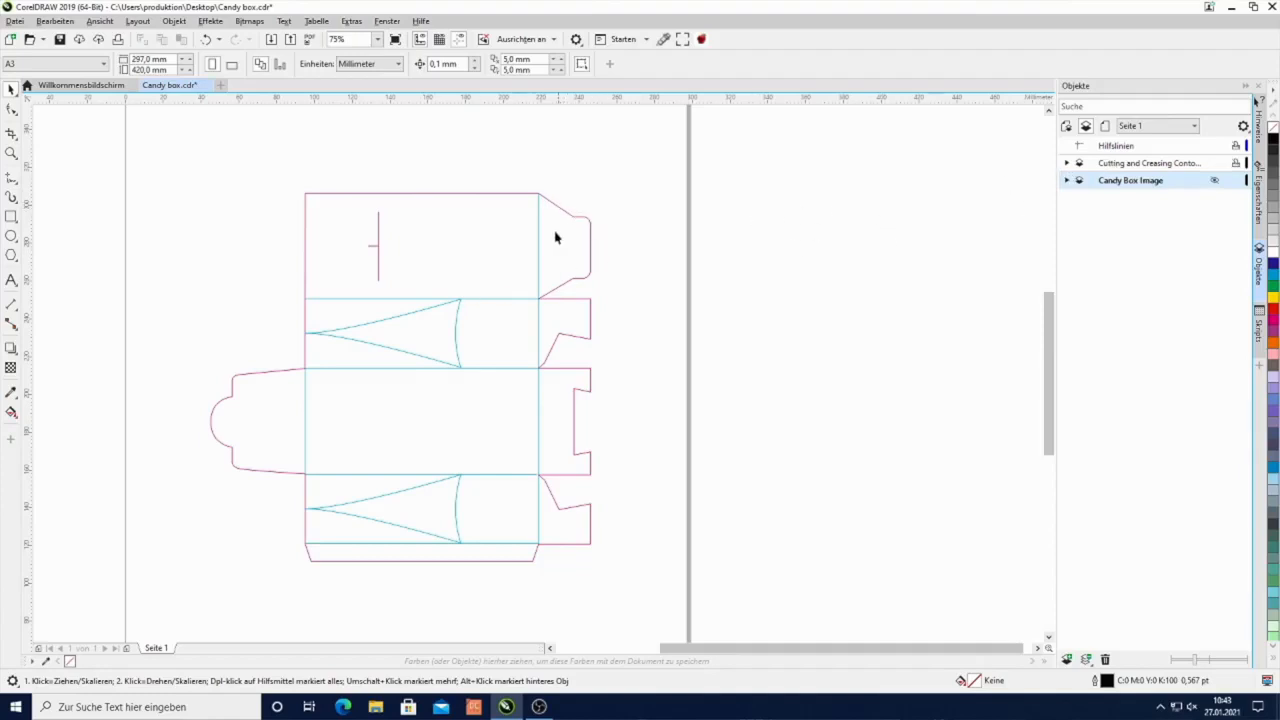
mouse_move(536, 342)
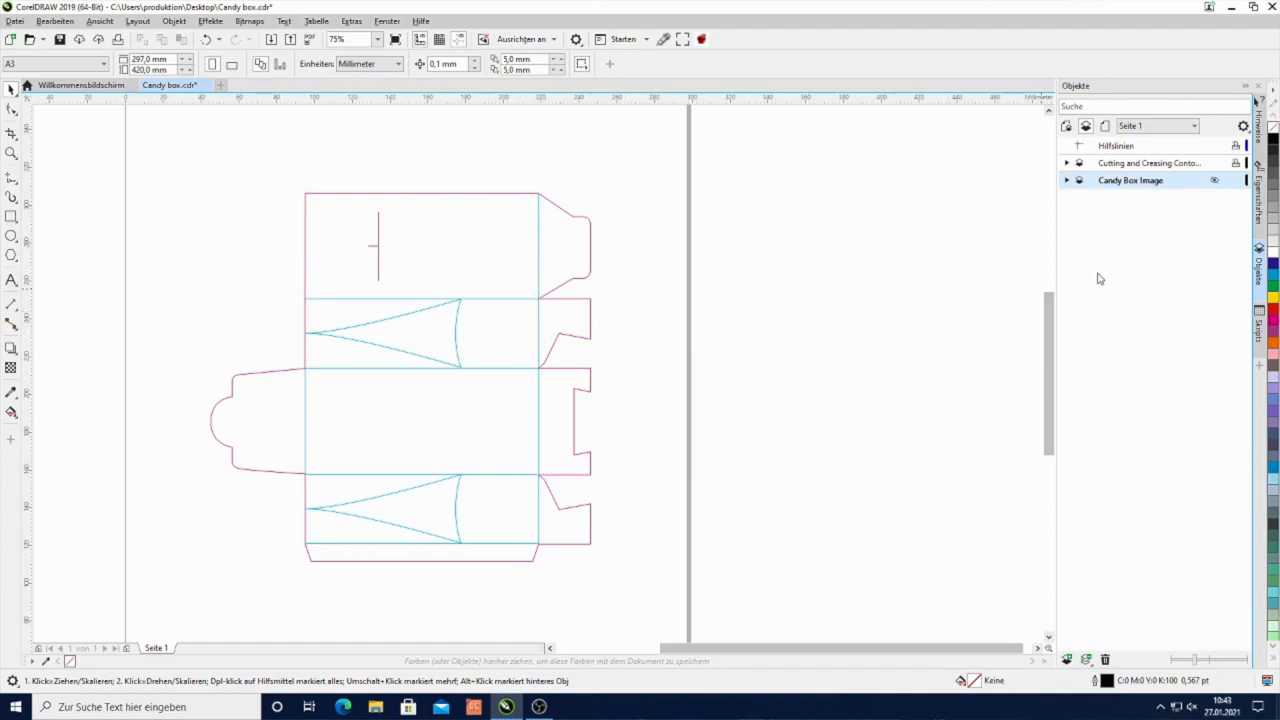
mouse_move(1100, 268)
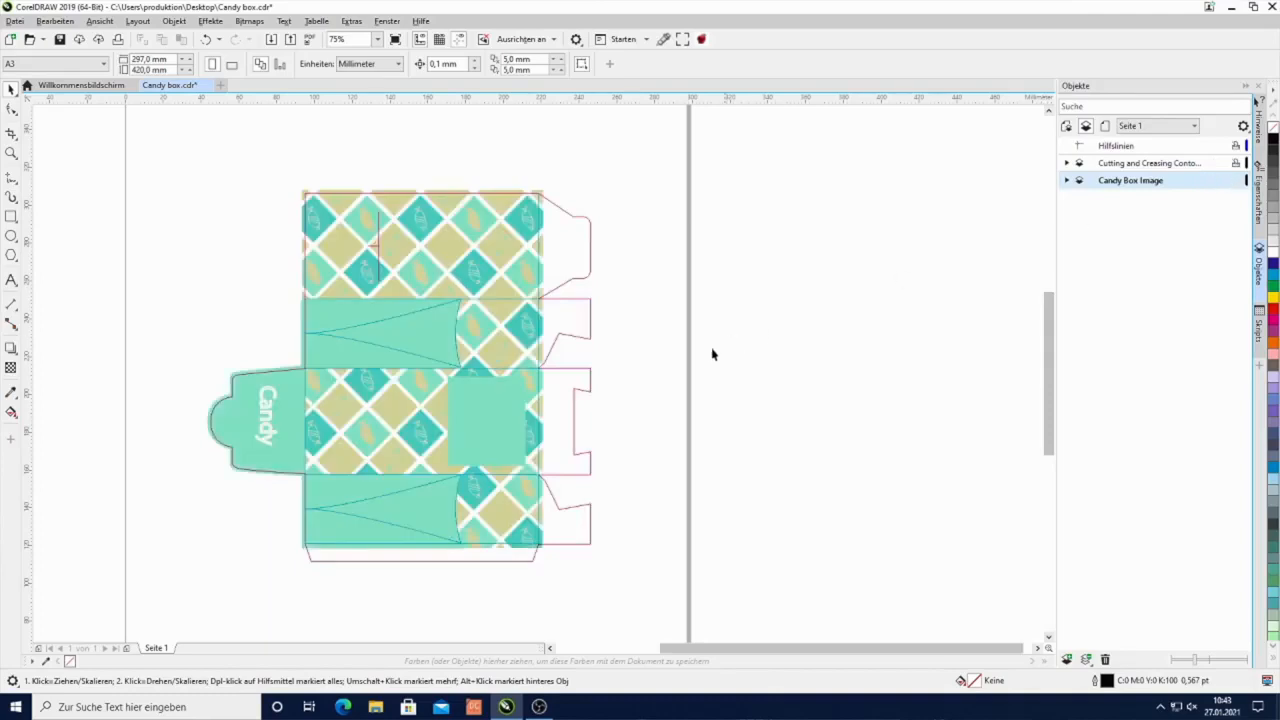
mouse_move(564, 470)
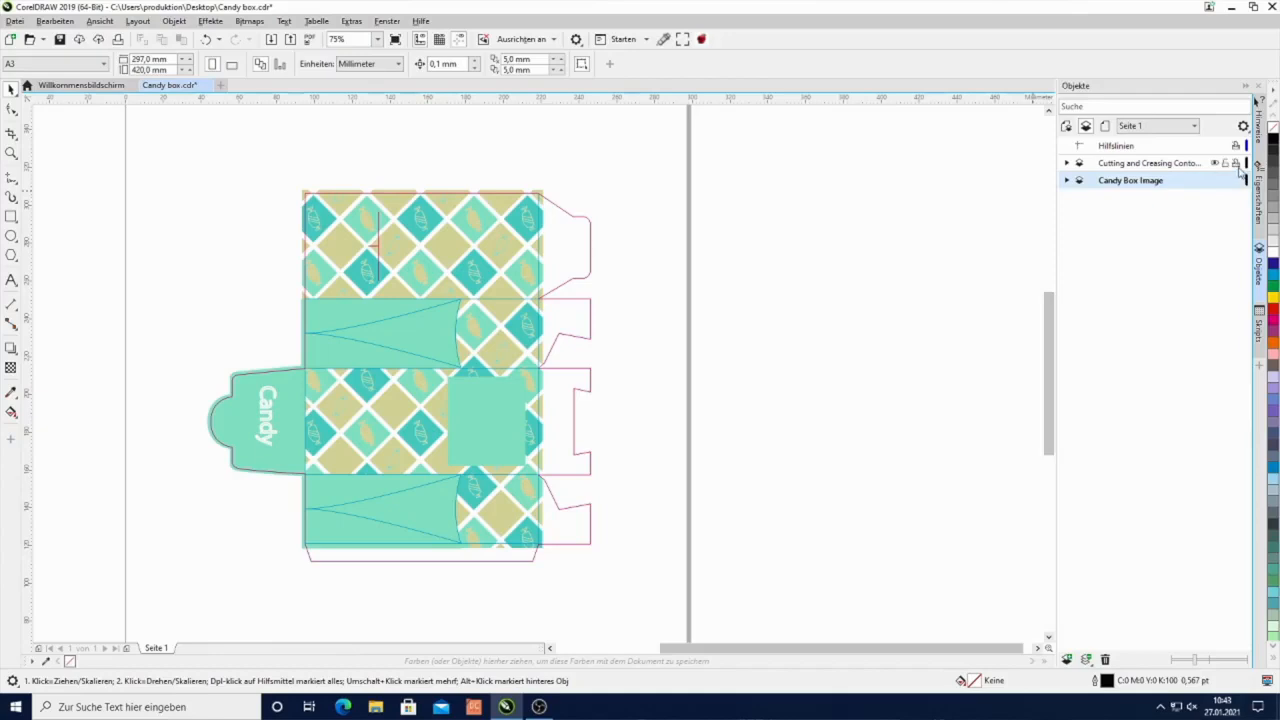
mouse_move(1238, 180)
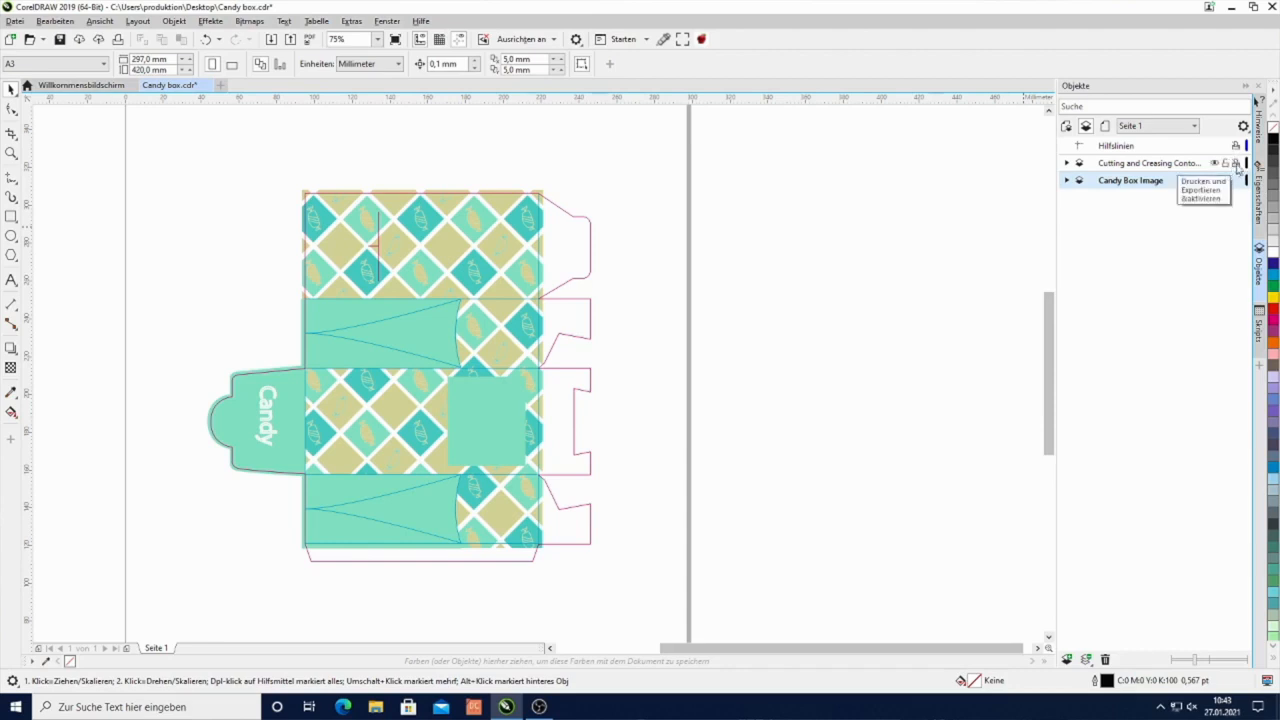
mouse_move(1240, 168)
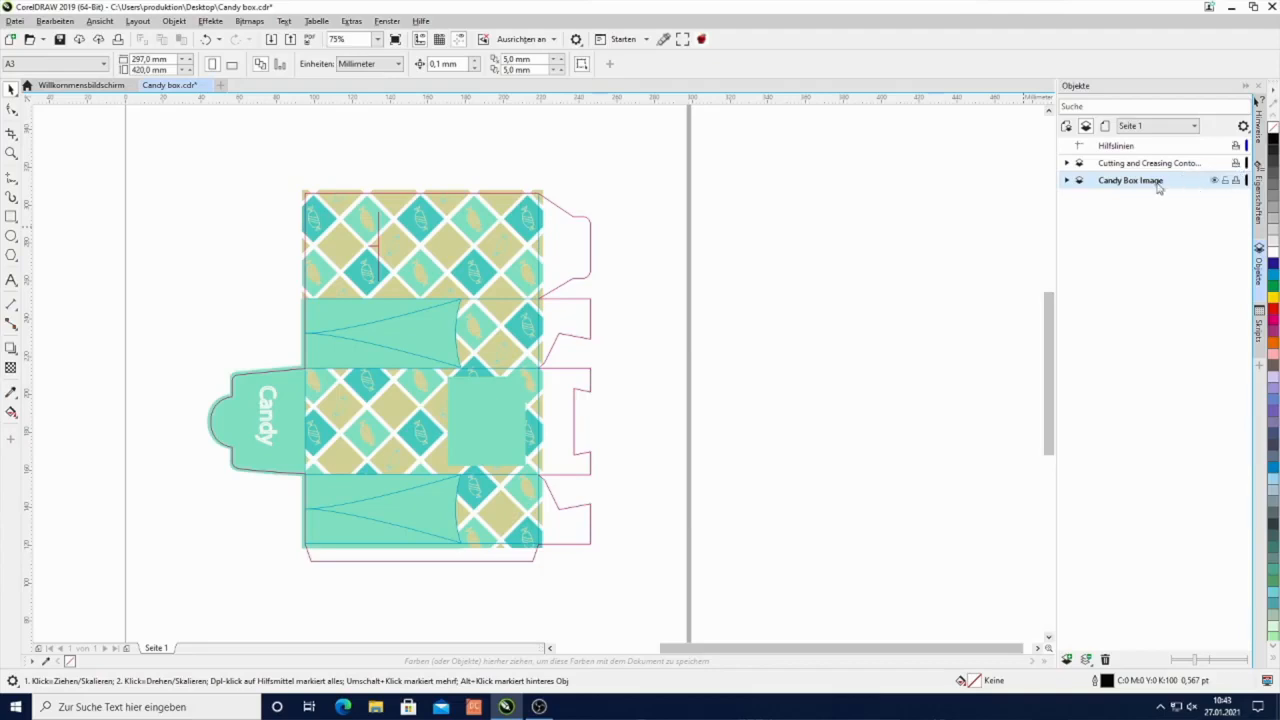
mouse_move(1236, 182)
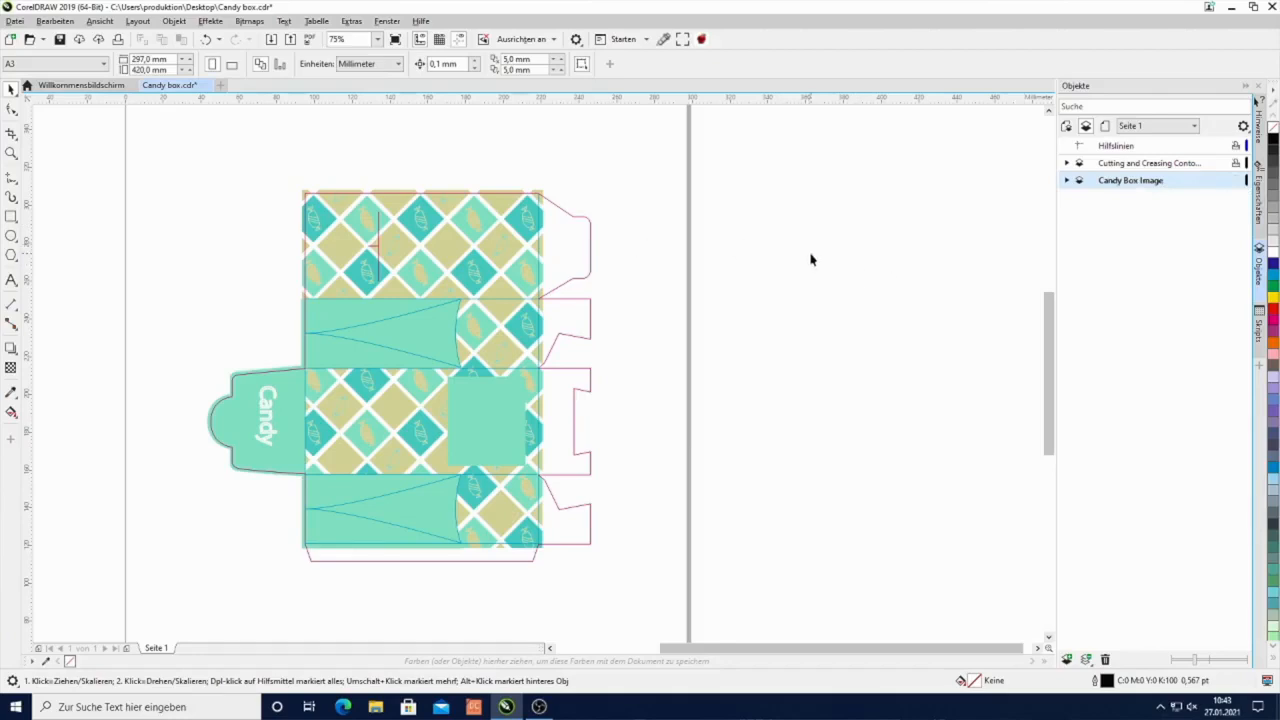
mouse_move(460, 338)
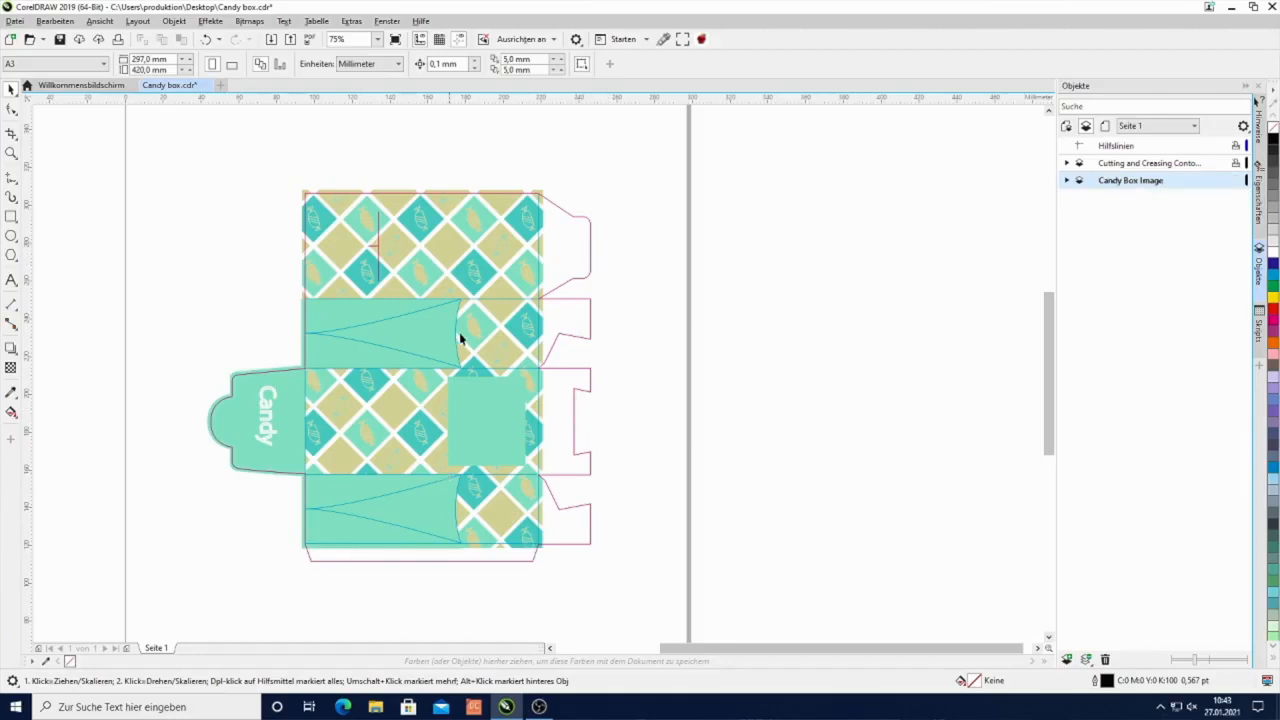
mouse_move(558, 258)
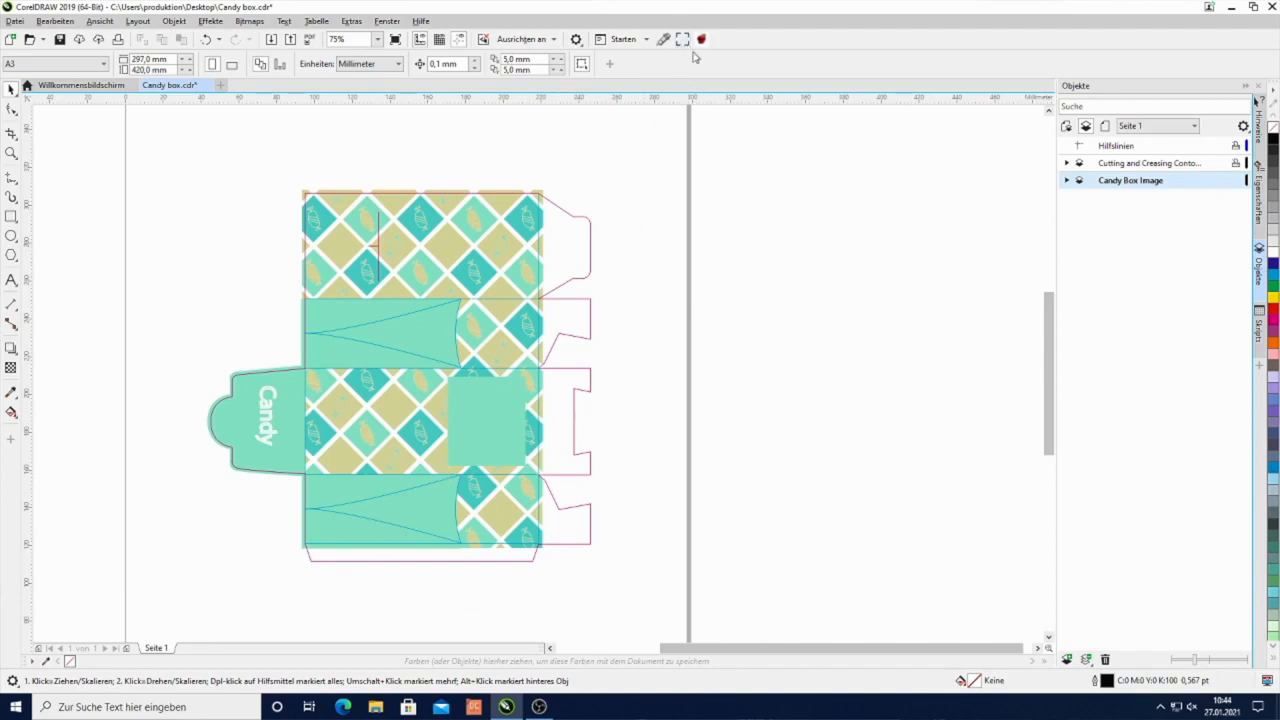
mouse_move(684, 40)
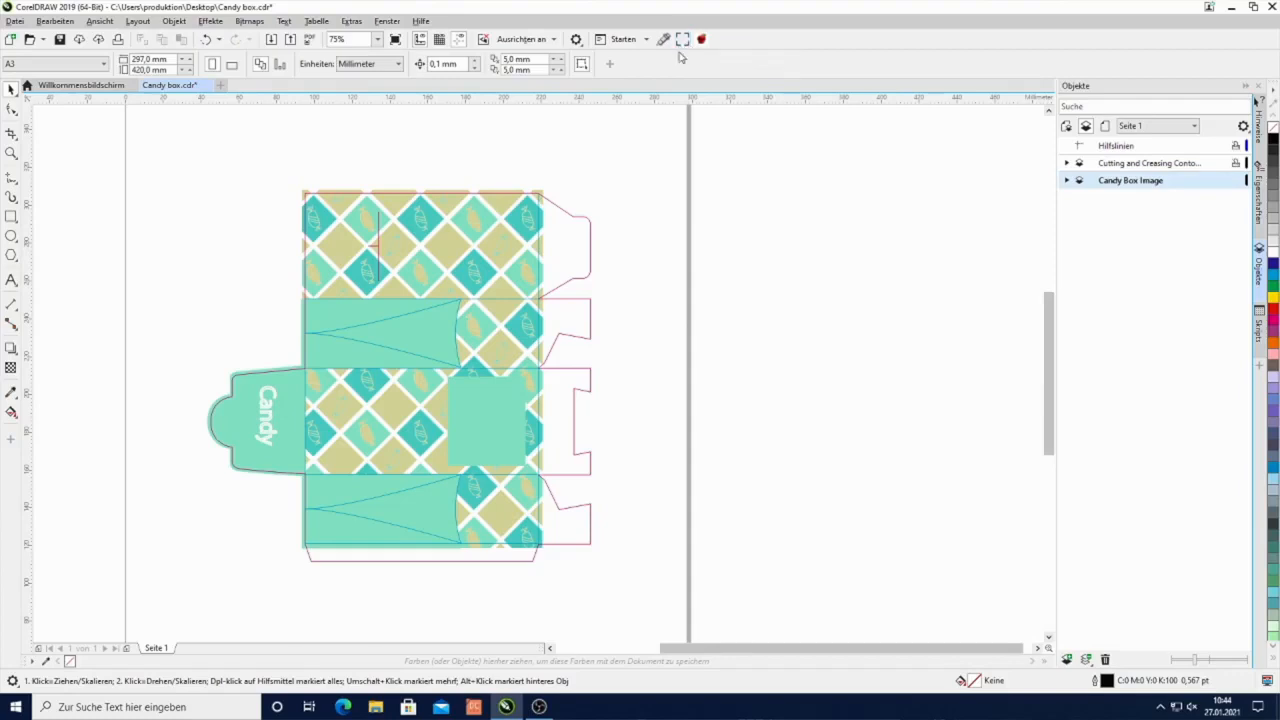
mouse_move(684, 40)
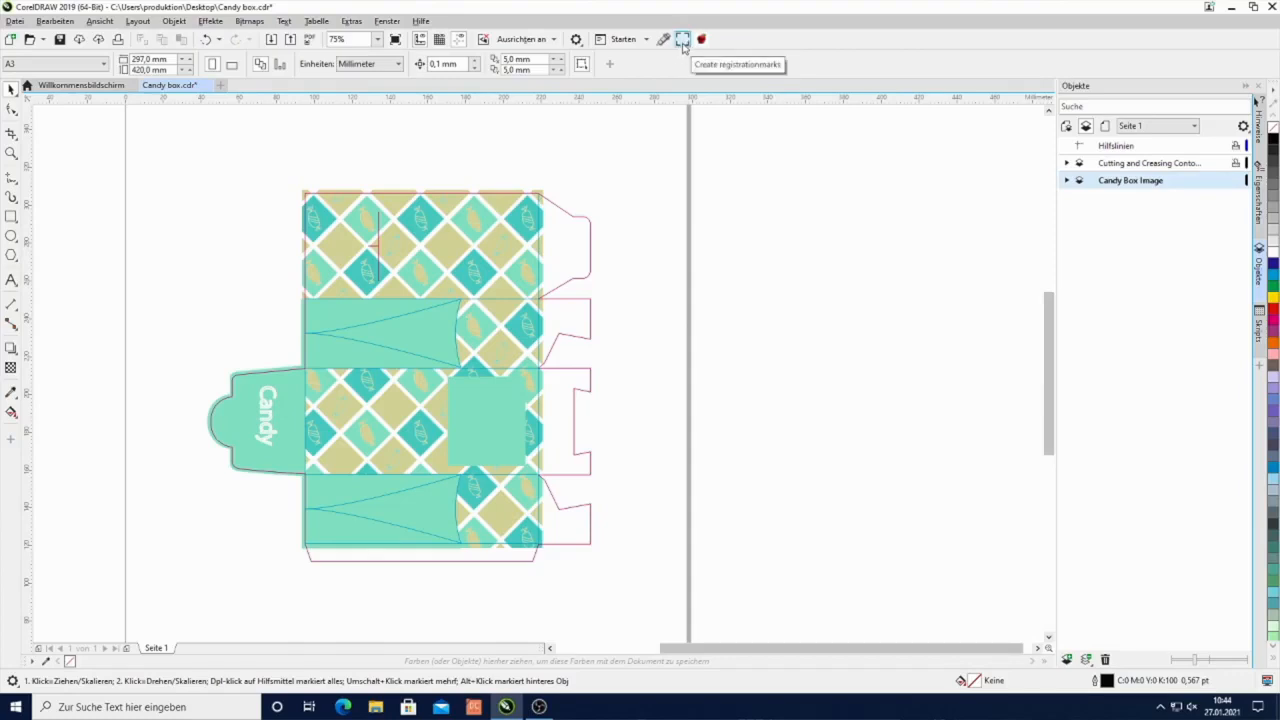
- Create Vulcan-type SignCut registration marks around the candy box design
left_click(682, 40)
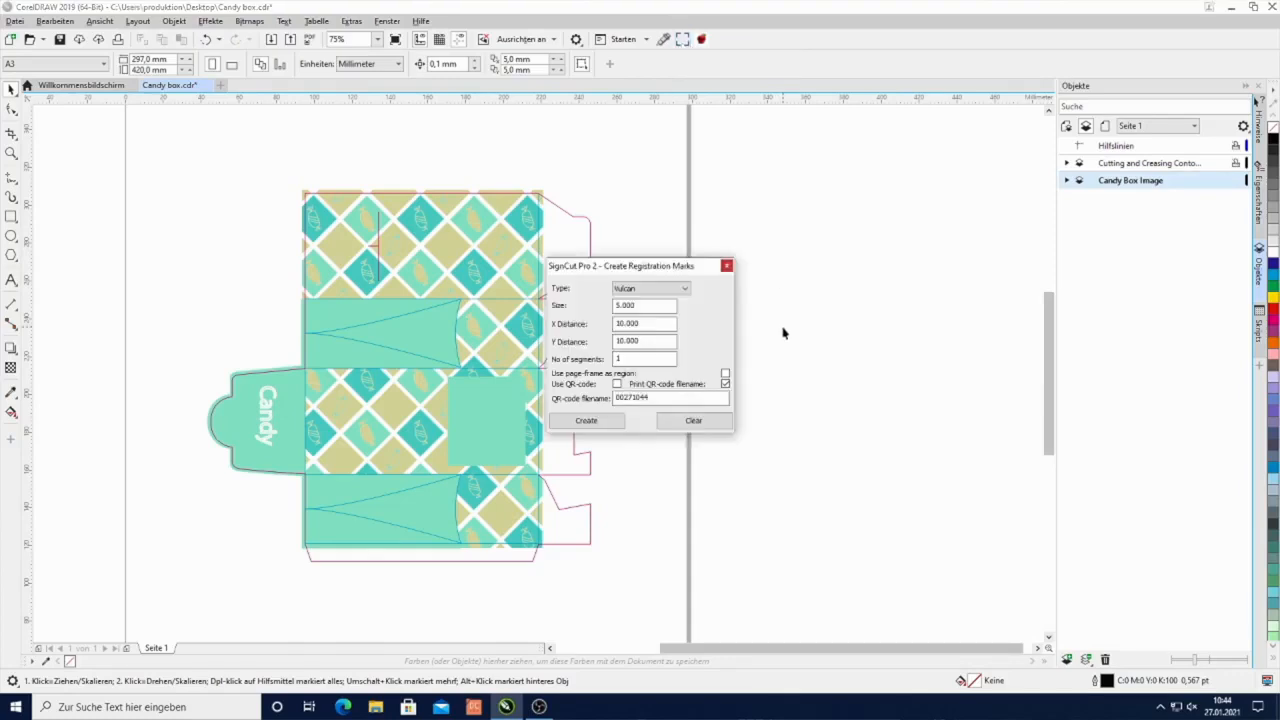
left_click(684, 288)
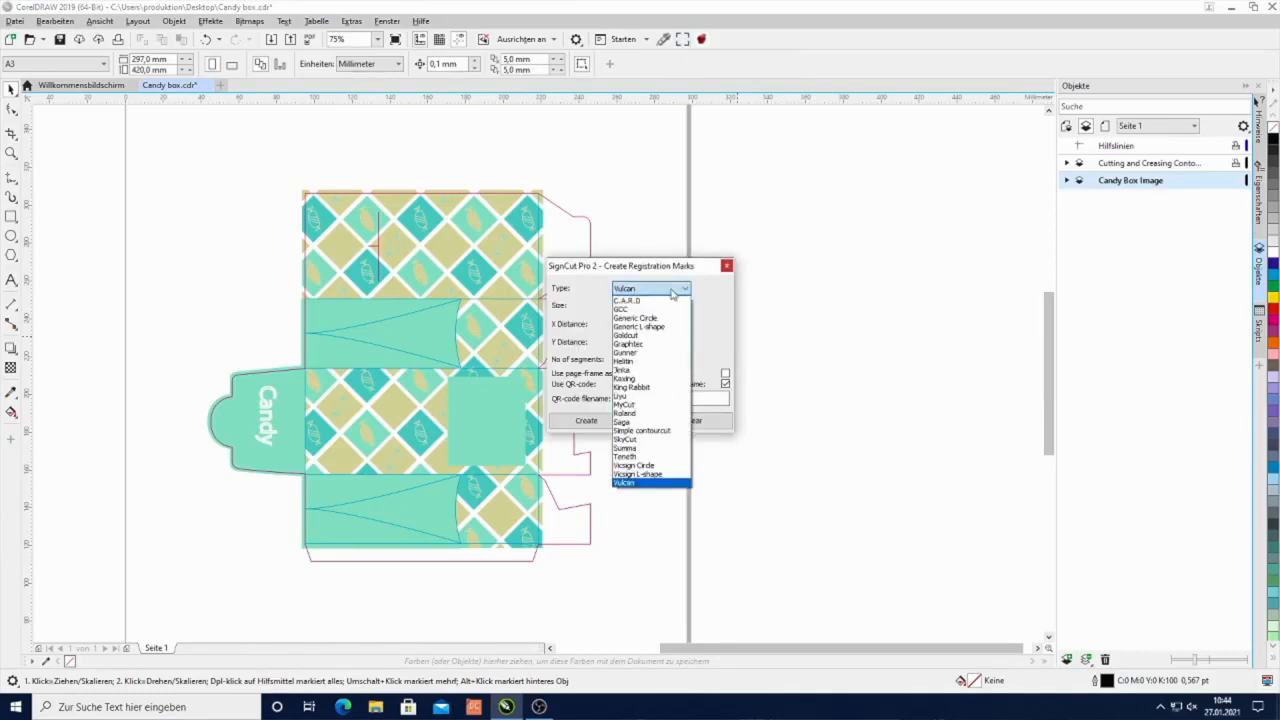
left_click(624, 482)
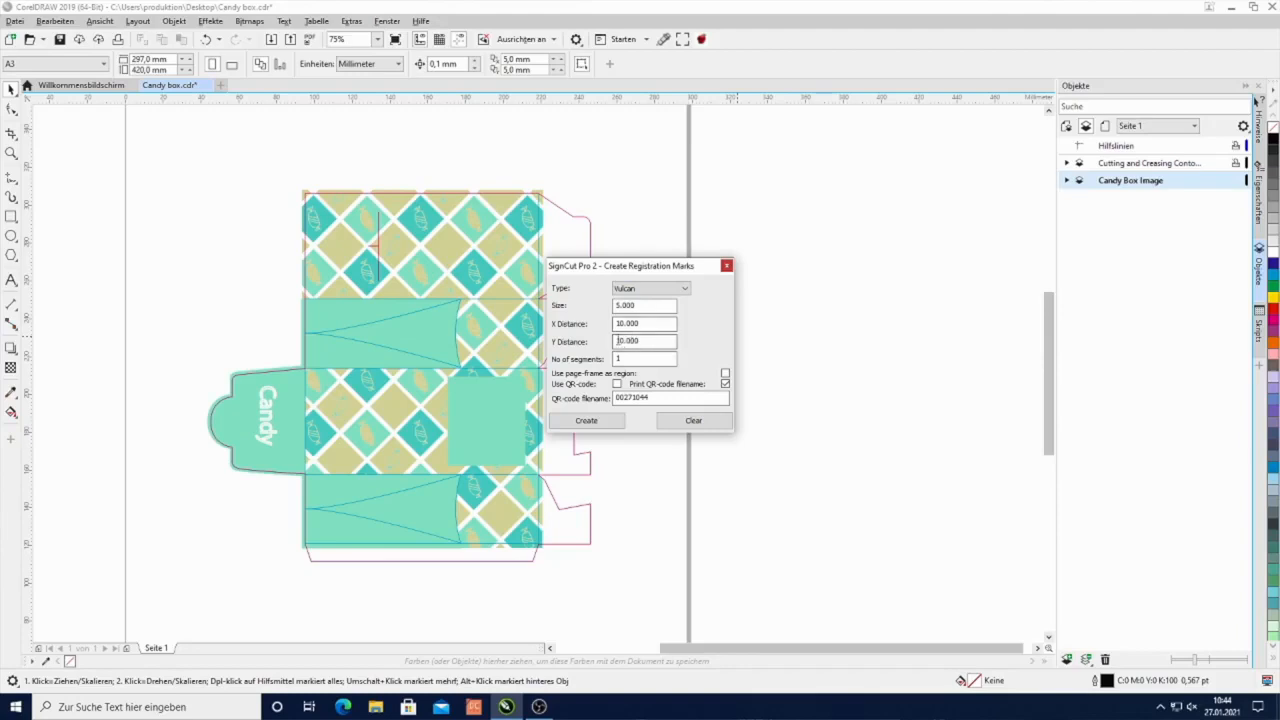
left_click(586, 420)
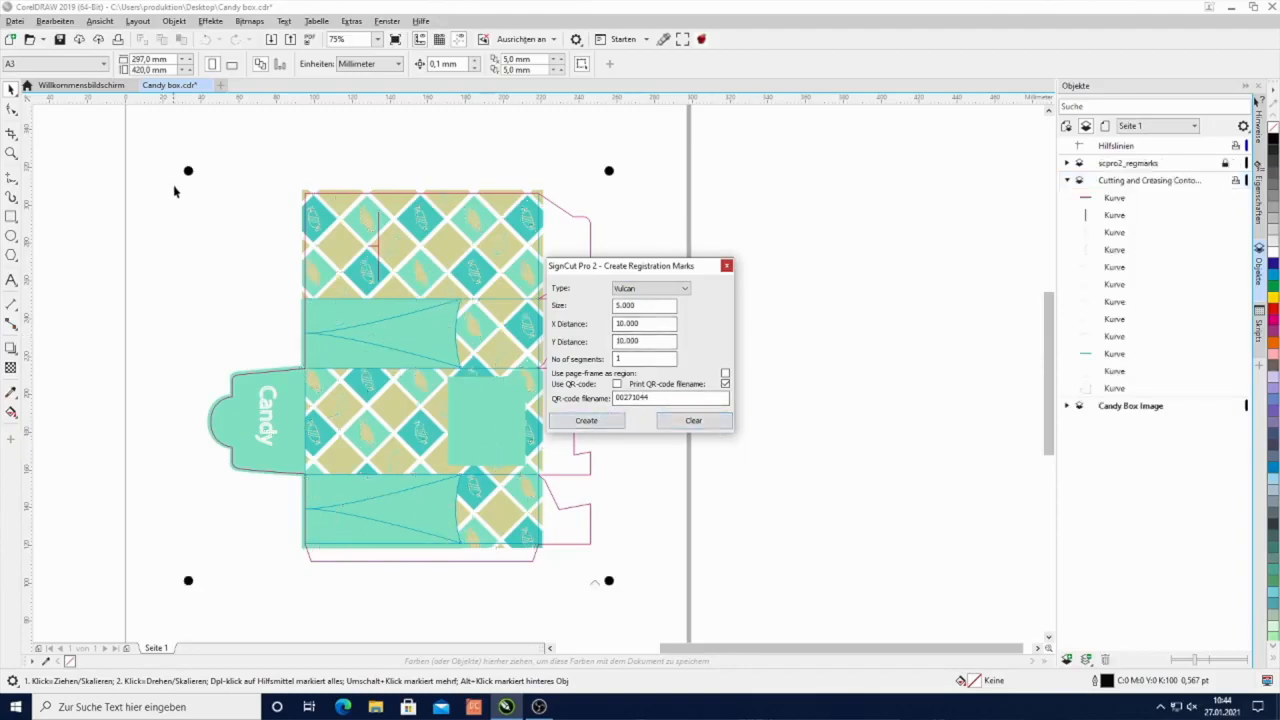
mouse_move(368, 604)
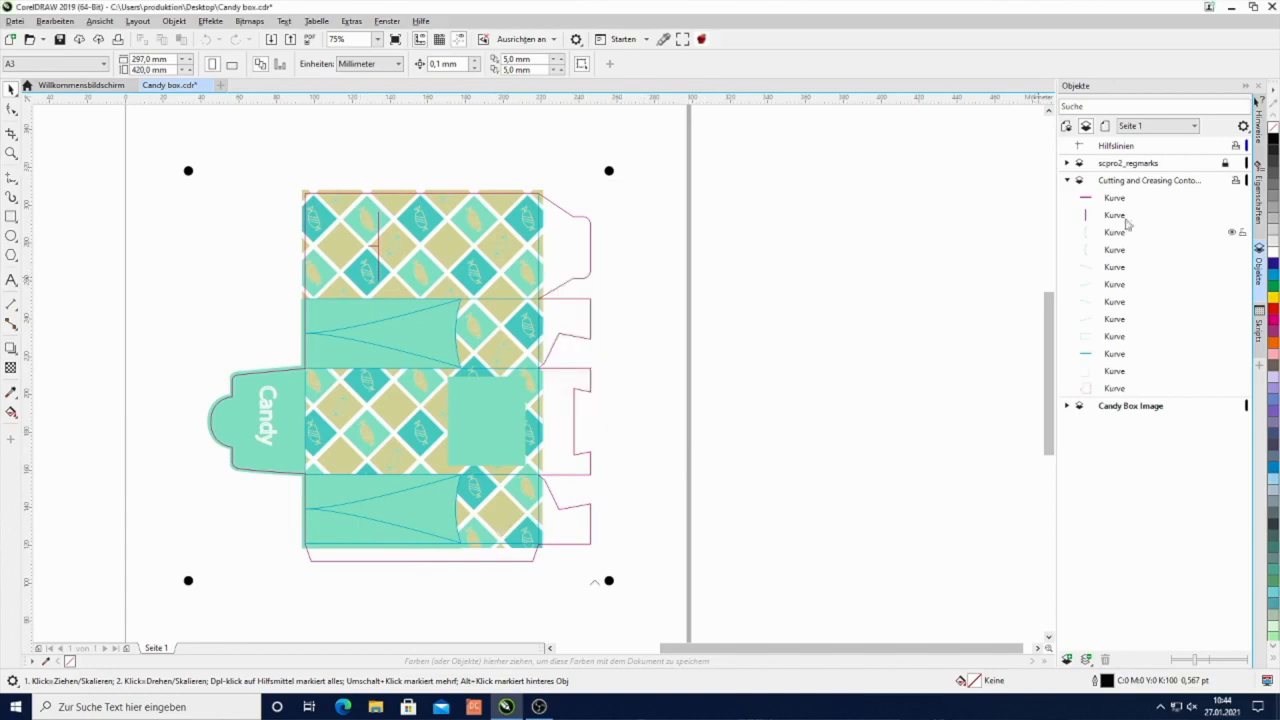
- Collapse the Cutting and Creasing layer's curve list in the Objects docker
left_click(1066, 180)
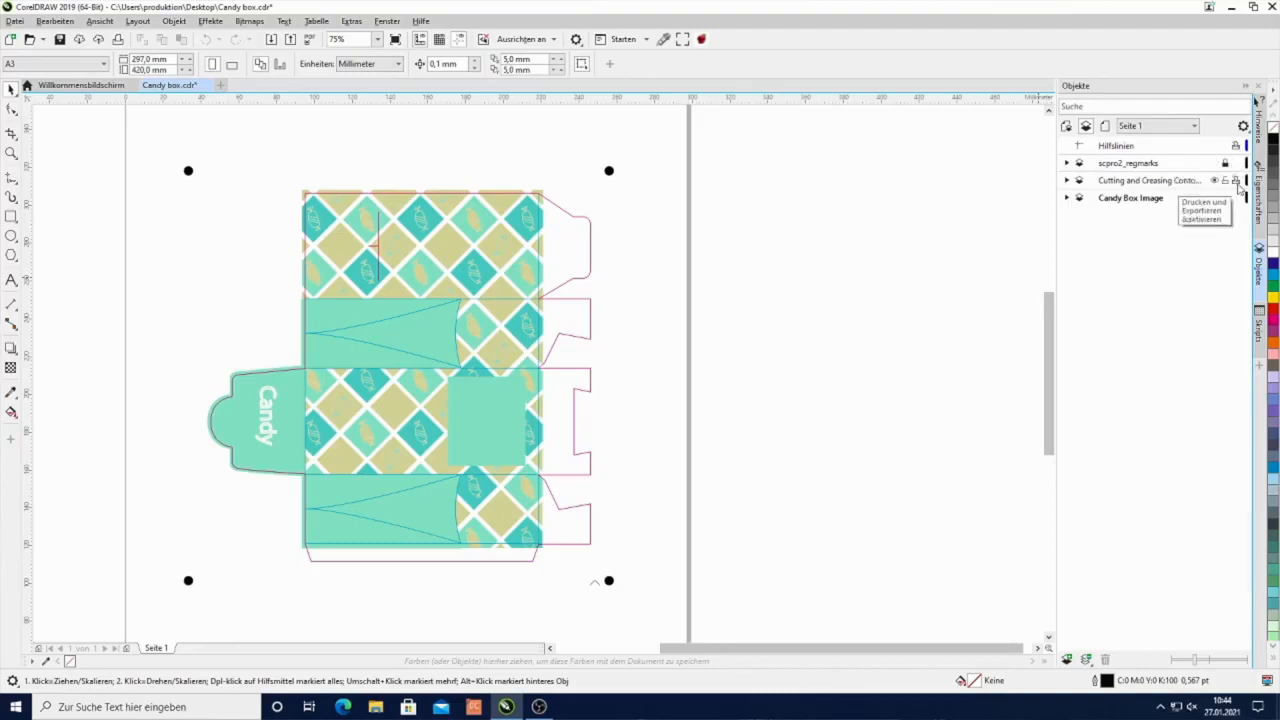
mouse_move(1228, 182)
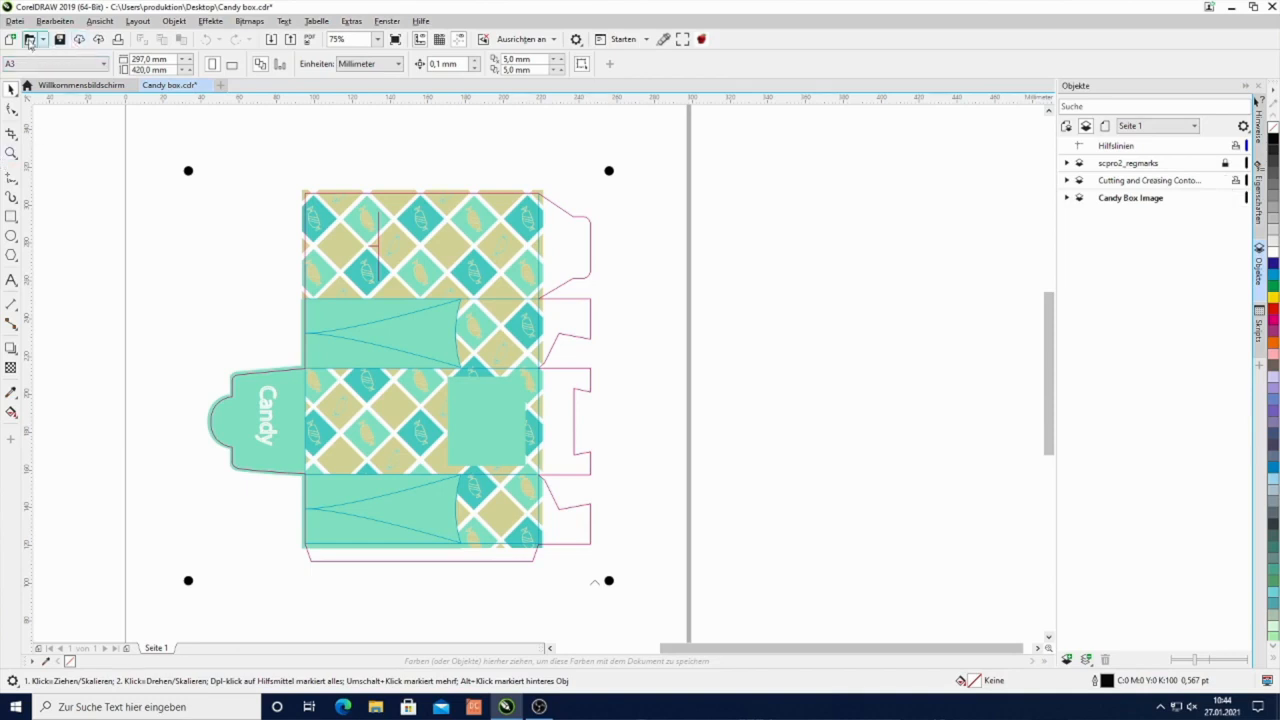
- Print the current document on the HP OfficeJet printer via Drucken
left_click(16, 20)
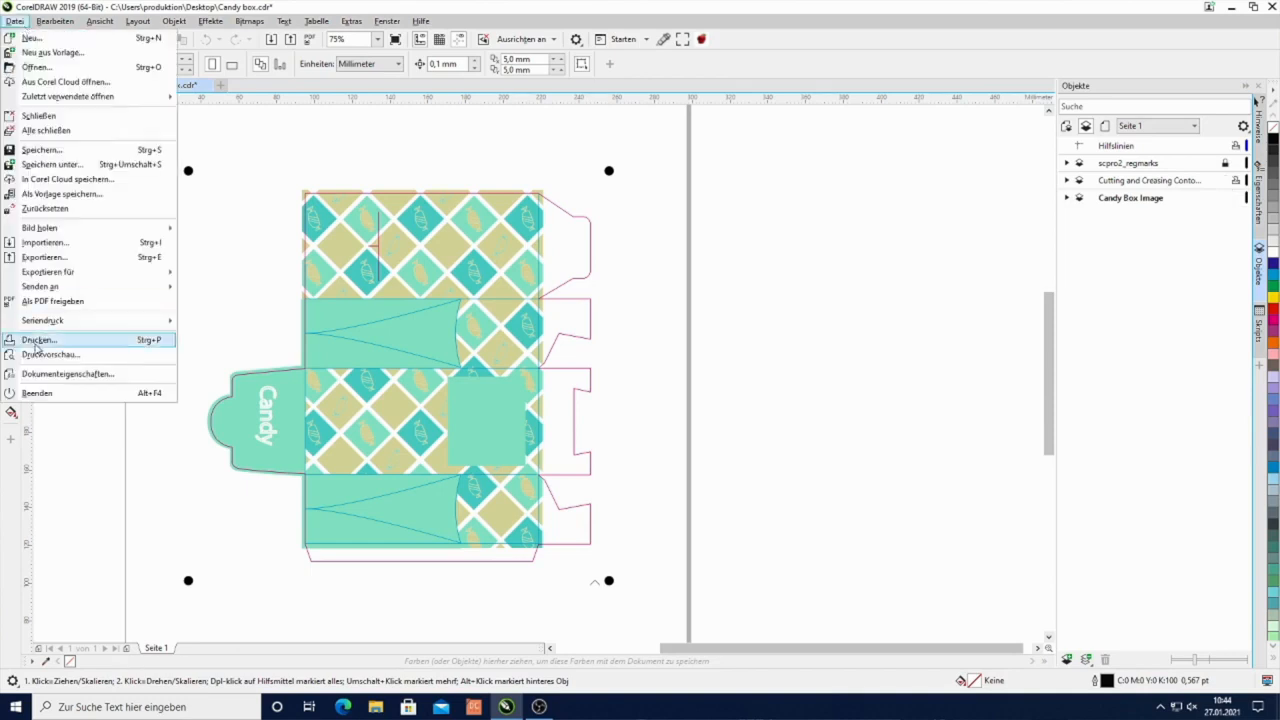
left_click(38, 340)
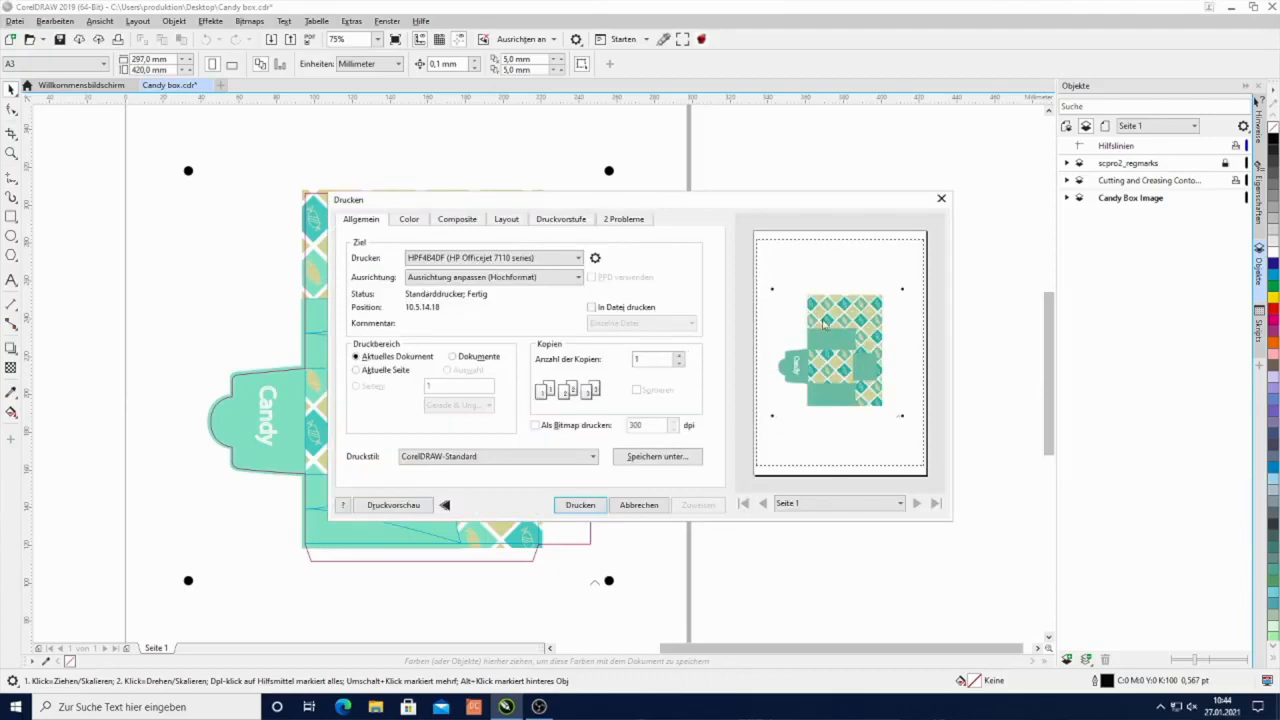
mouse_move(862, 356)
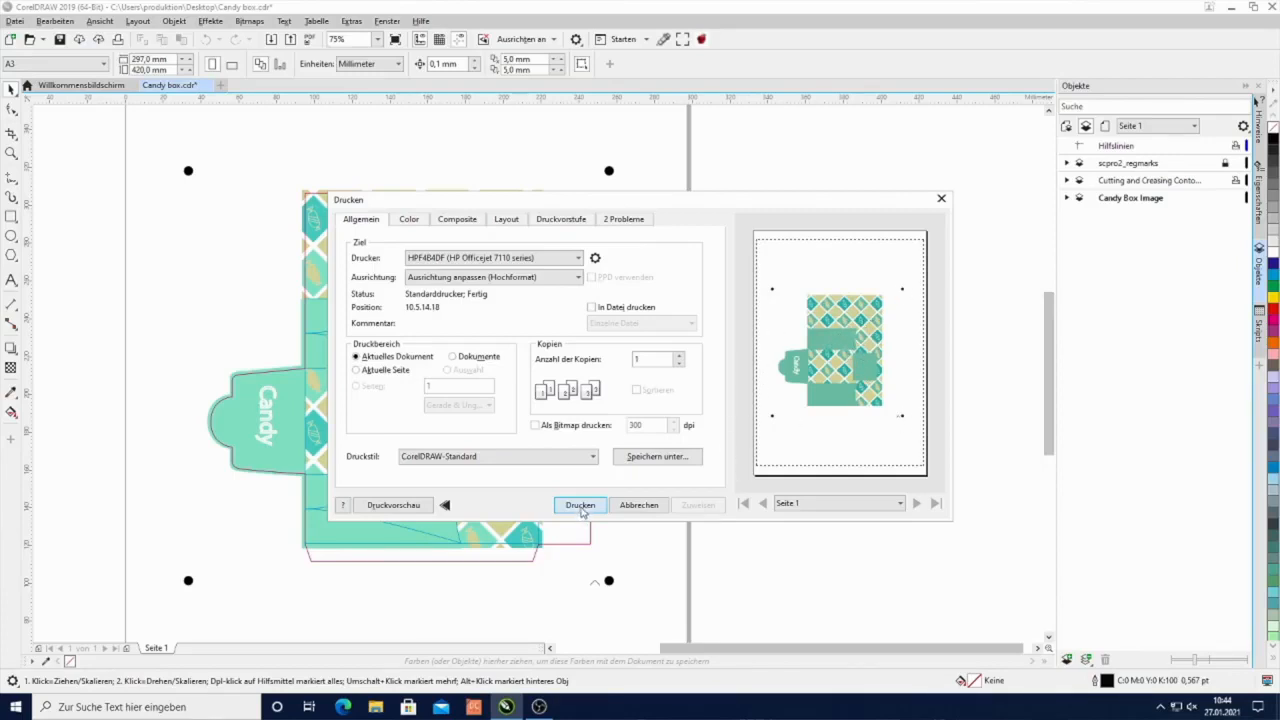
left_click(580, 504)
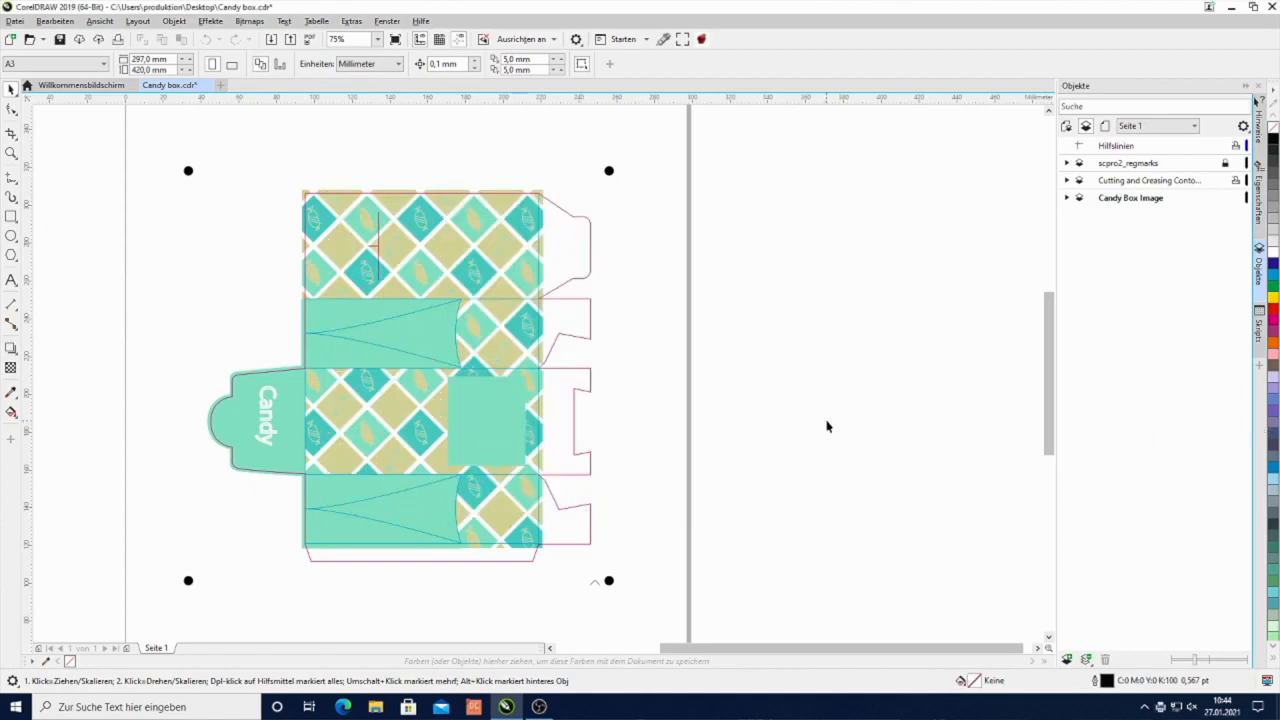
mouse_move(1050, 252)
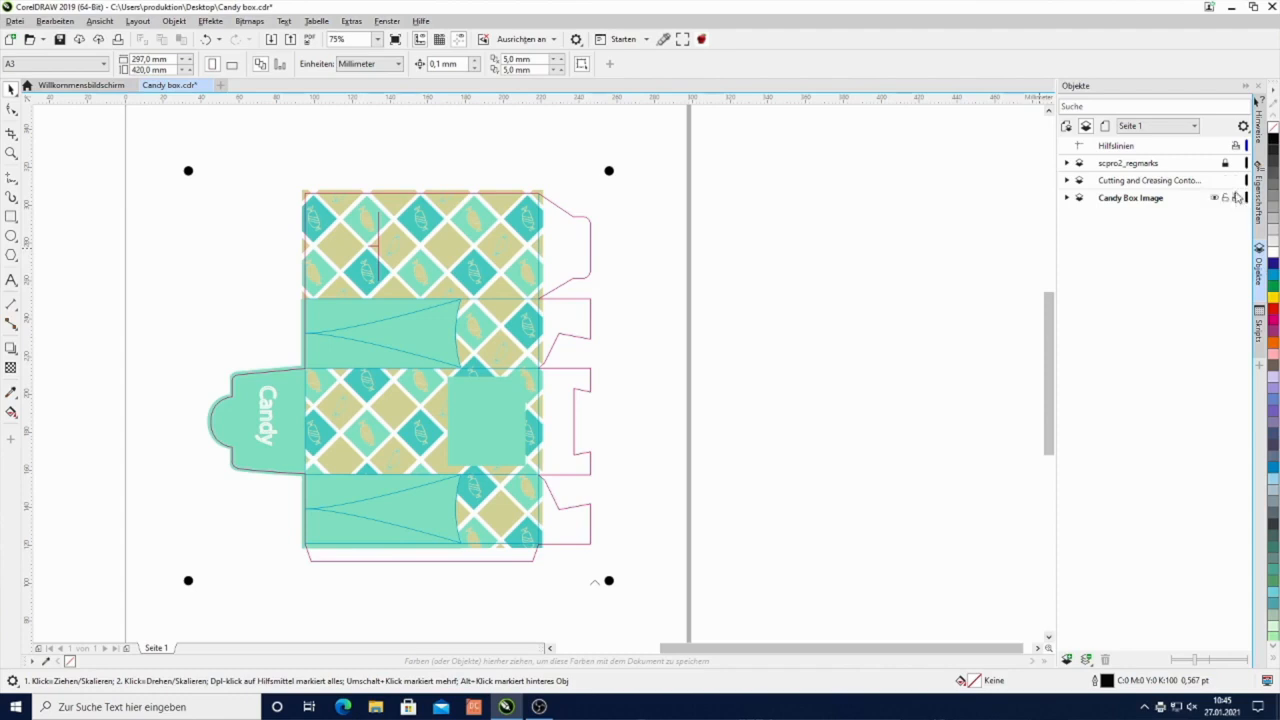
mouse_move(1180, 208)
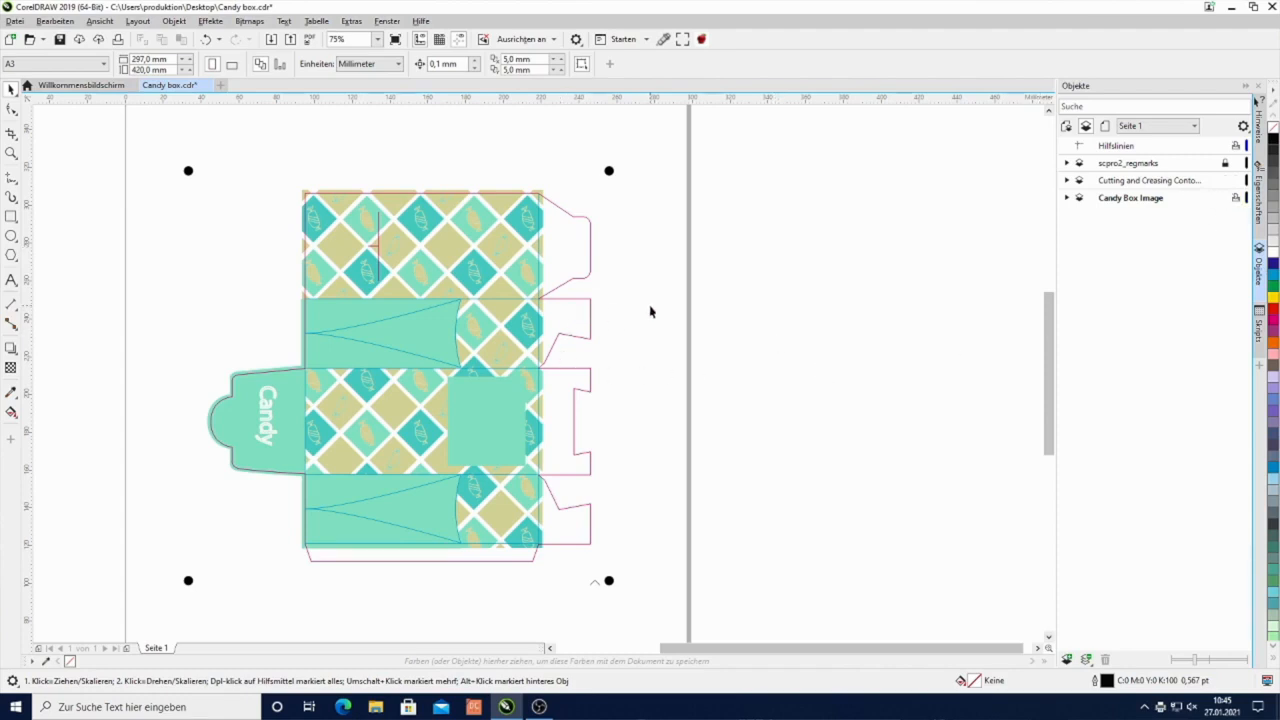
mouse_move(684, 370)
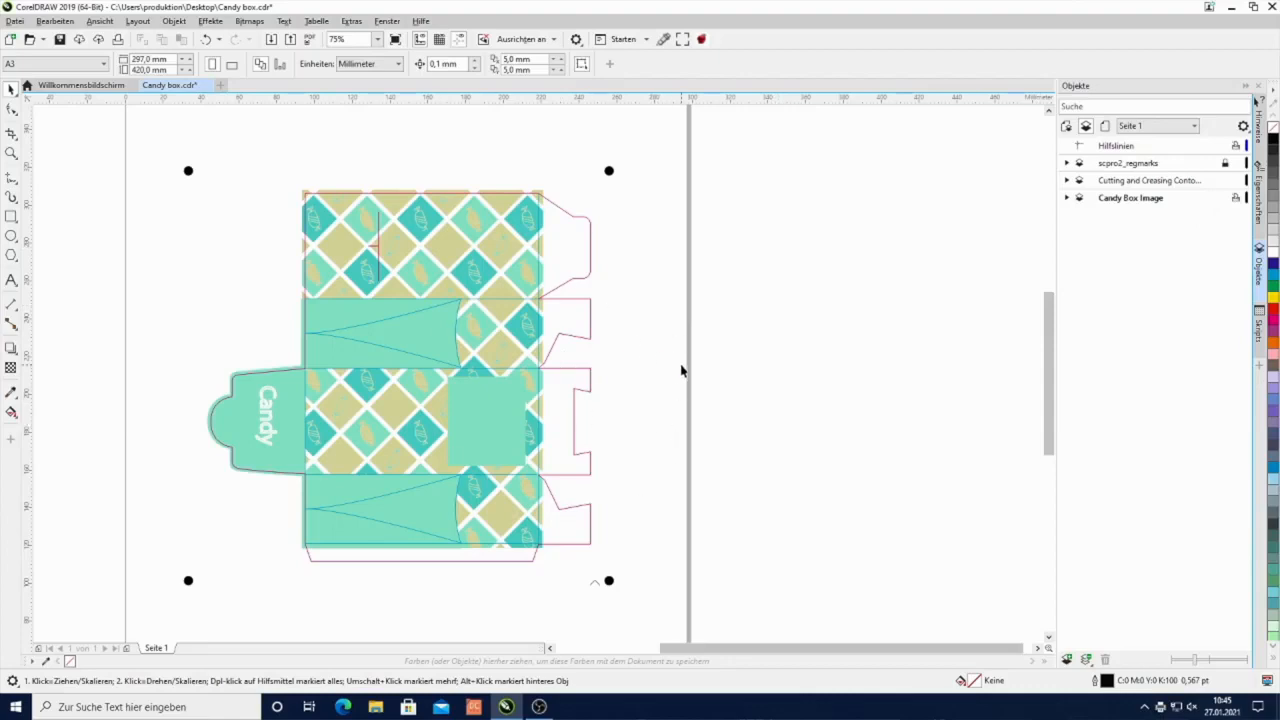
mouse_move(1072, 276)
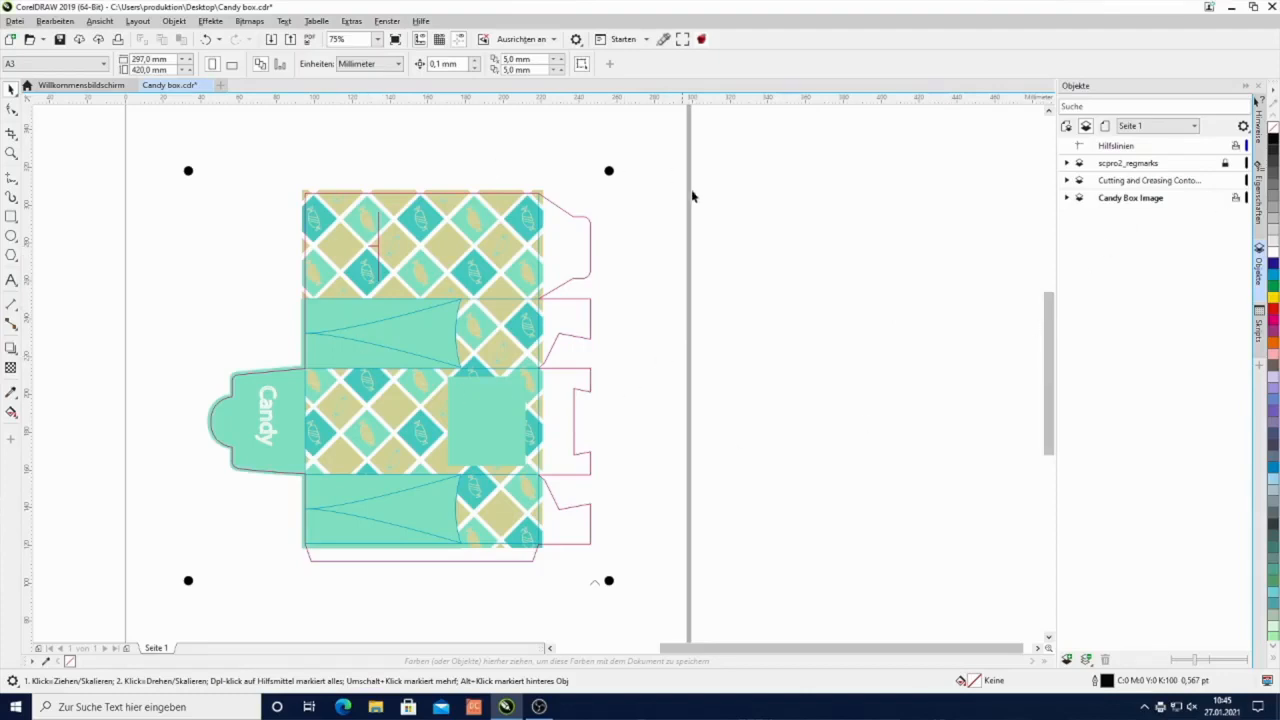
mouse_move(838, 324)
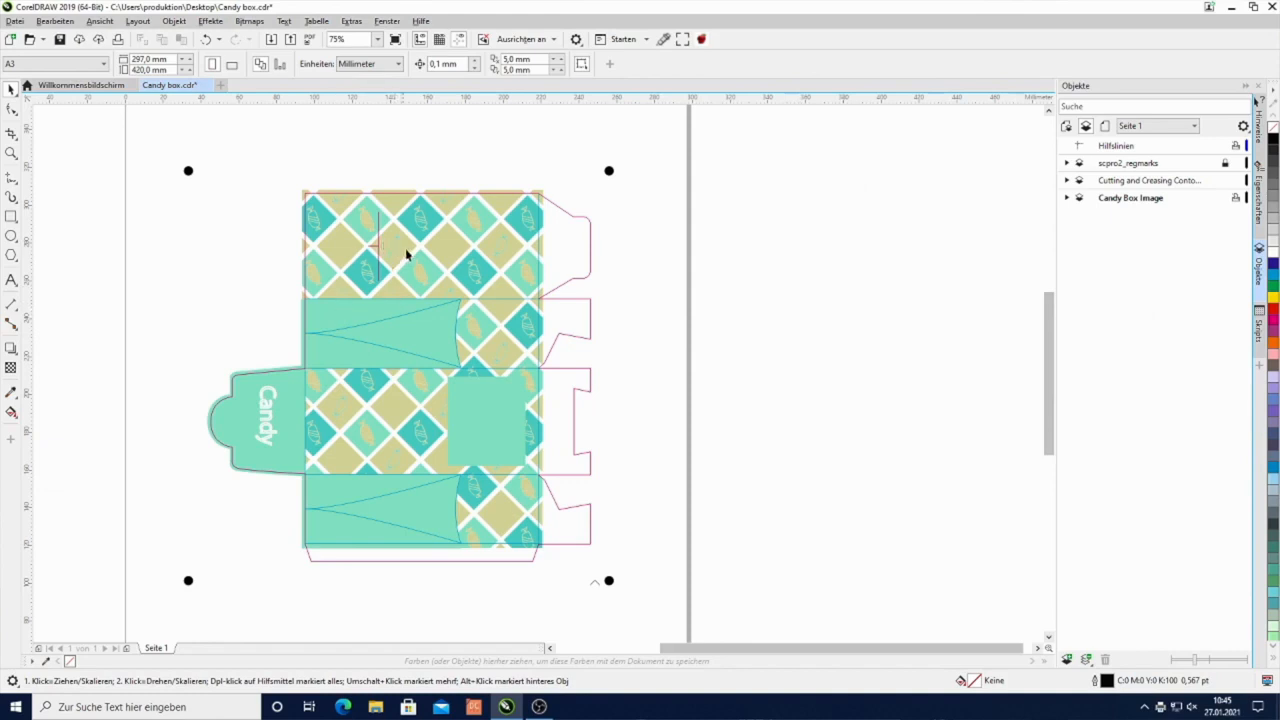
mouse_move(524, 280)
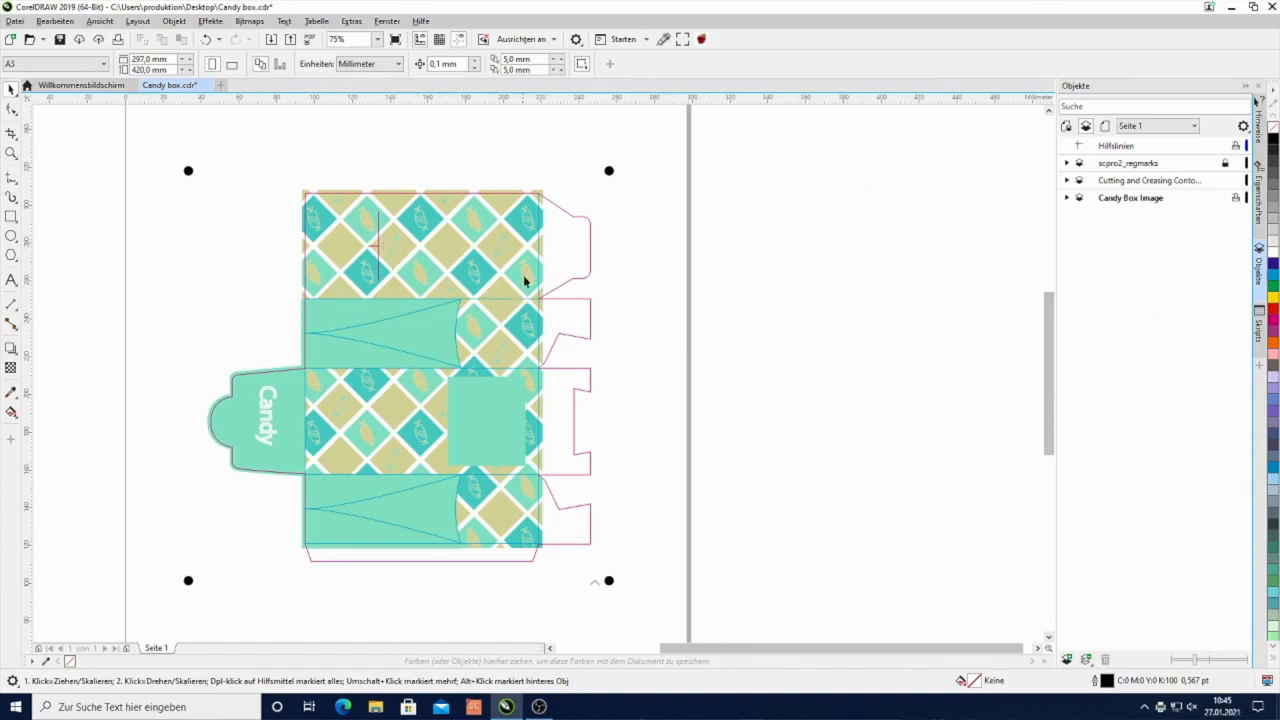
mouse_move(484, 262)
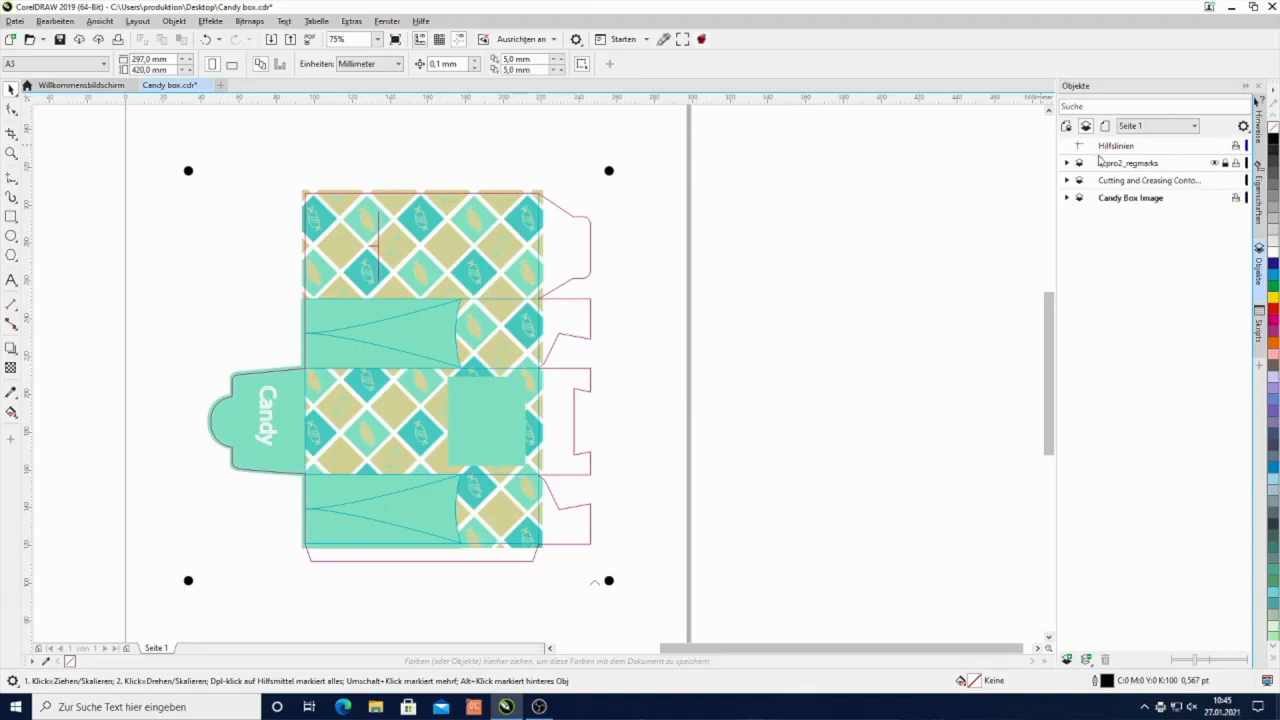
- Make the Cutting and Creasing Contours layer active instead of the image layer
left_click(1130, 164)
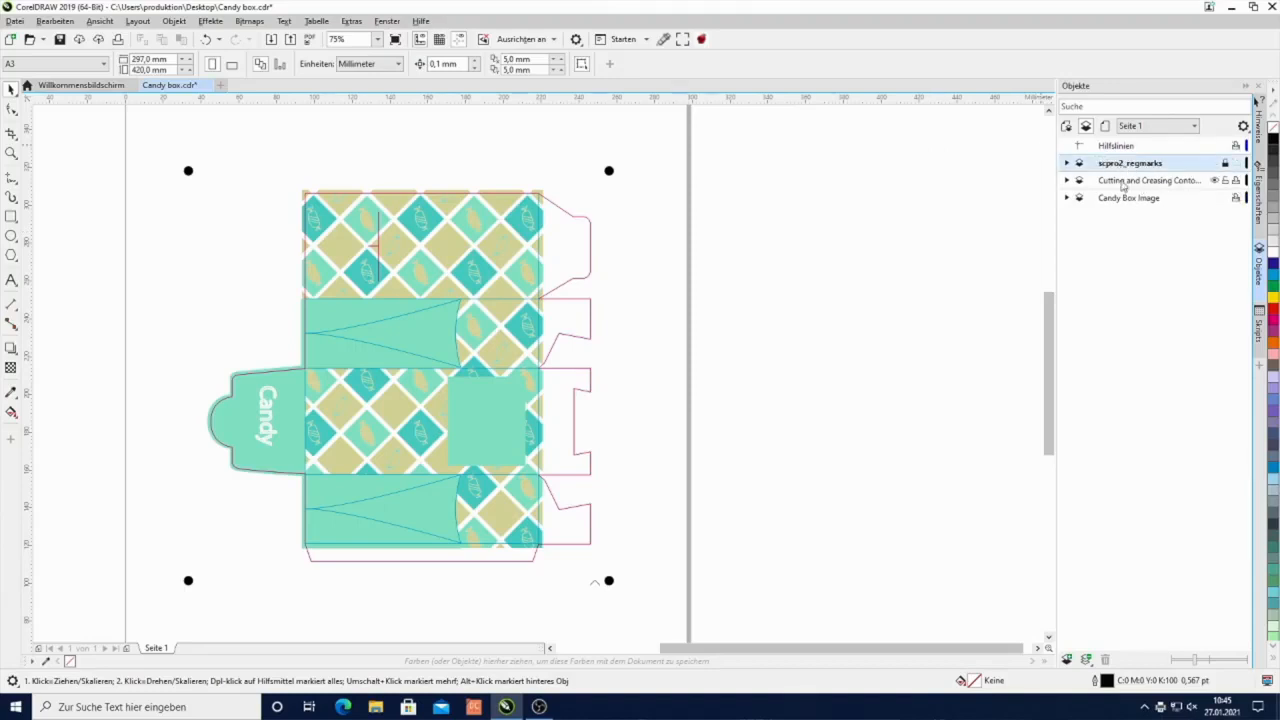
left_click(1148, 180)
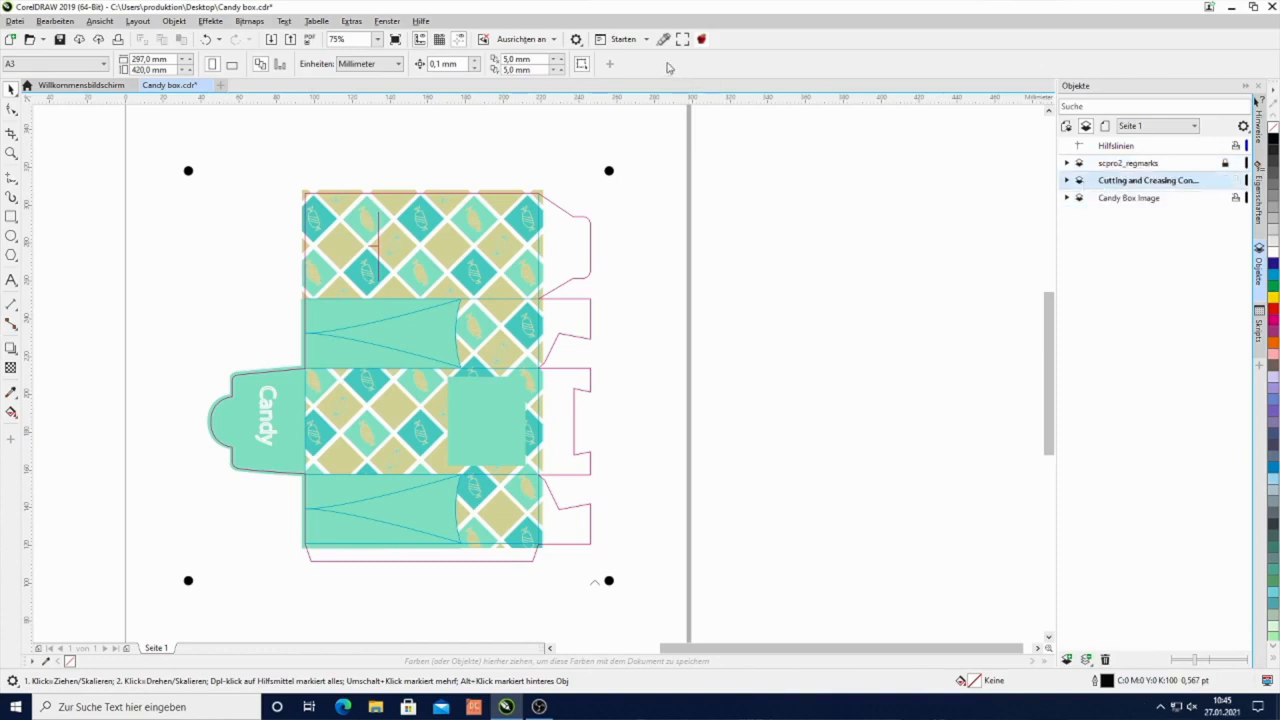
mouse_move(664, 40)
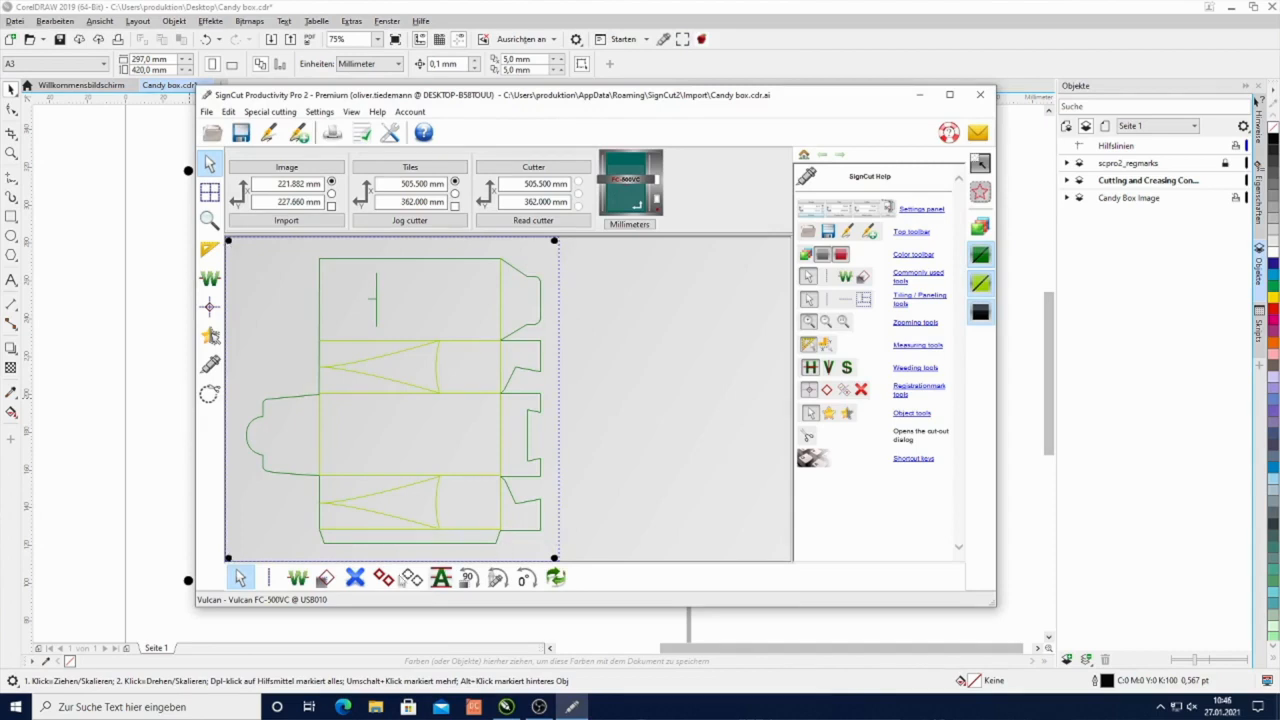
mouse_move(488, 468)
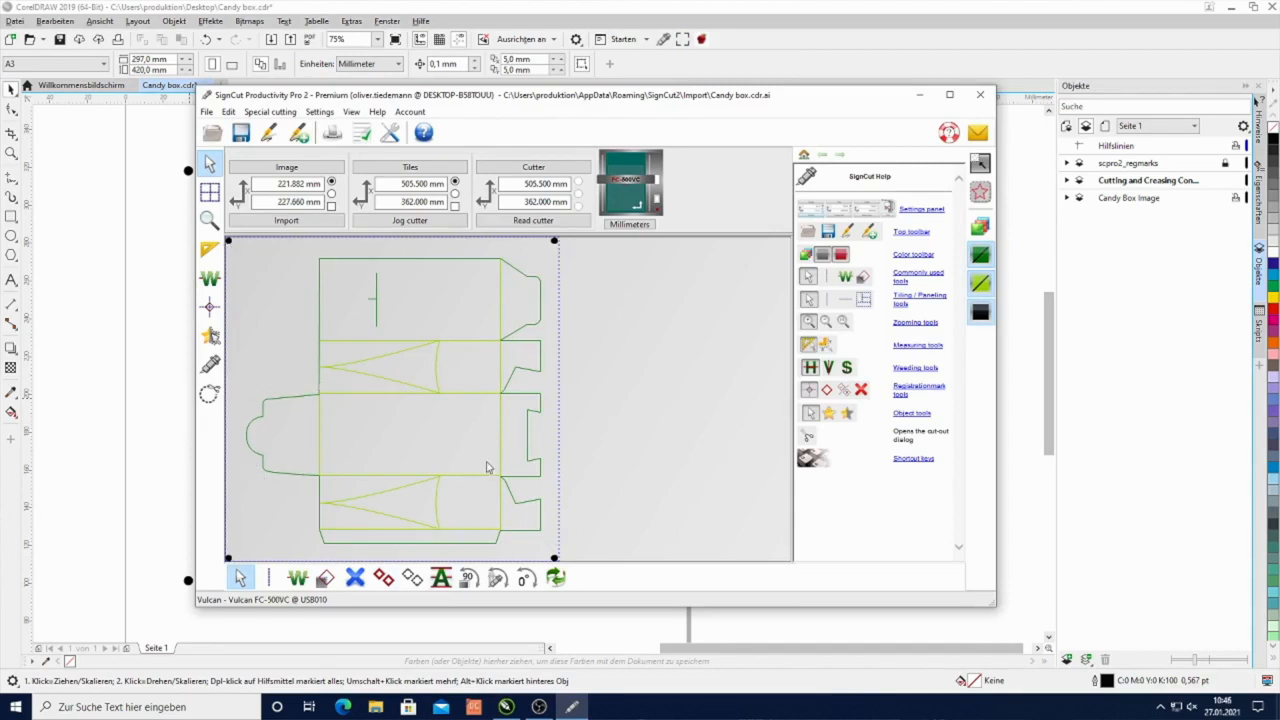
mouse_move(512, 488)
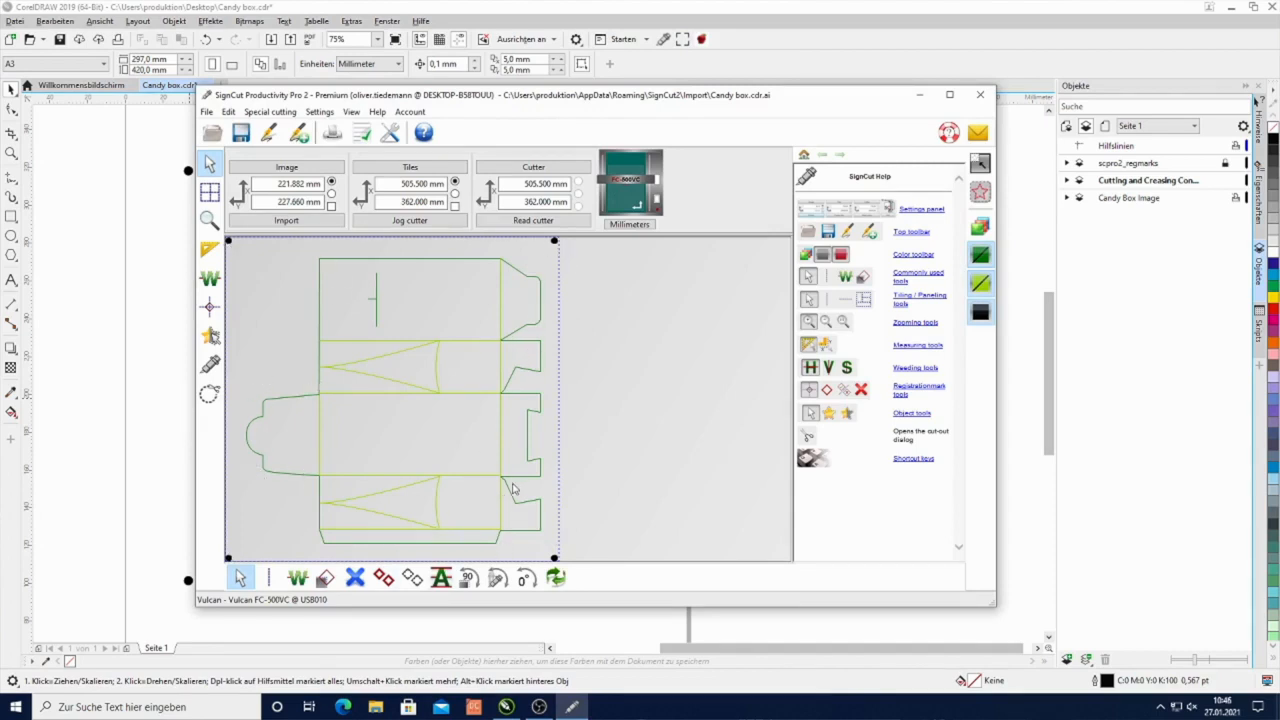
mouse_move(500, 504)
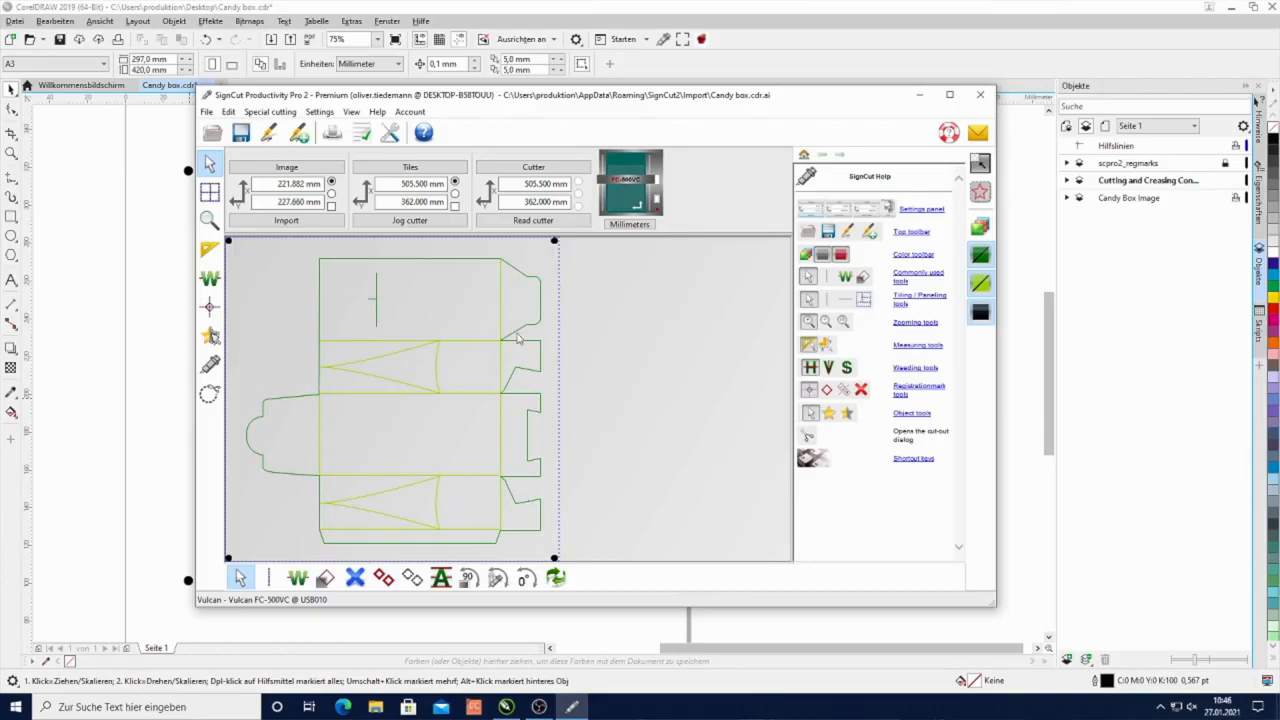
mouse_move(244, 368)
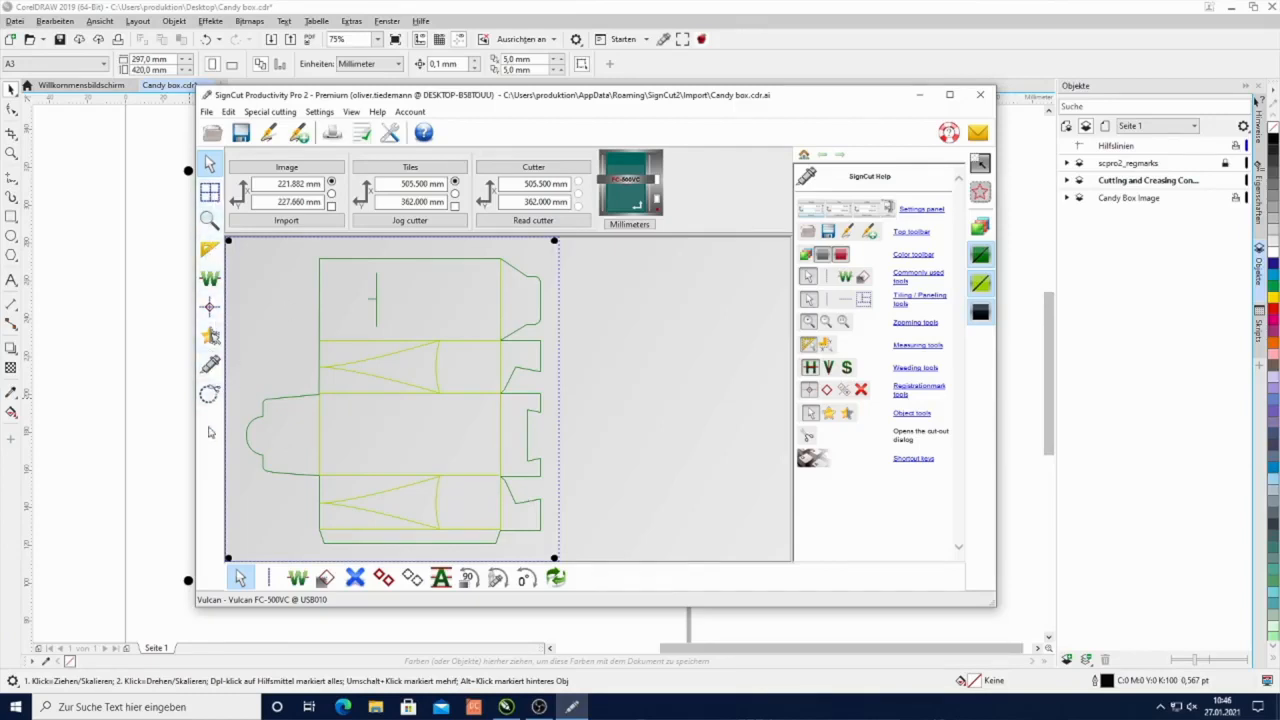
mouse_move(692, 442)
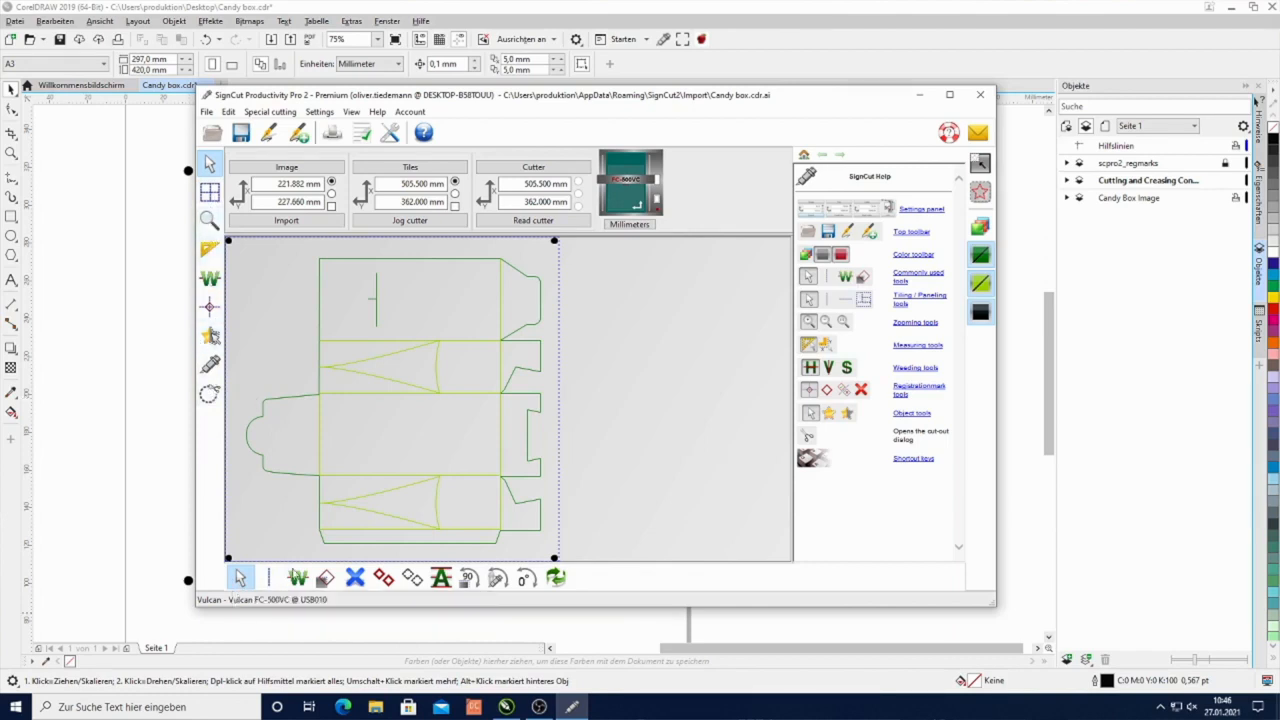
mouse_move(384, 578)
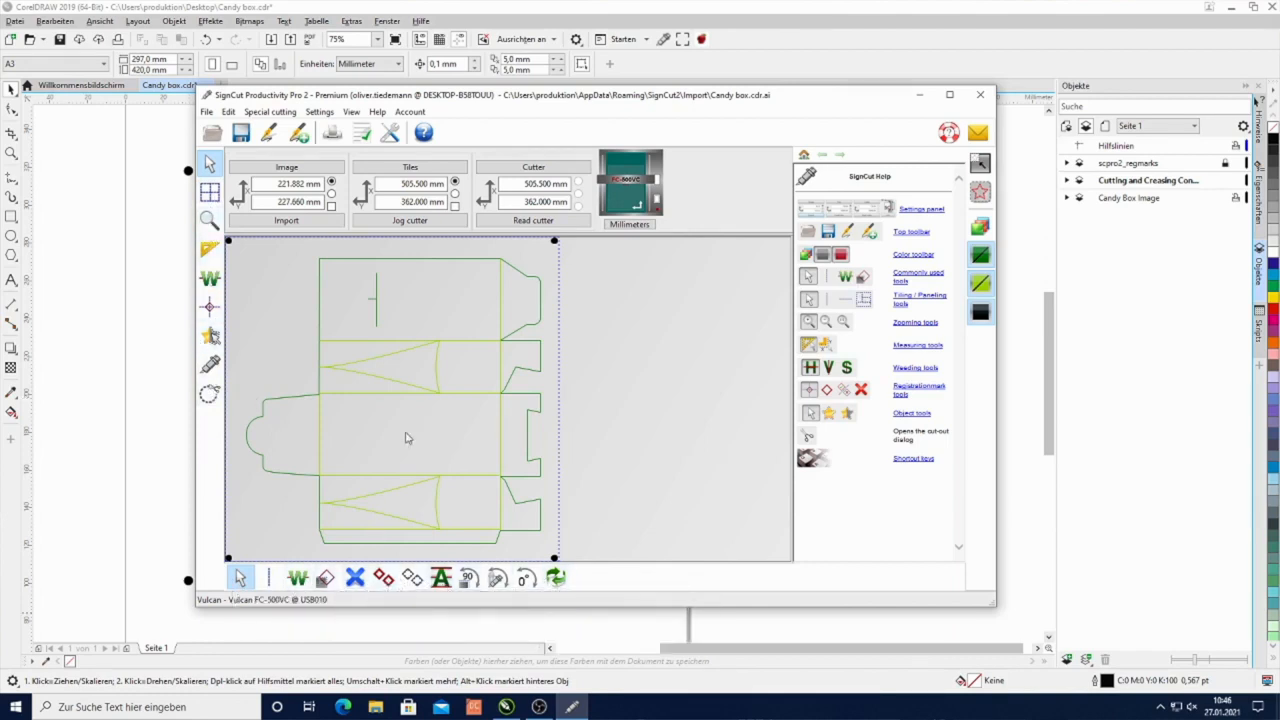
mouse_move(532, 168)
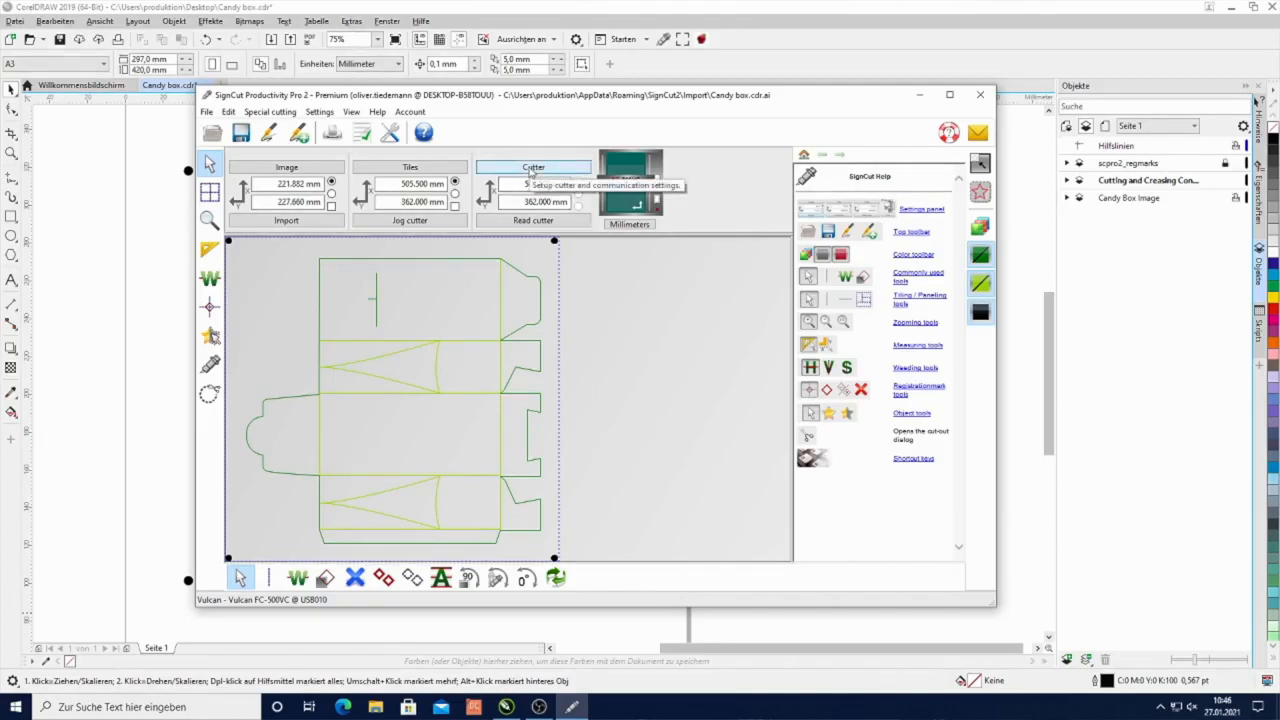
- Confirm the Vulcan FC-500VC cutter on USB010, giving a 547 × 430 mm media
left_click(532, 168)
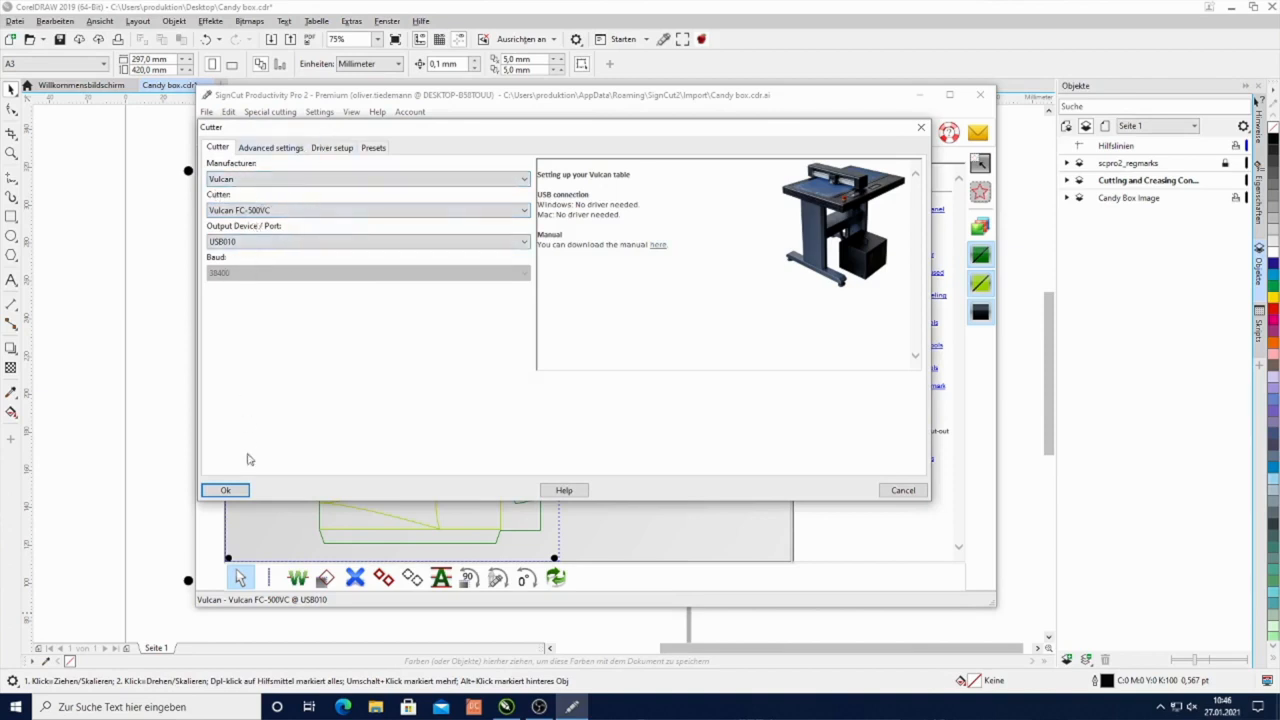
left_click(224, 490)
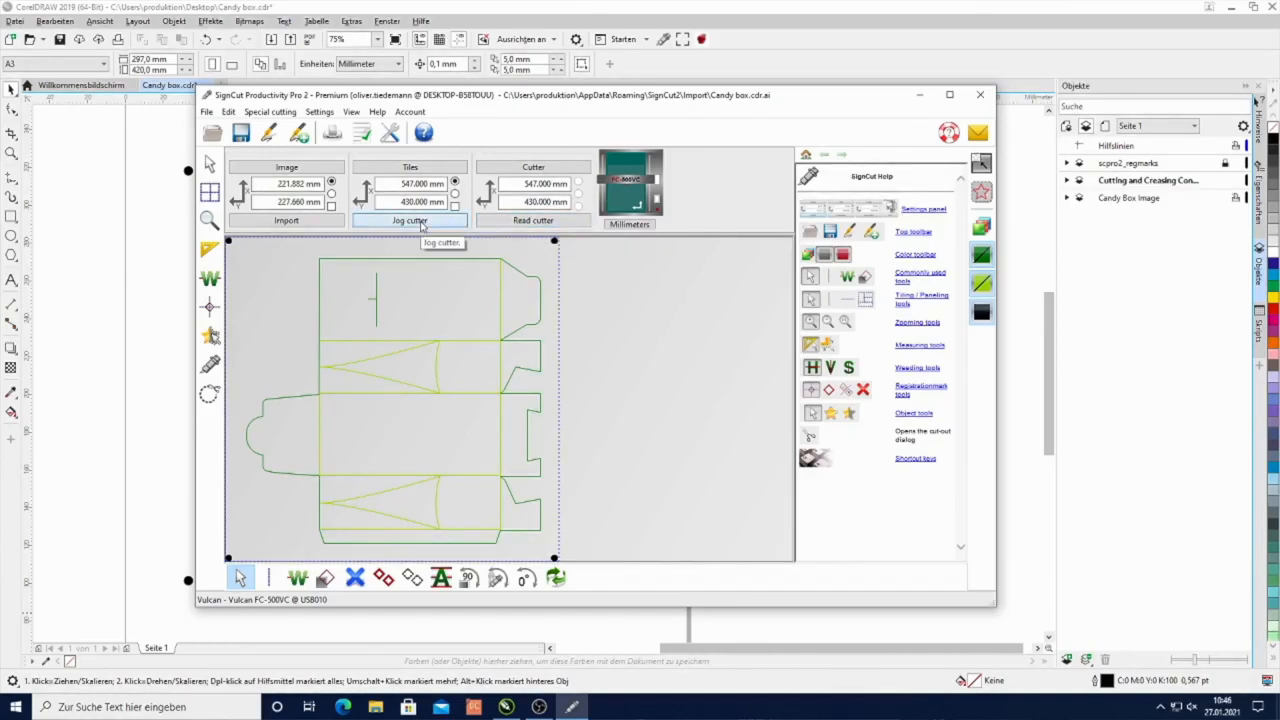
mouse_move(312, 380)
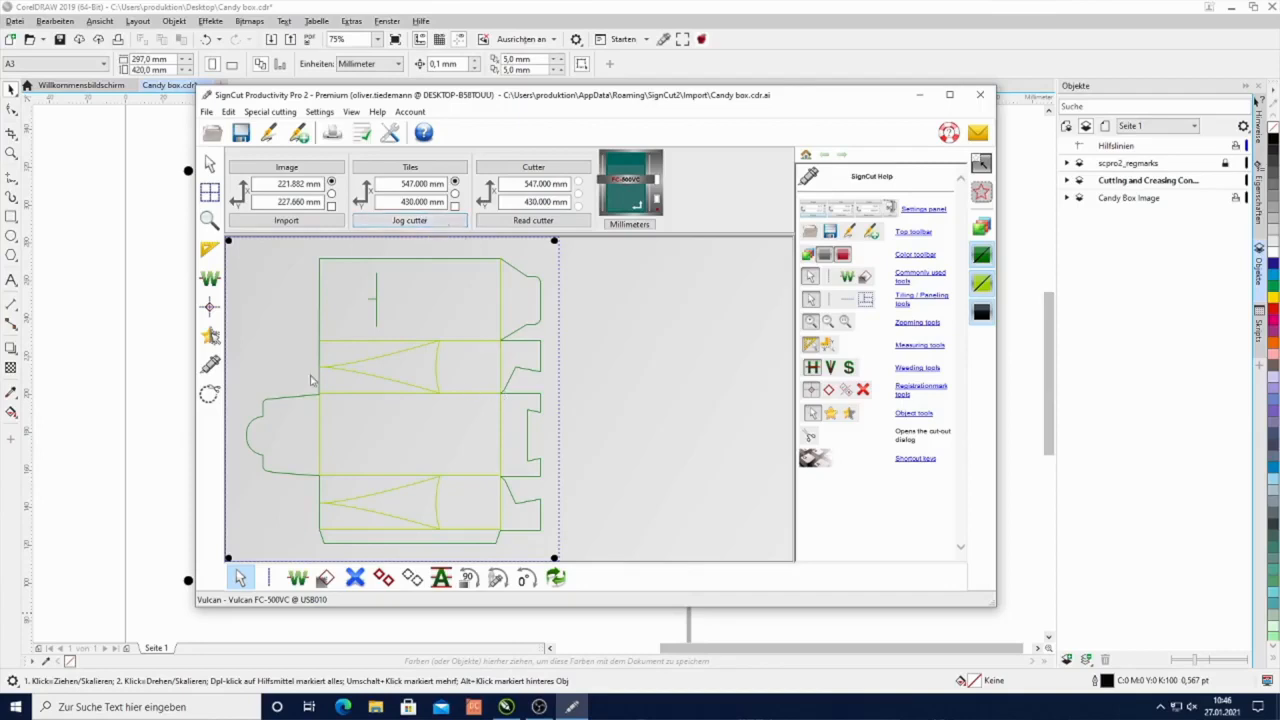
mouse_move(422, 356)
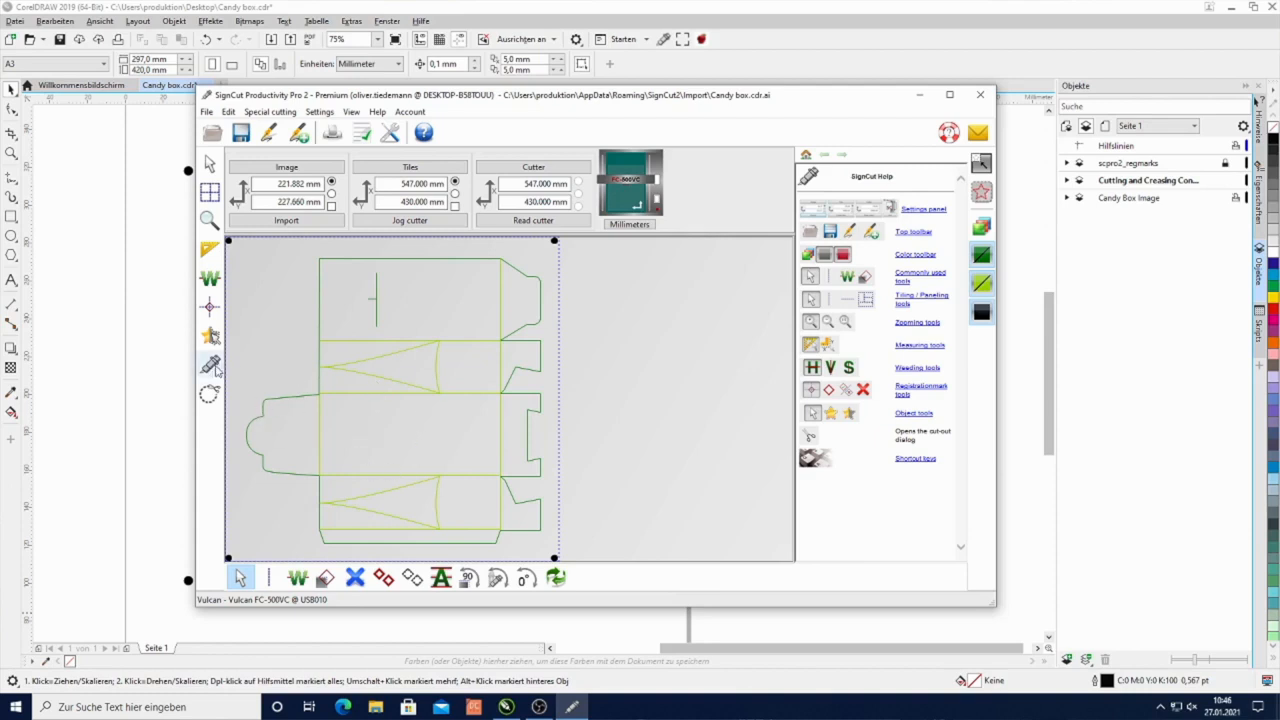
mouse_move(210, 364)
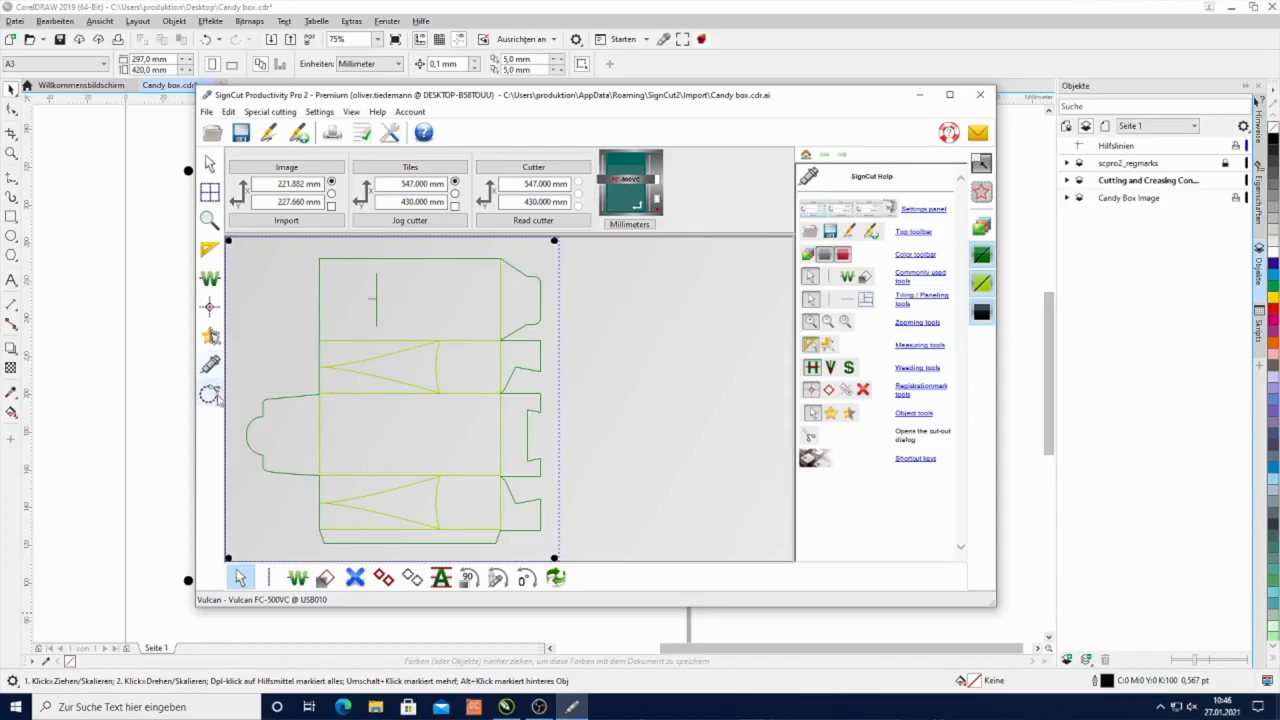
mouse_move(210, 394)
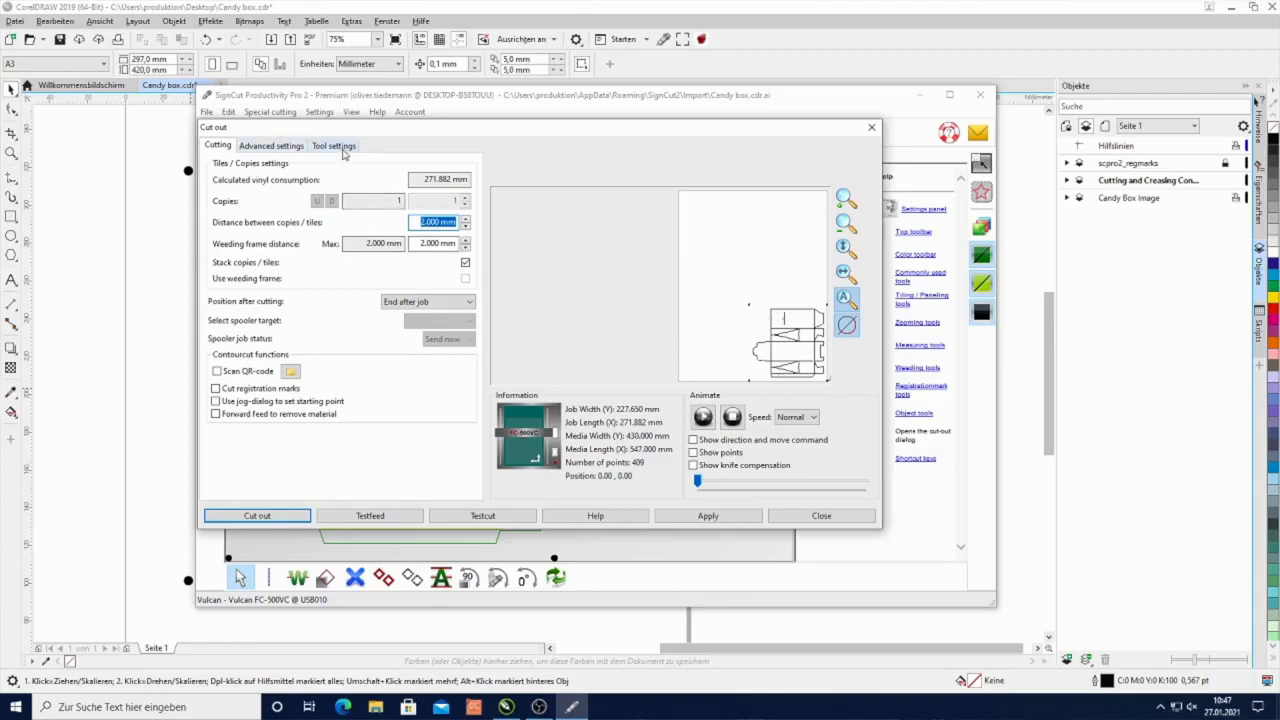
- Set the Creasing preset's tool 2 speed to 700 mm/s at 600 gf
left_click(332, 144)
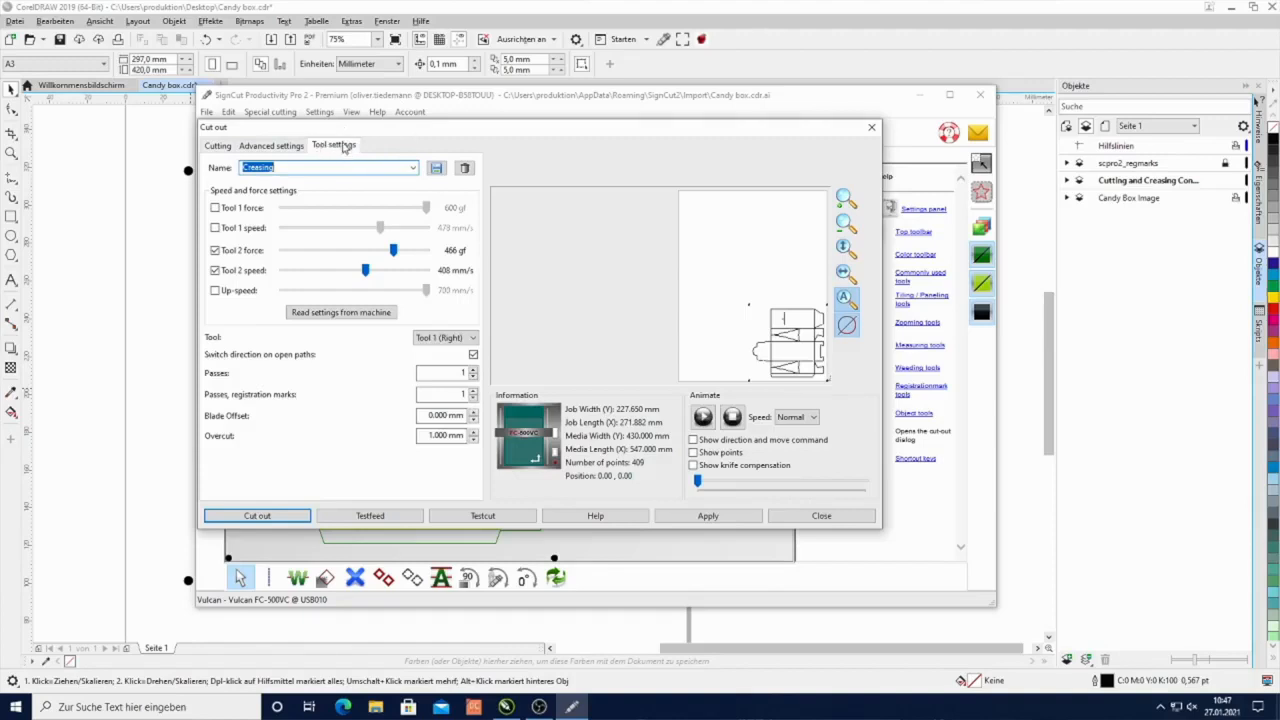
left_click(412, 168)
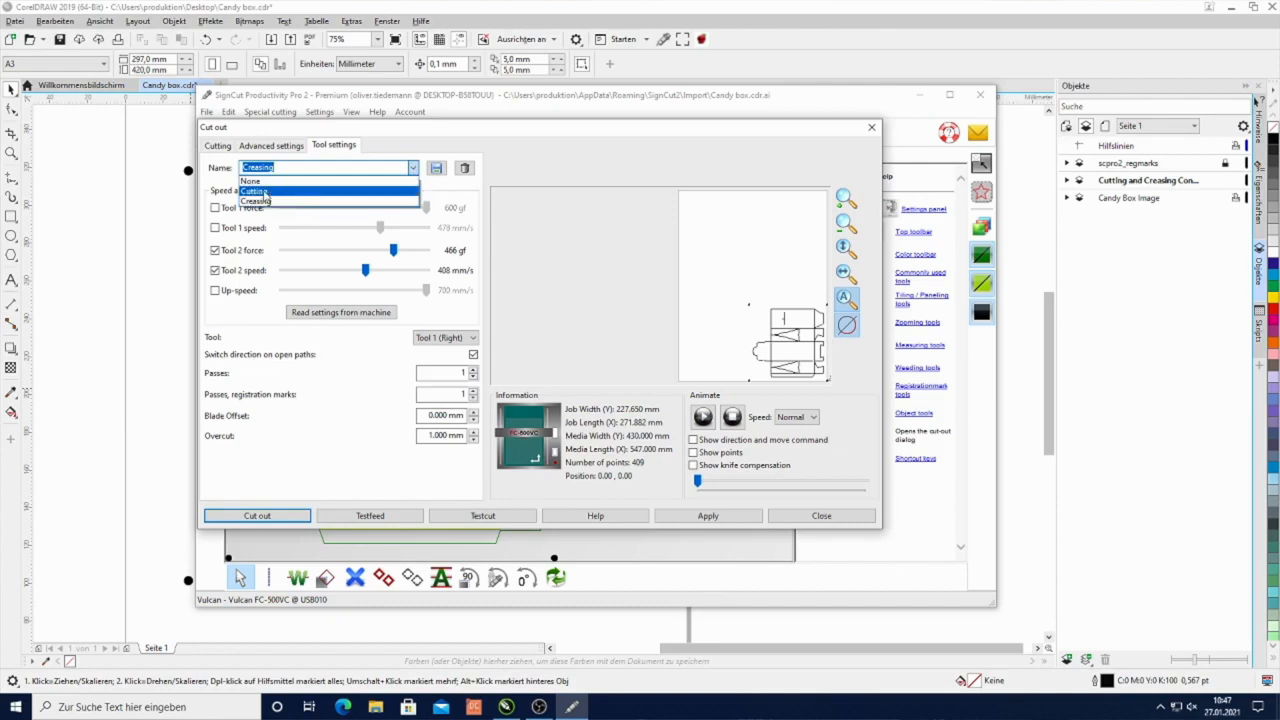
left_click(256, 200)
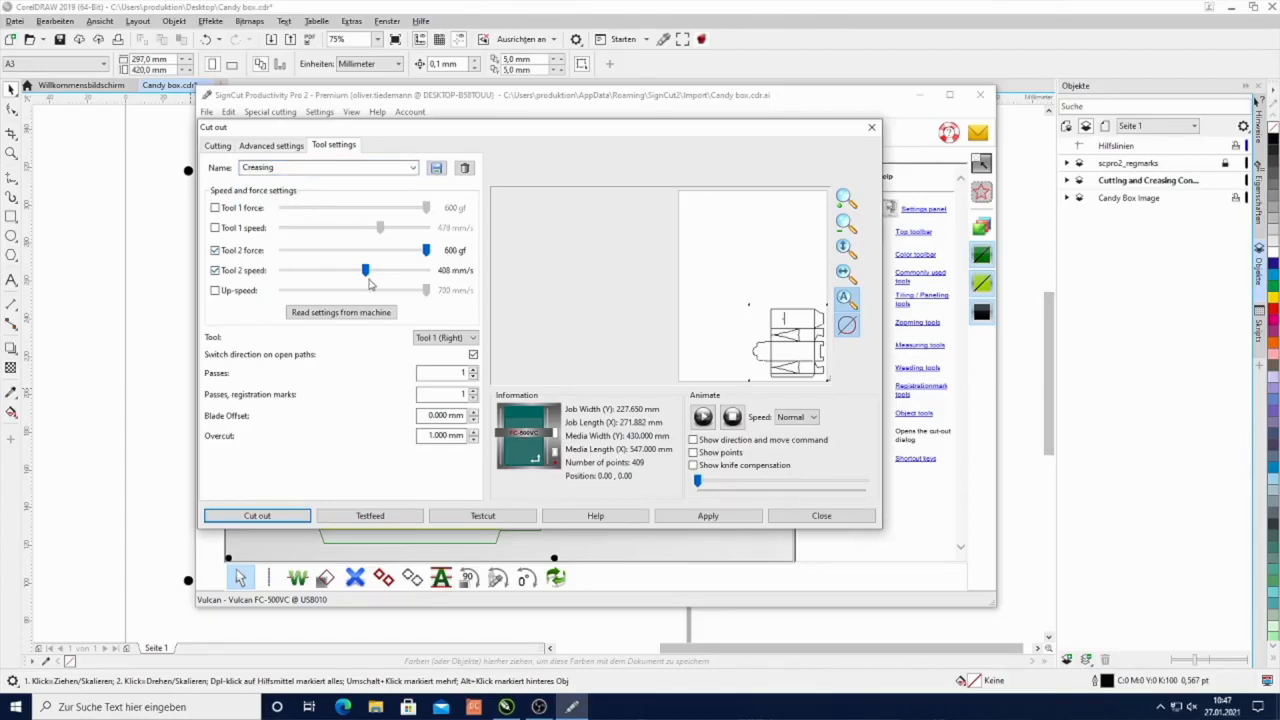
left_click_drag(364, 270, 424, 270)
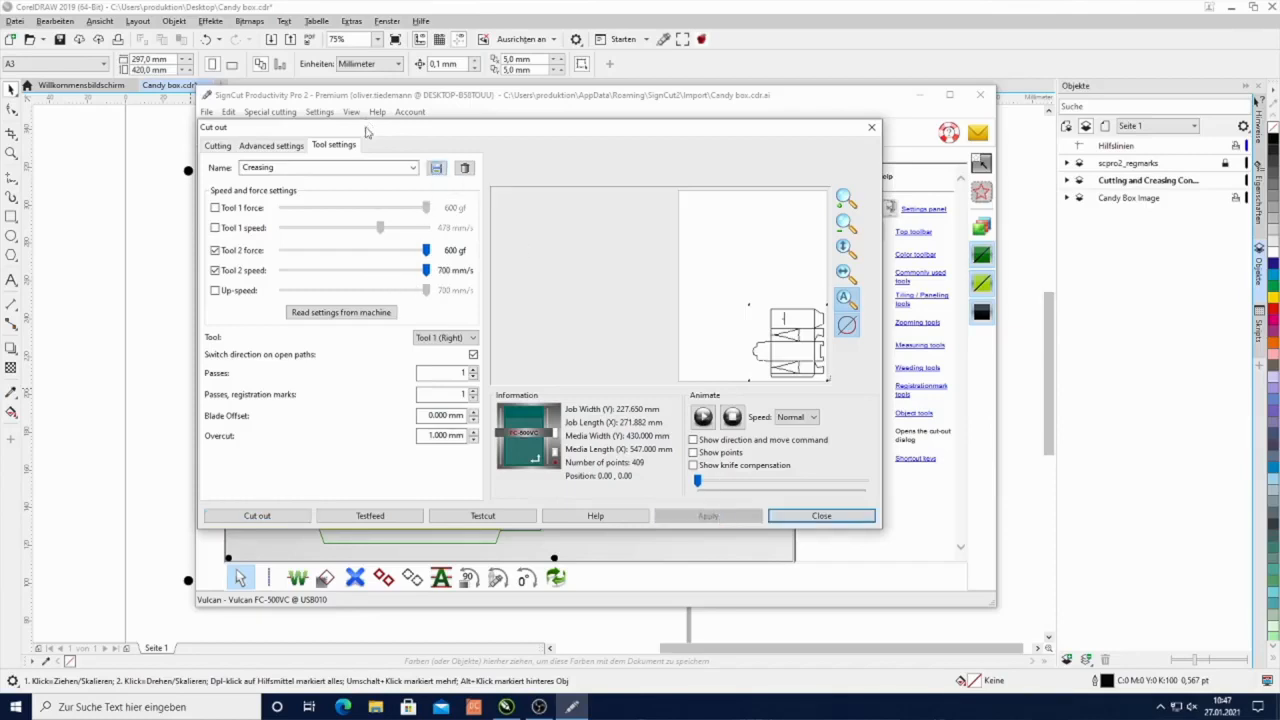
- Set the Cutting preset's tool 1 speed to 700 mm/s at 800 gf and keep it loaded
left_click(412, 168)
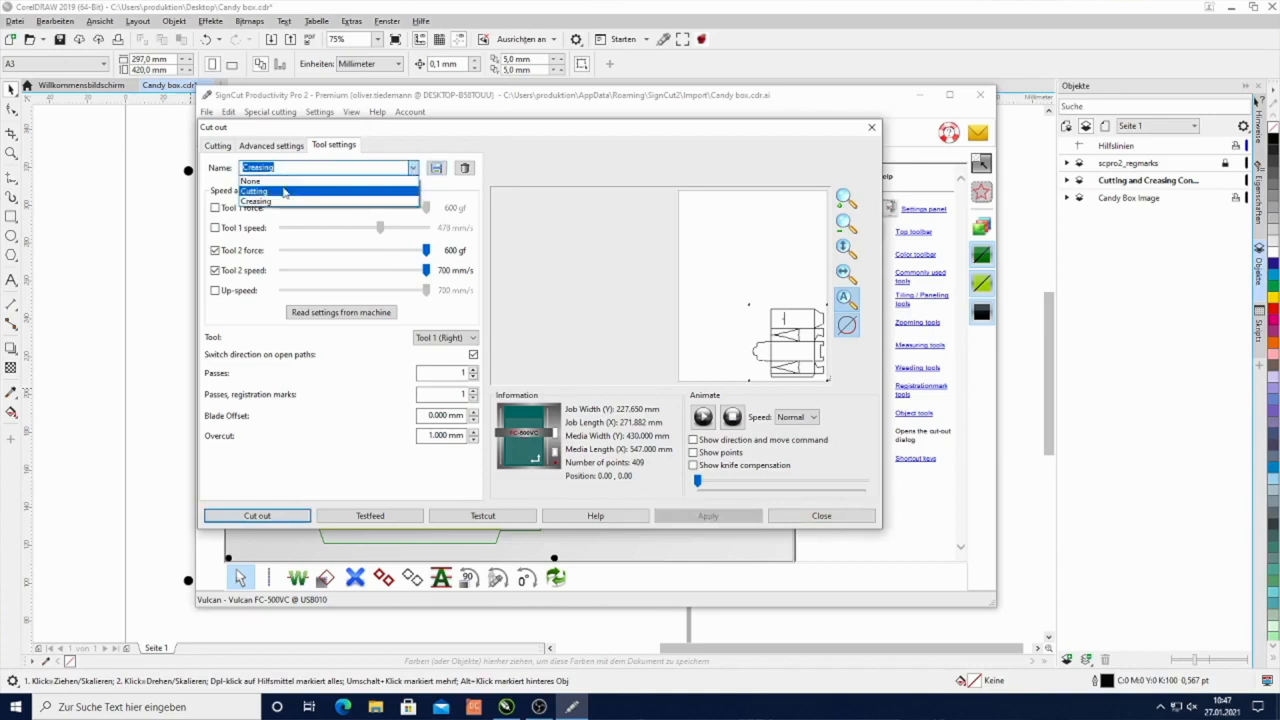
left_click(254, 192)
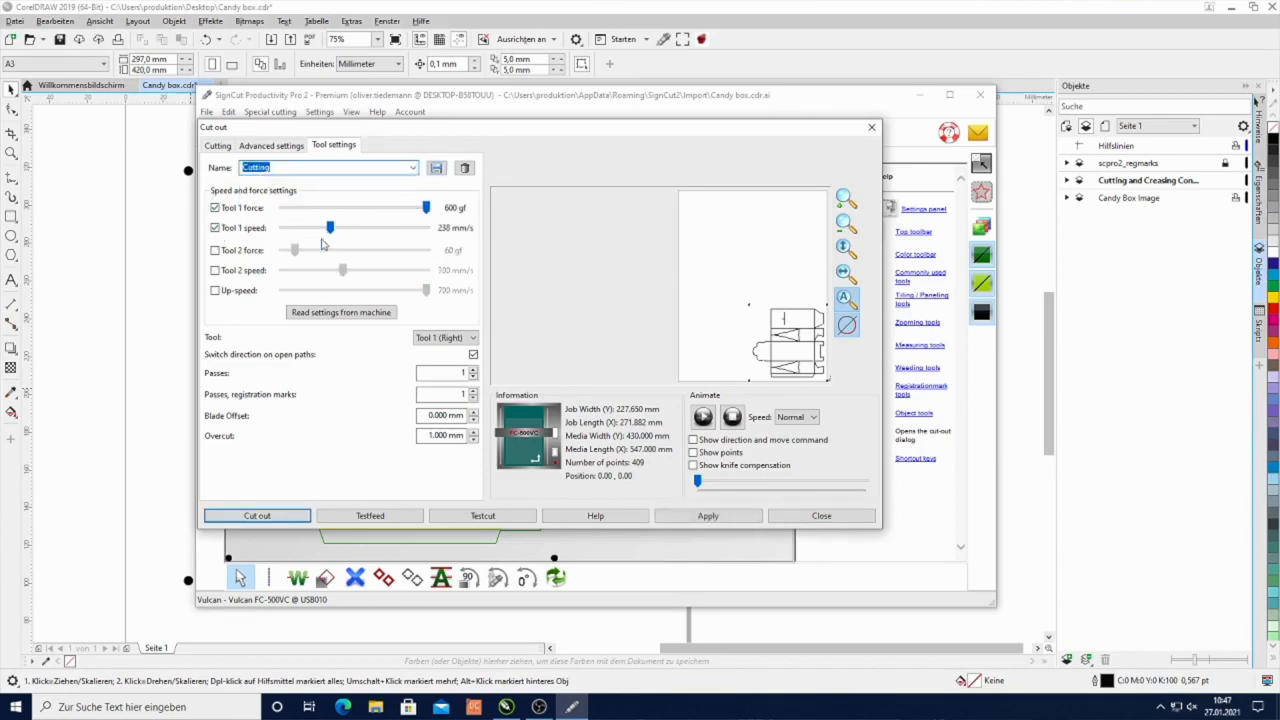
left_click_drag(330, 228, 424, 228)
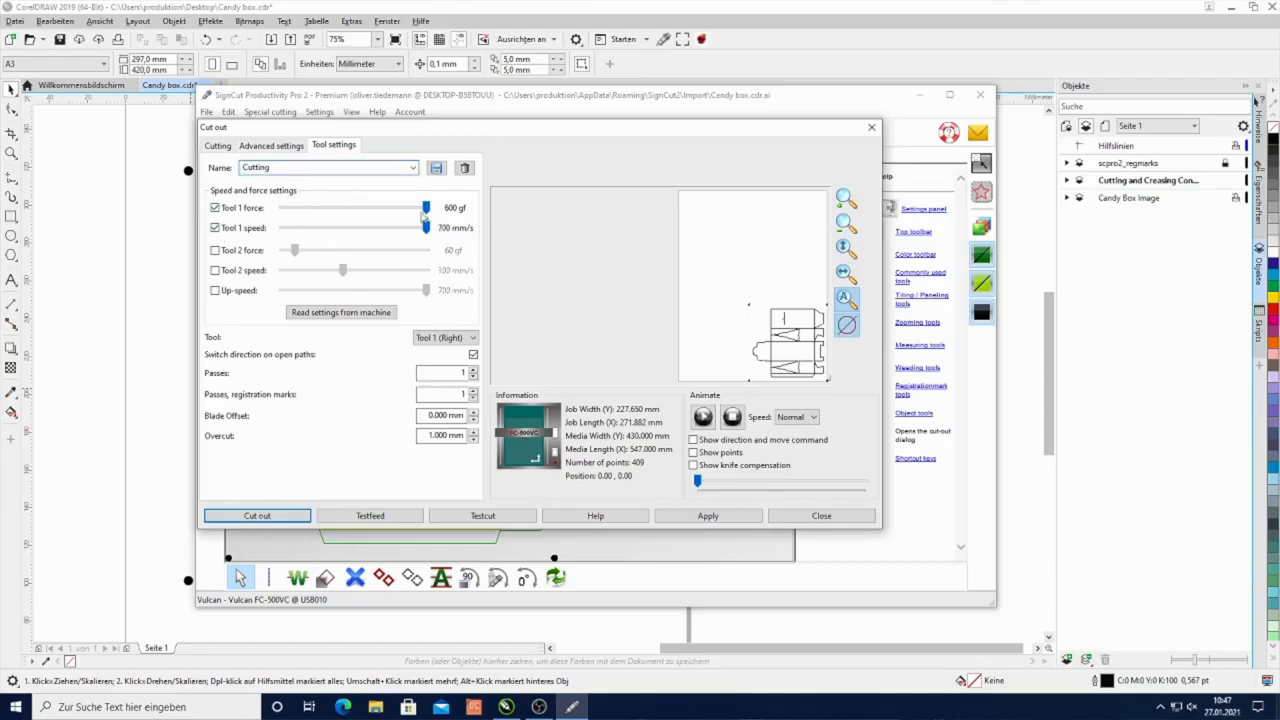
left_click(412, 168)
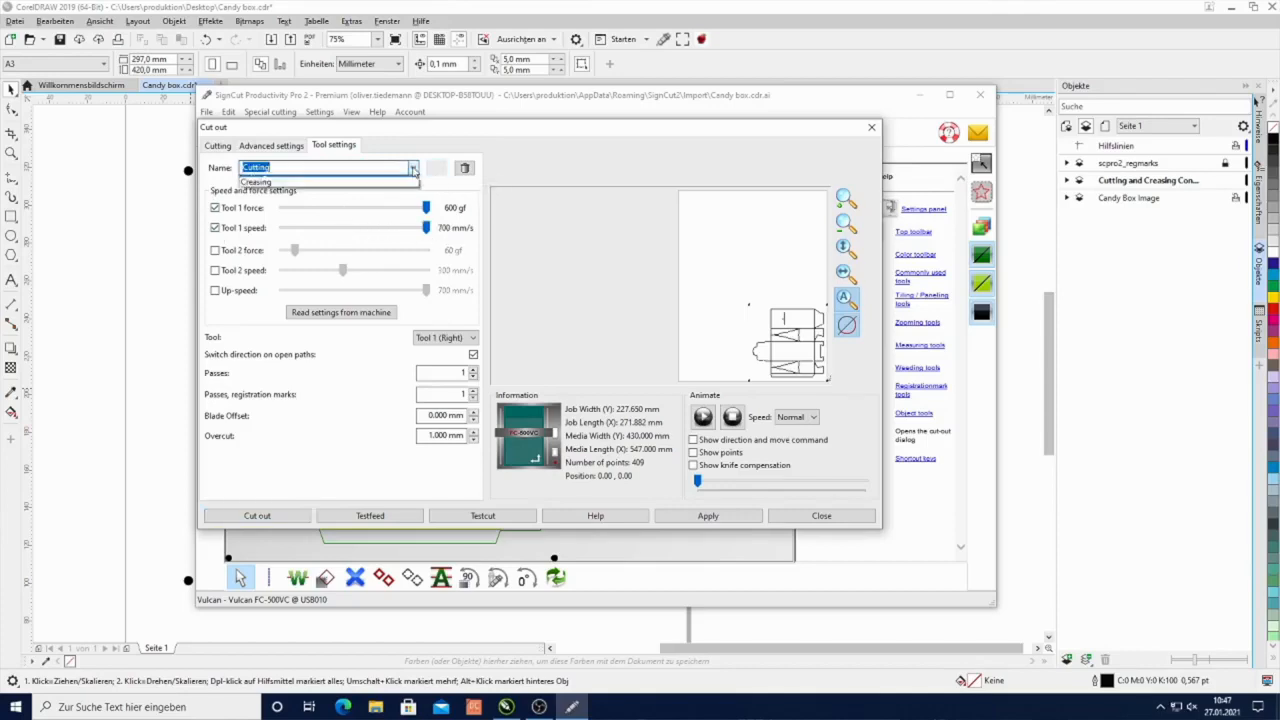
left_click(412, 168)
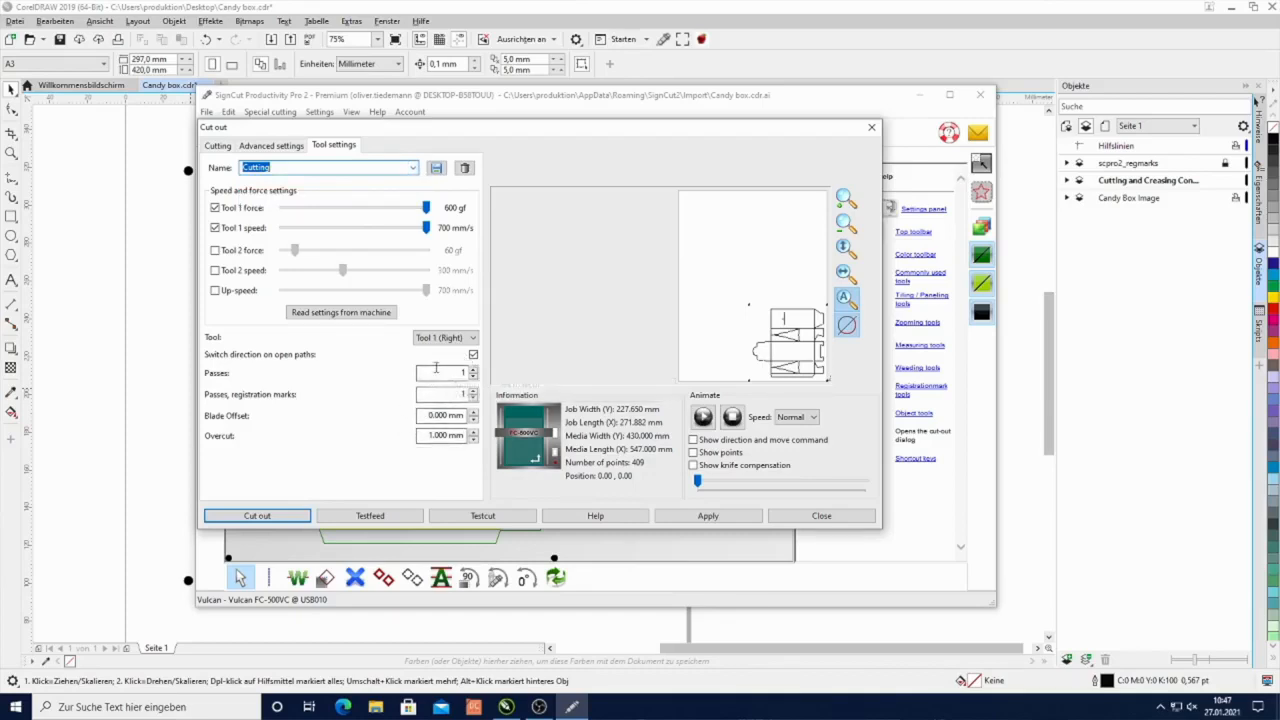
- Apply a 0.25 mm blade offset to the Cutting preset, then reload Creasing
left_click(444, 336)
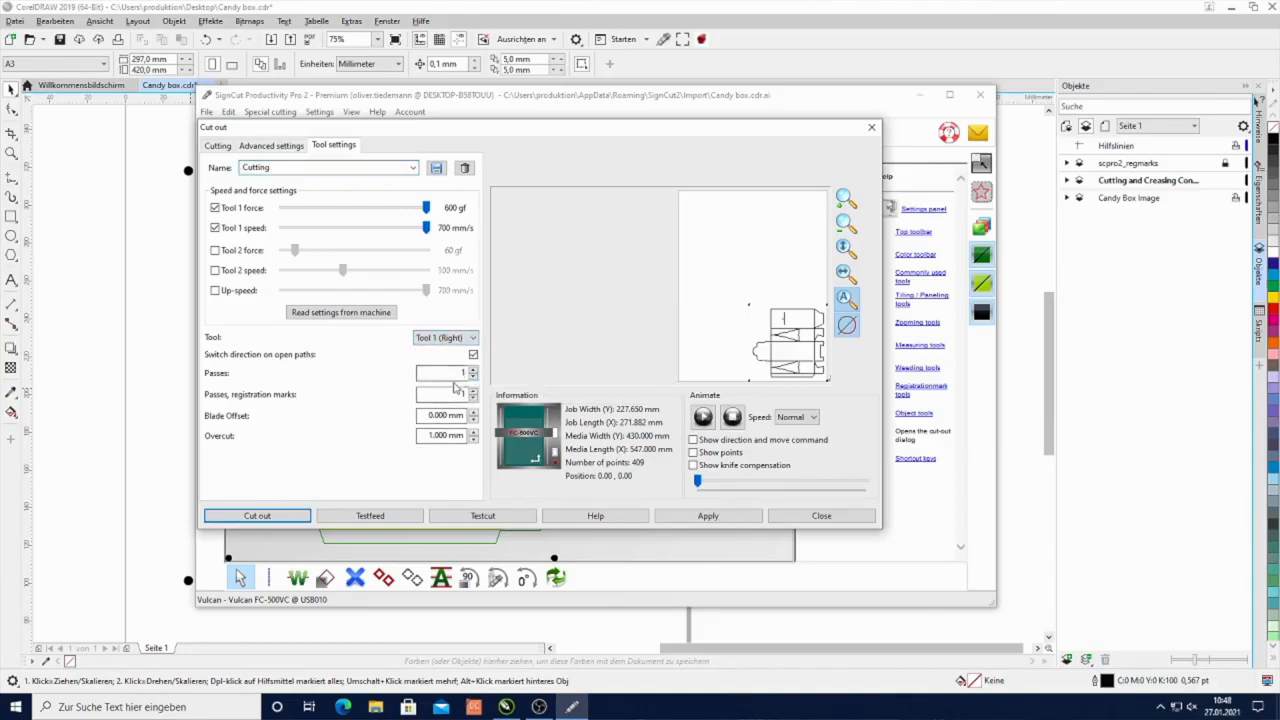
mouse_move(456, 380)
type("0.25")
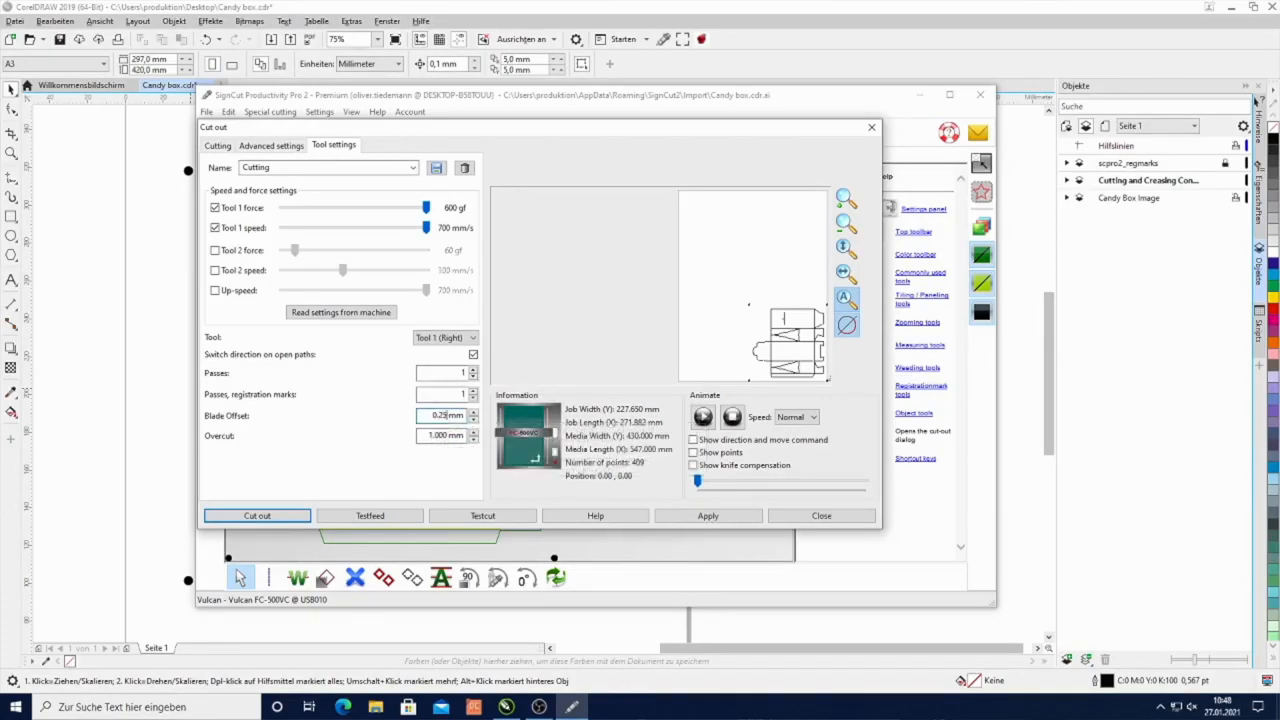
left_click(444, 414)
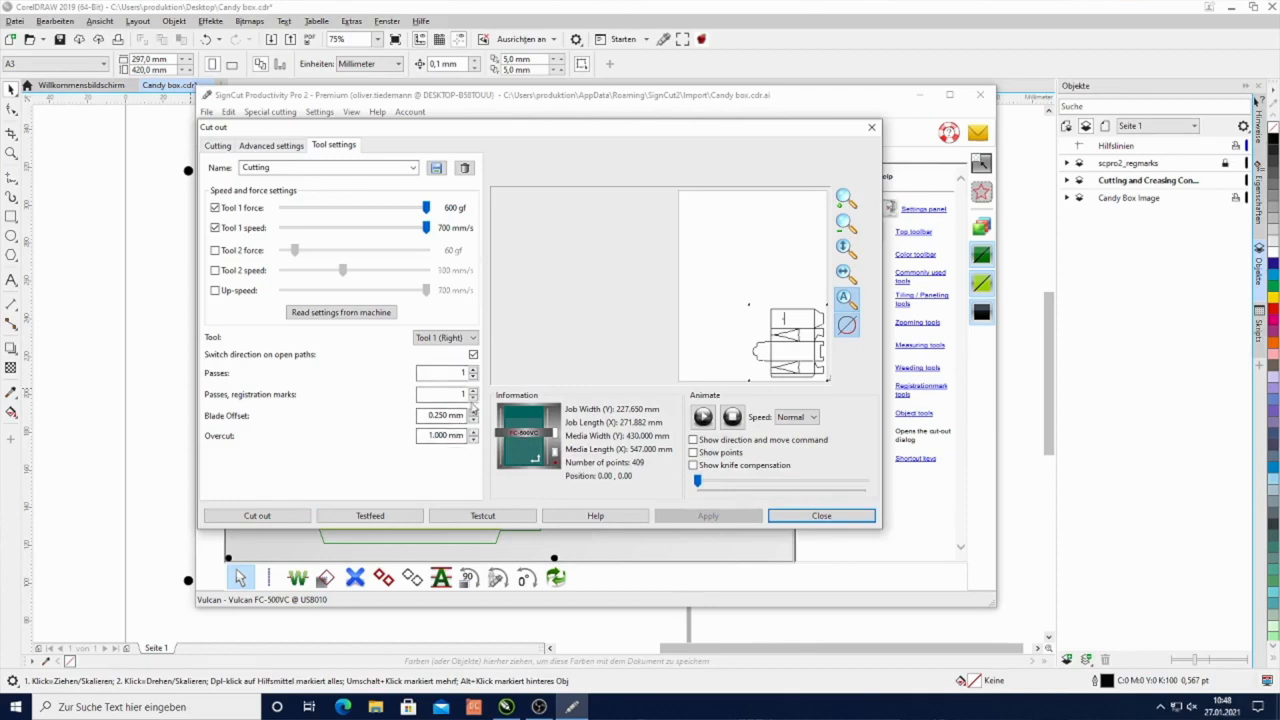
left_click(412, 168)
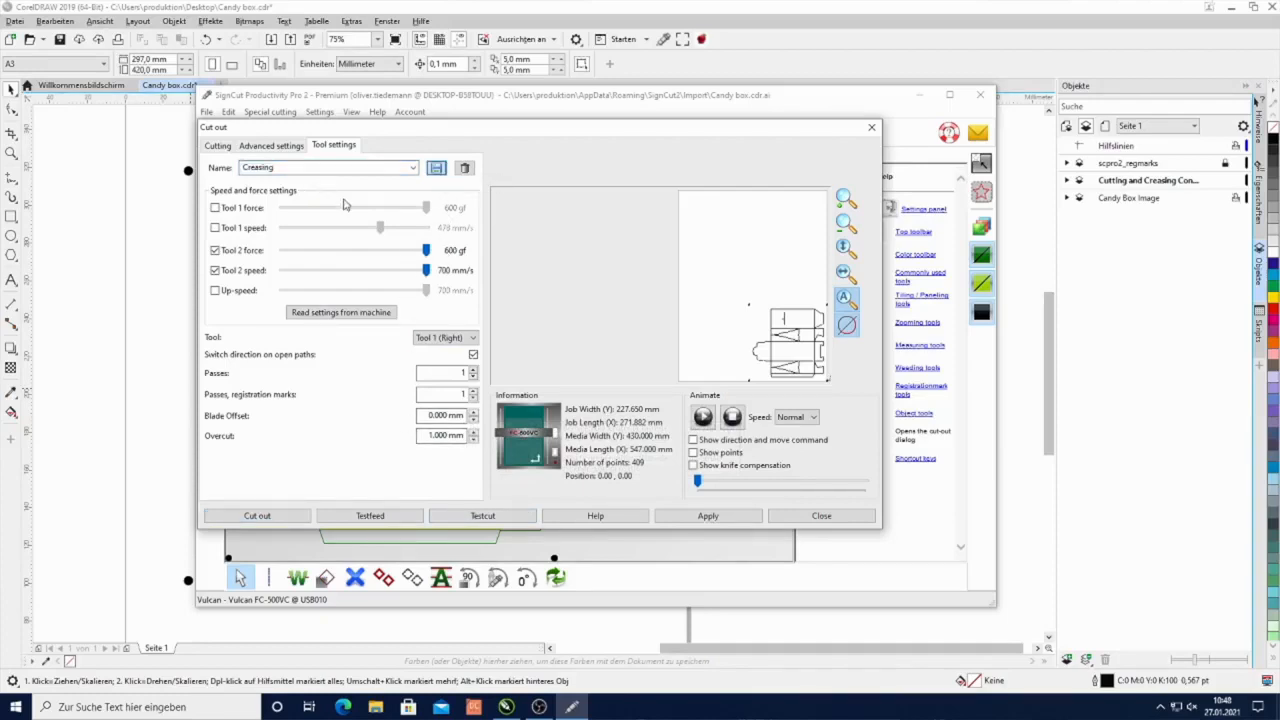
- Assign the dark green colour the Cutting preset at 700 mm/s in Advanced settings
left_click(272, 144)
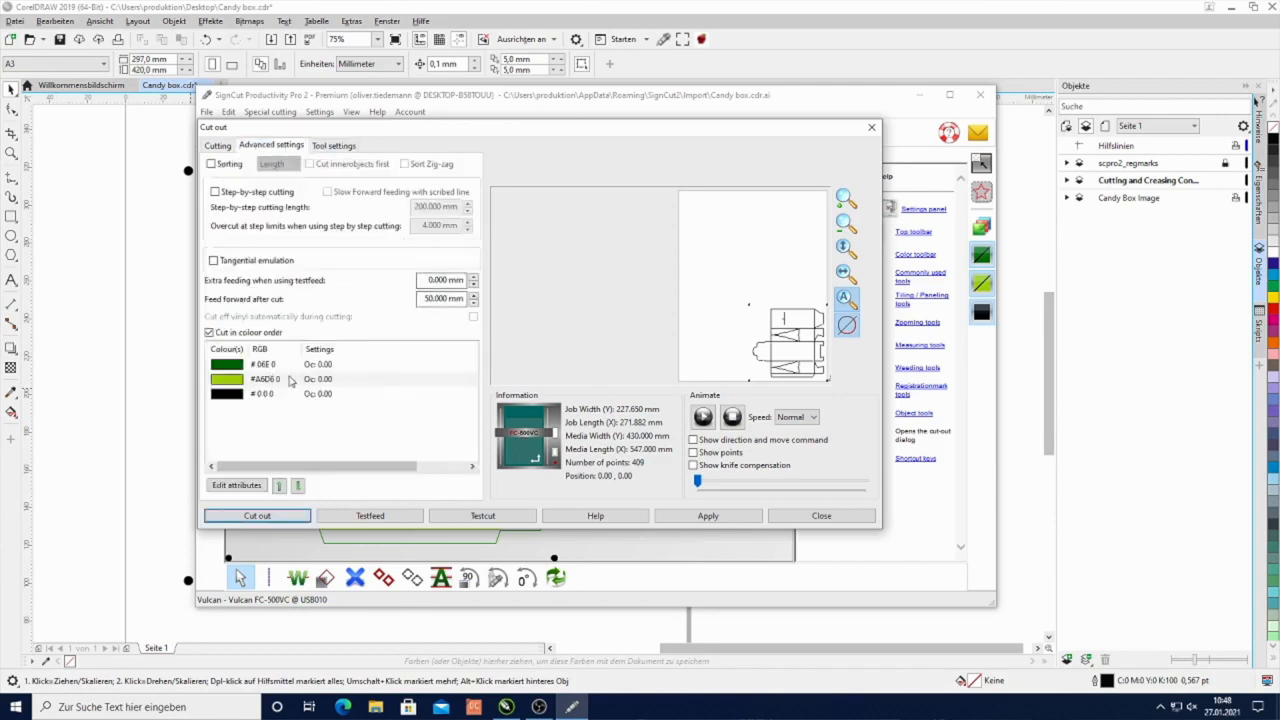
mouse_move(210, 342)
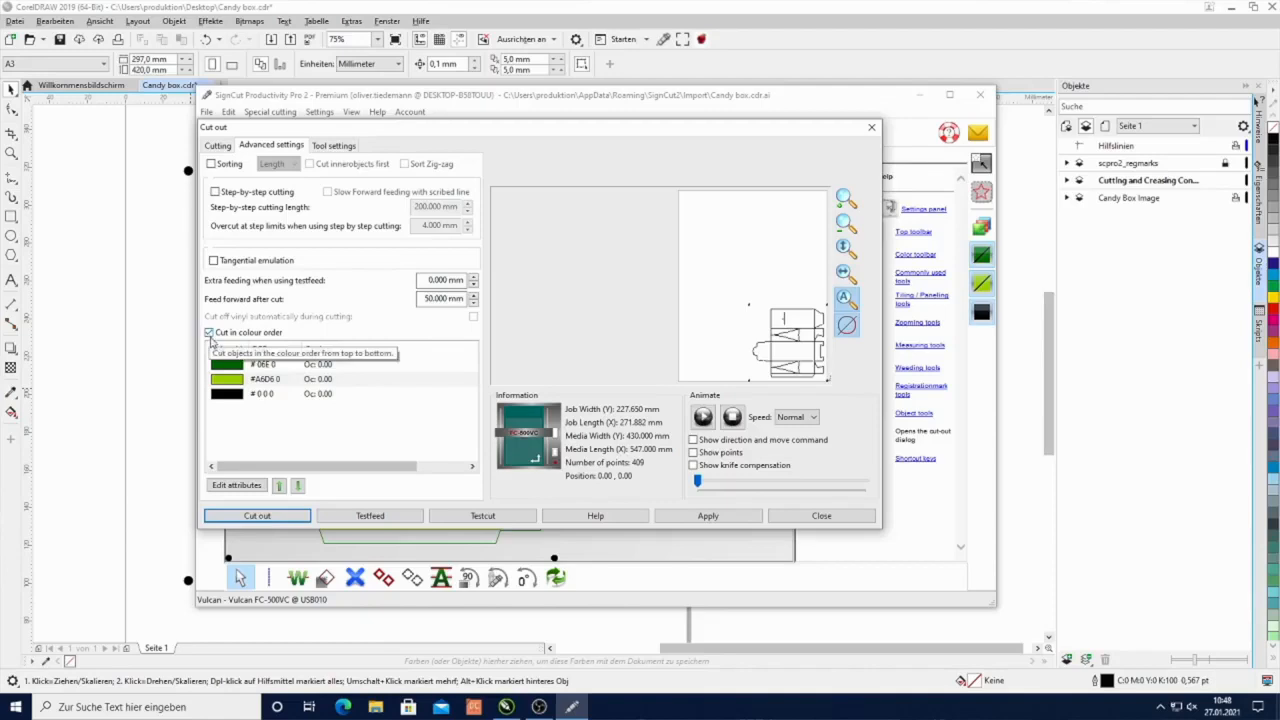
mouse_move(344, 370)
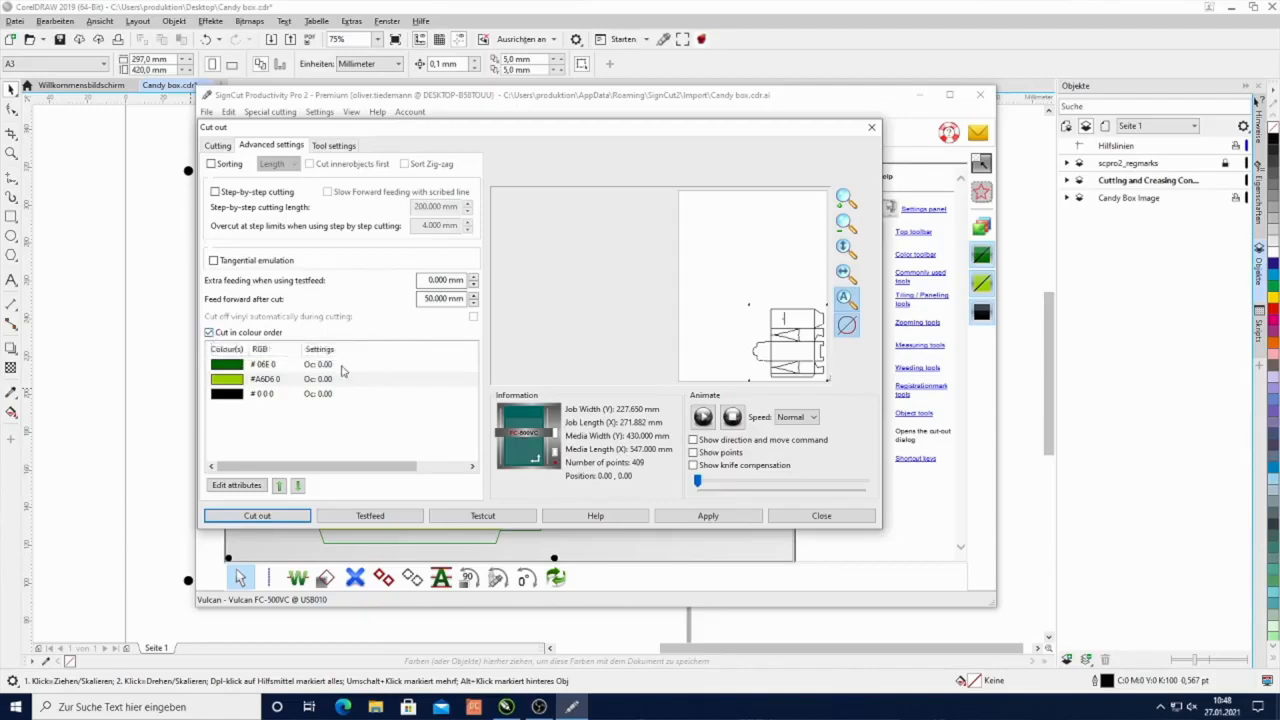
left_click(280, 364)
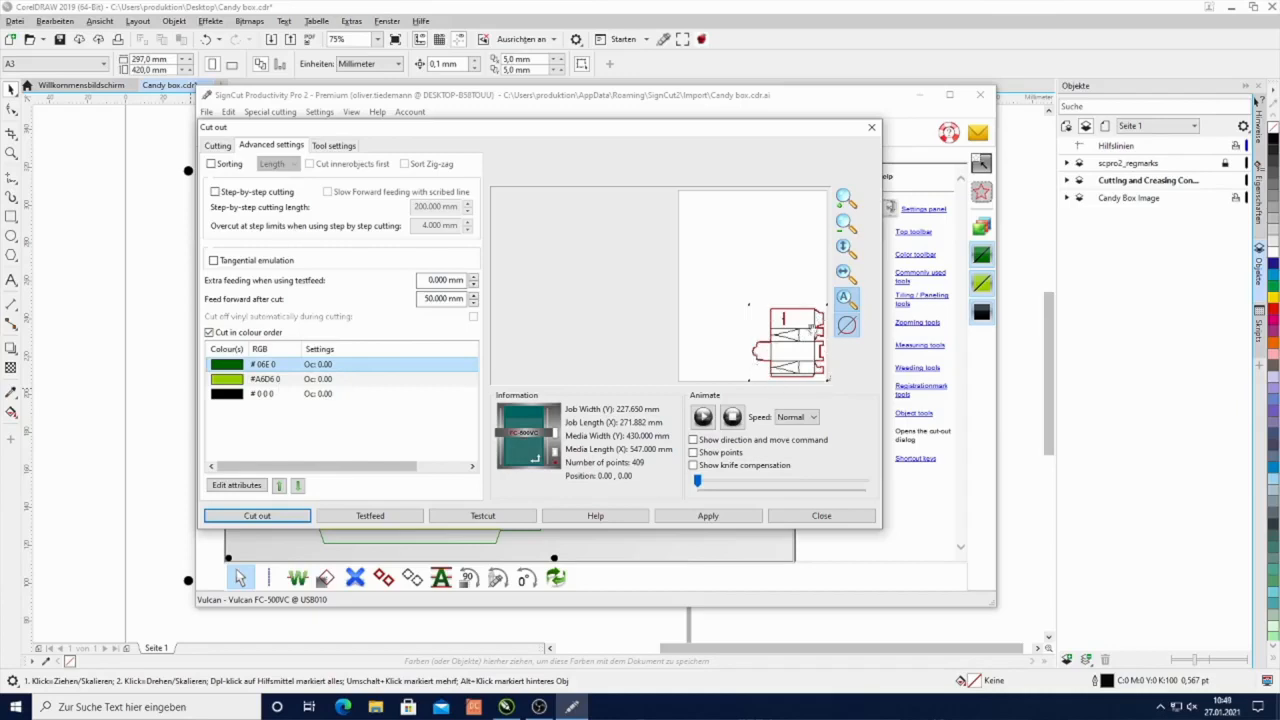
left_click(236, 486)
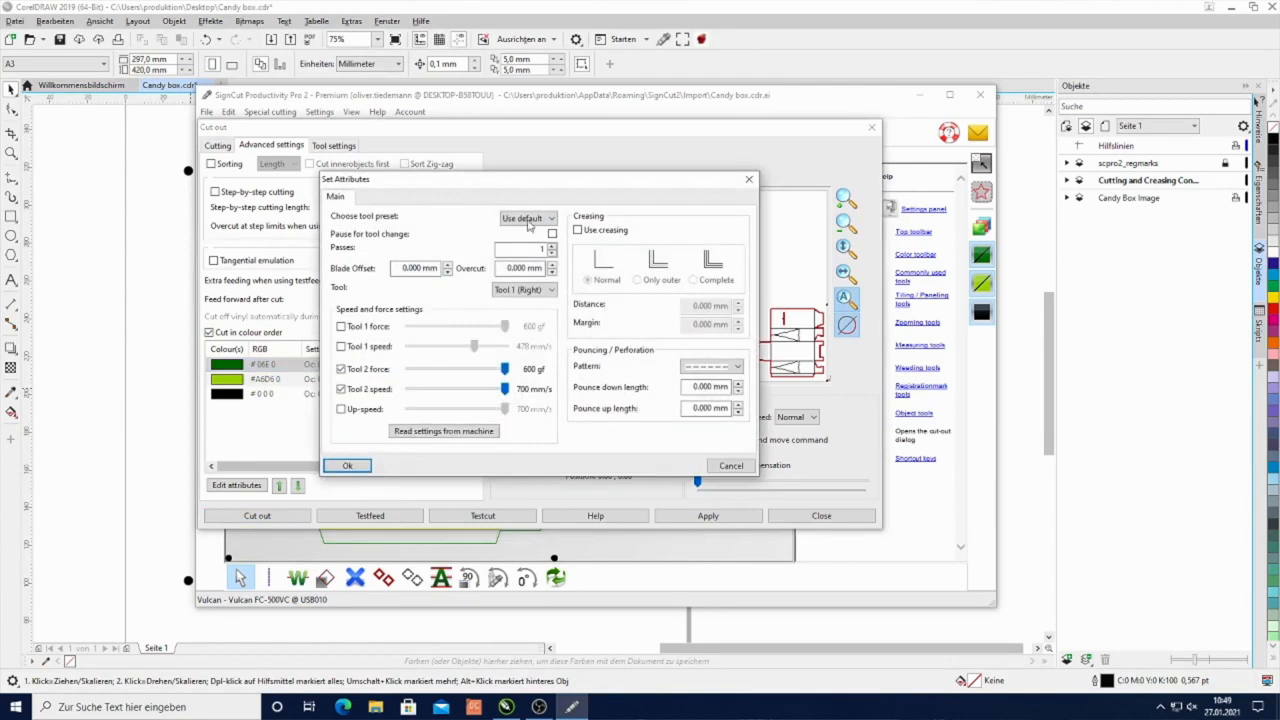
left_click(548, 218)
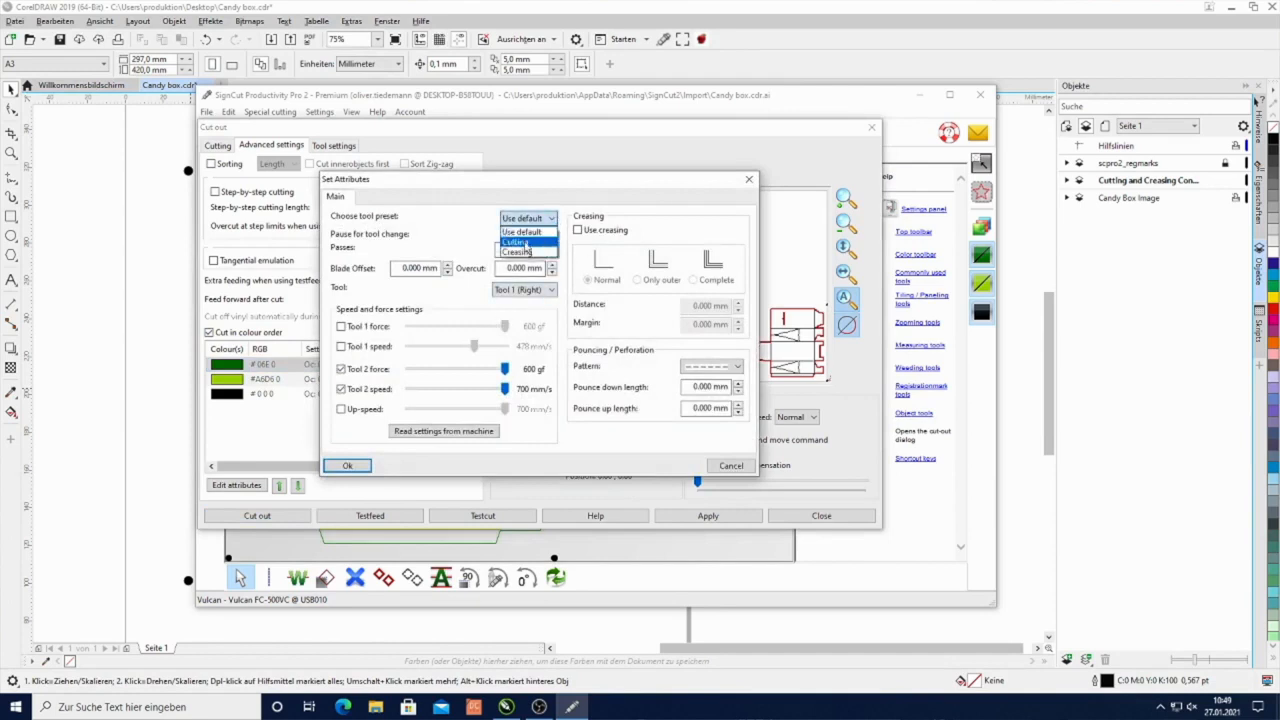
left_click(514, 242)
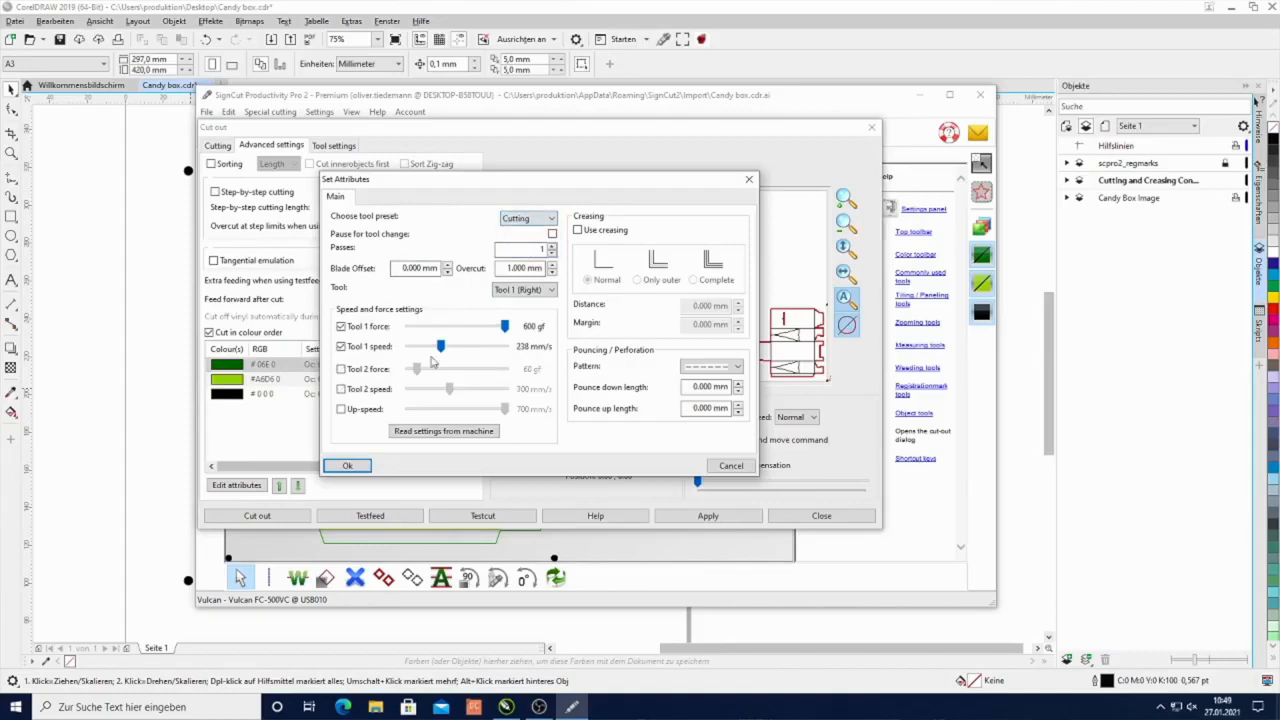
left_click_drag(440, 346, 504, 346)
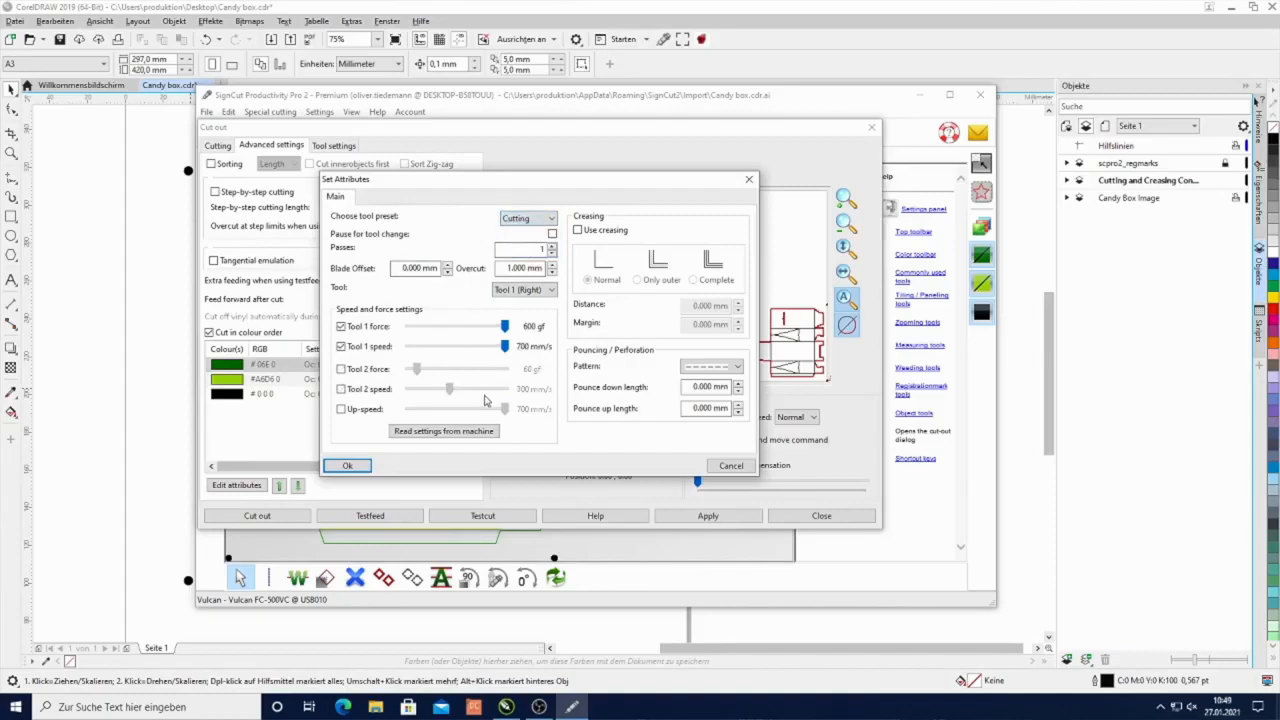
mouse_move(418, 268)
type("0.25")
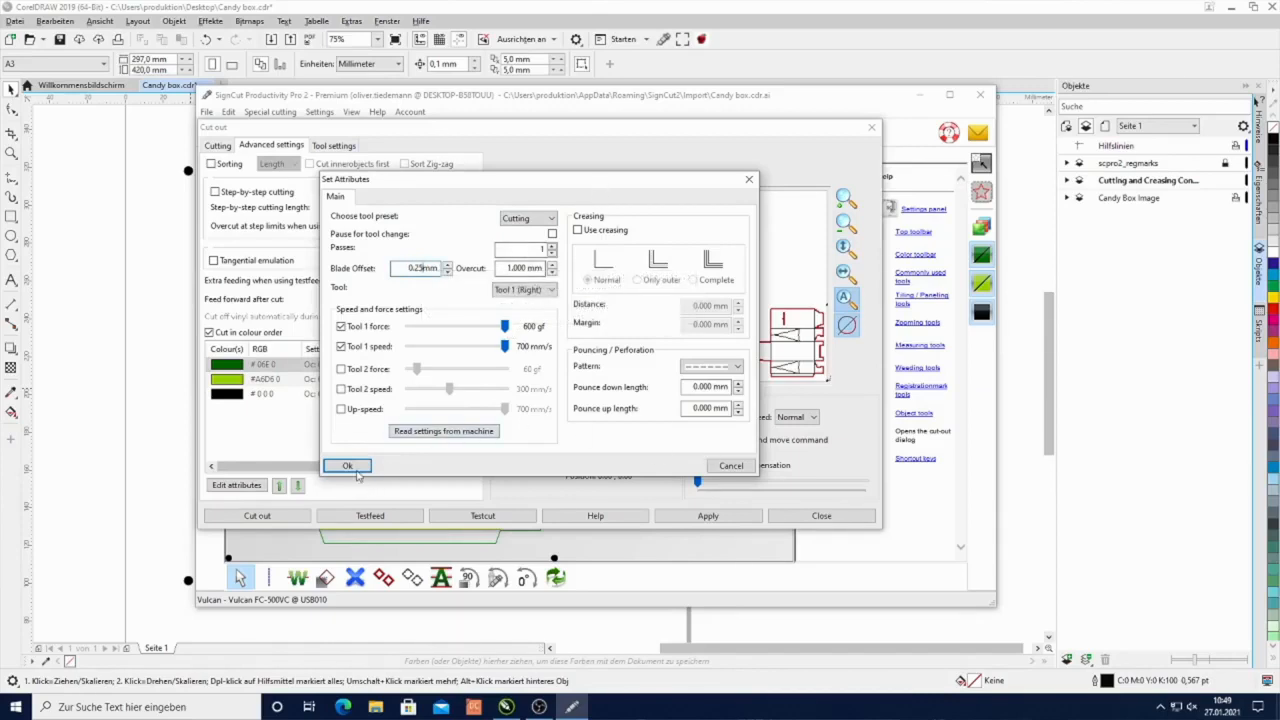
left_click(348, 464)
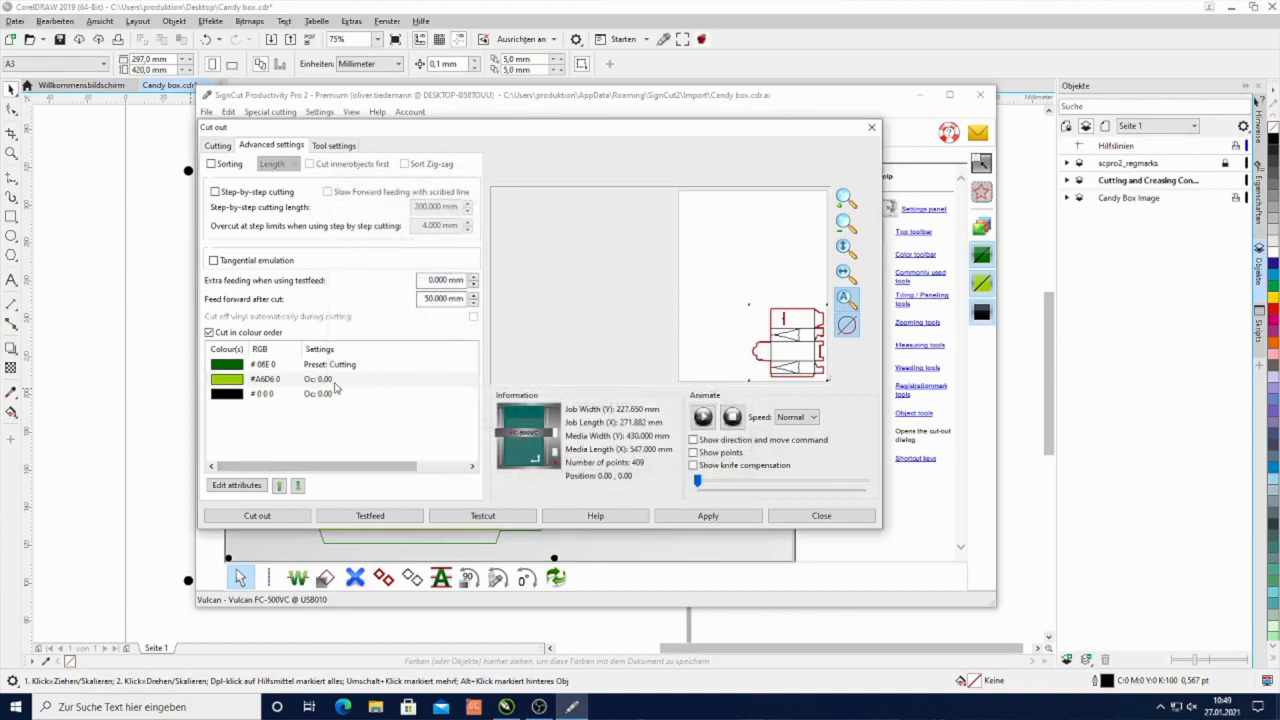
- Assign the light green colour the Creasing preset on Tool 2 (Left) at 600 gf
left_click(264, 378)
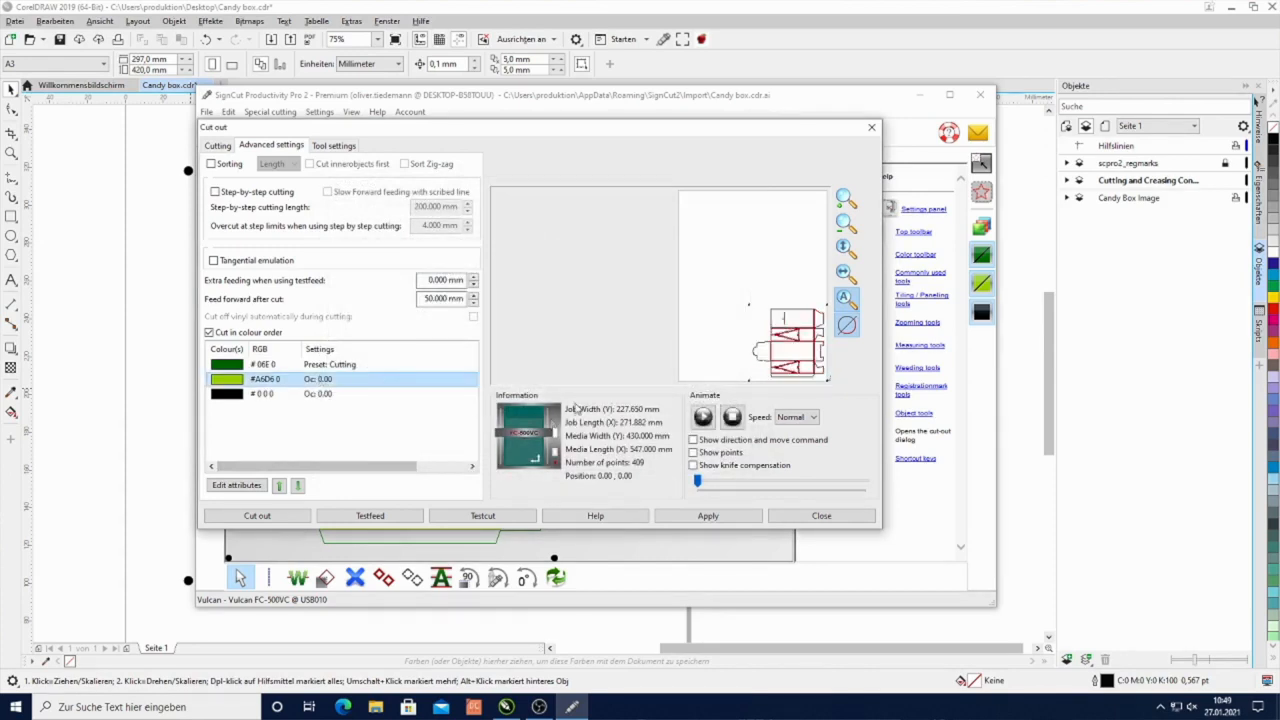
mouse_move(492, 448)
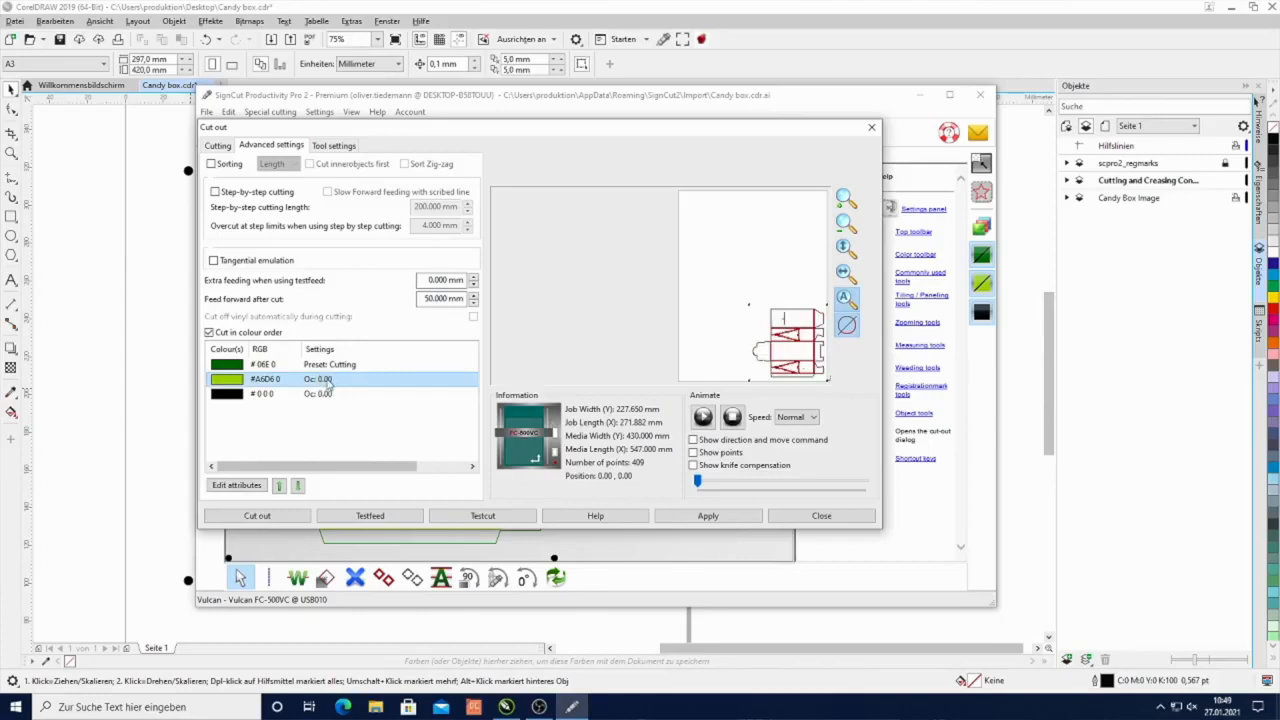
left_click(236, 486)
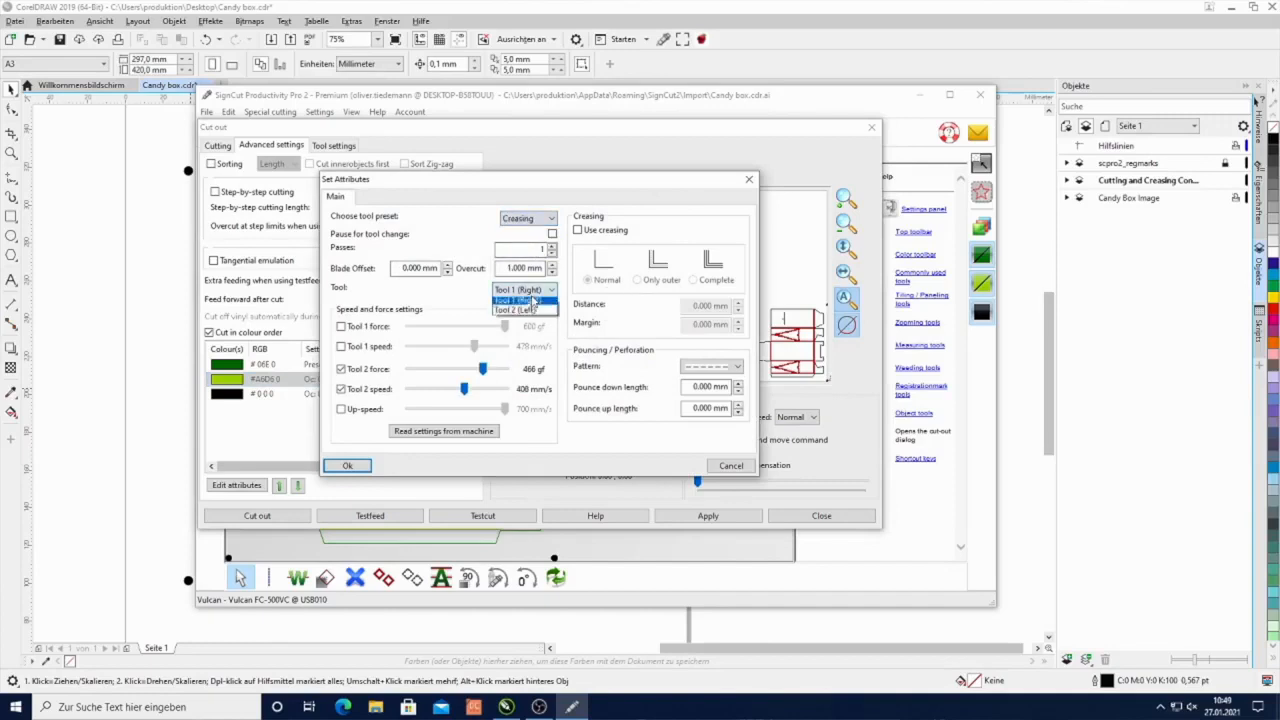
left_click(512, 308)
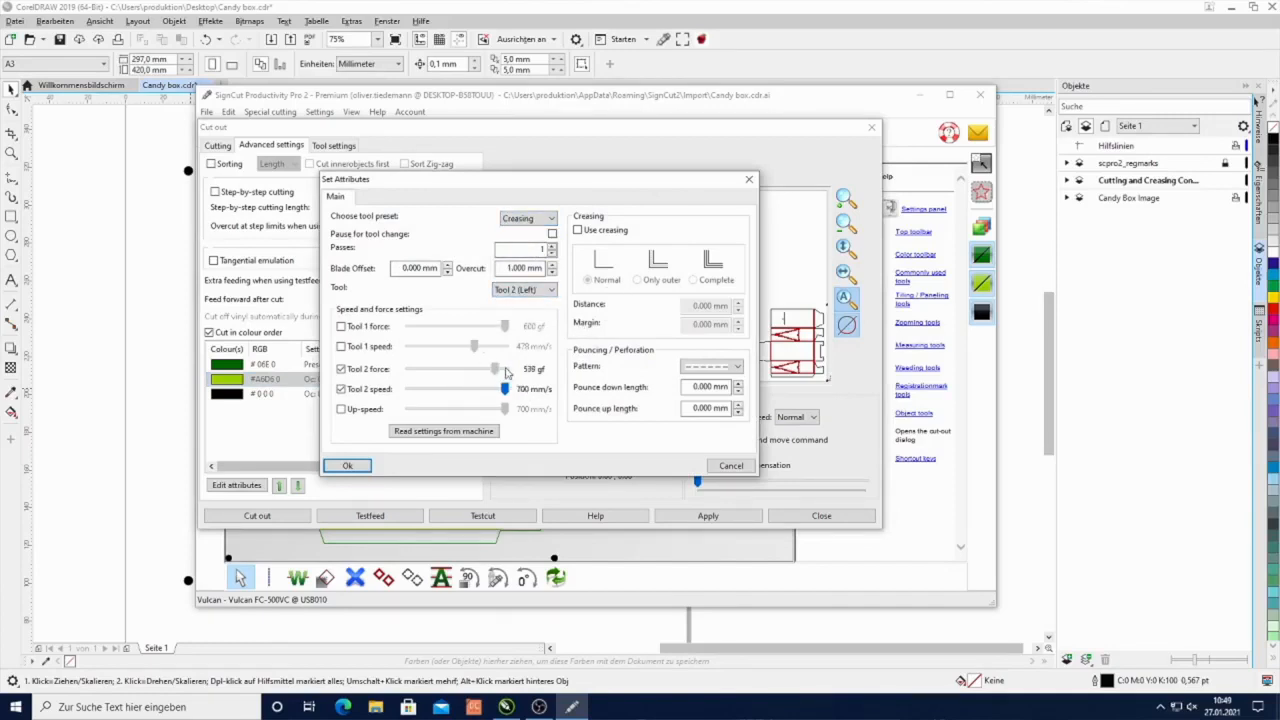
left_click_drag(484, 368, 504, 368)
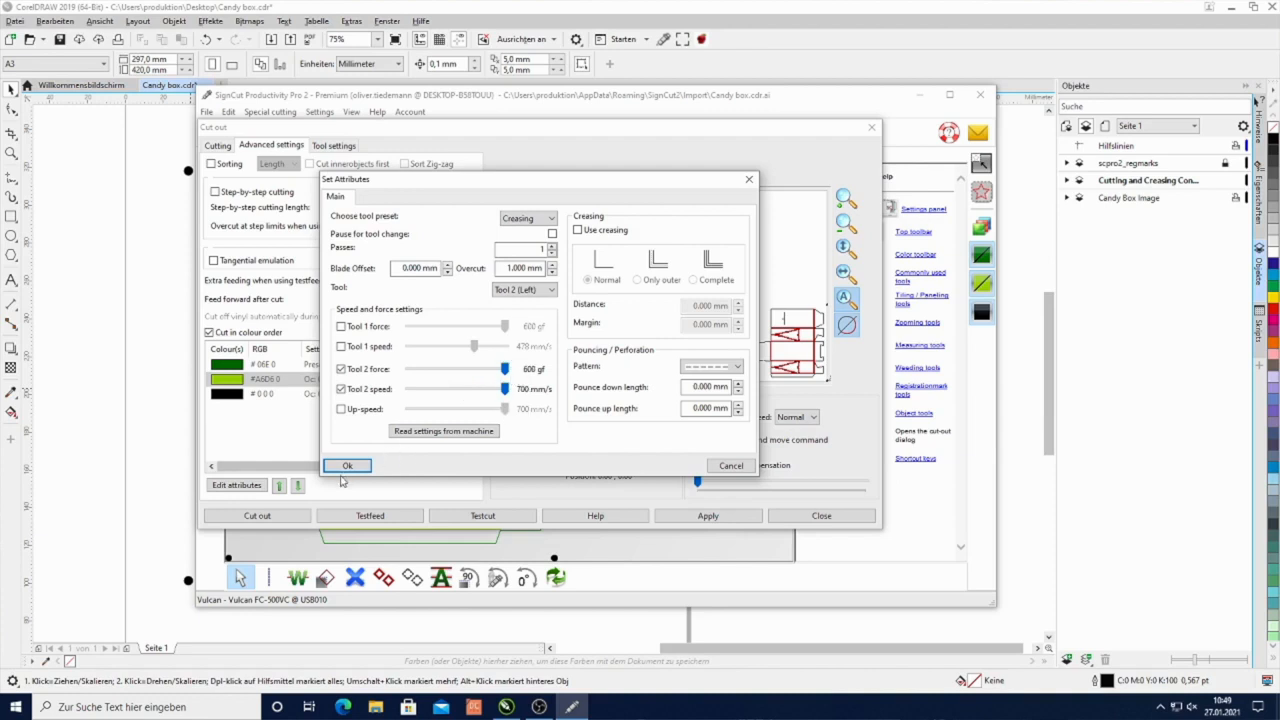
left_click(348, 464)
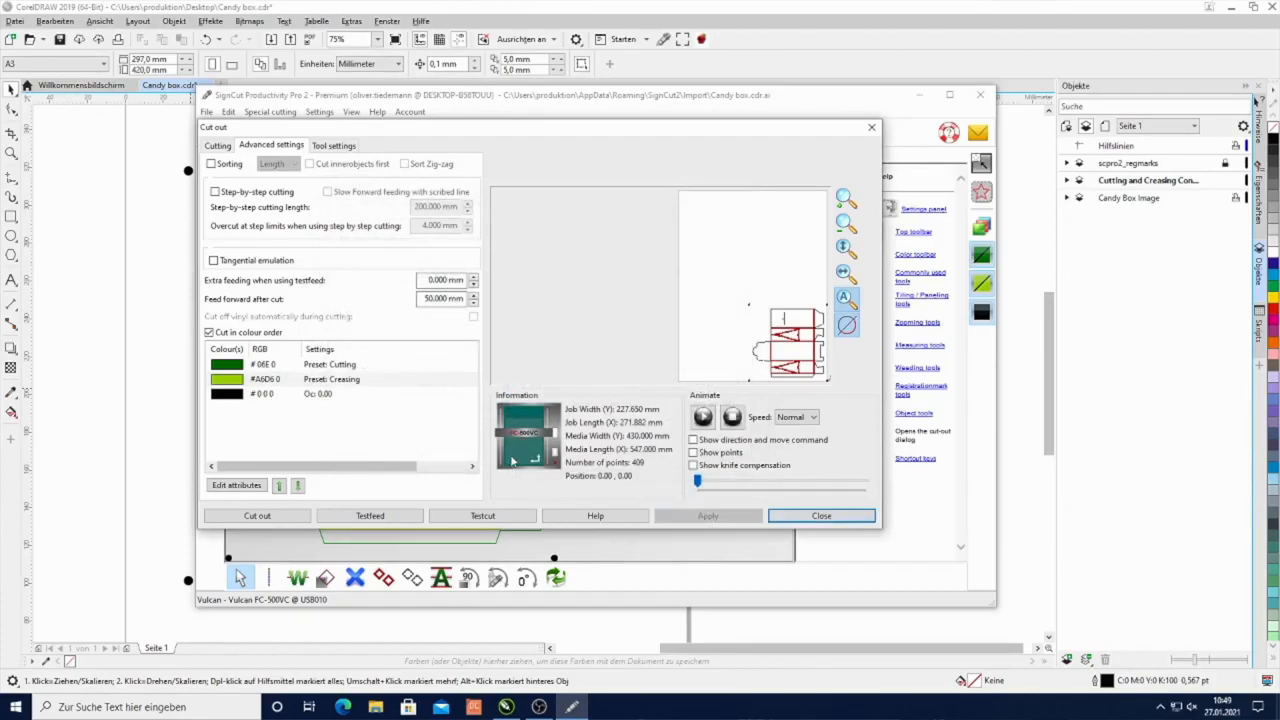
mouse_move(508, 492)
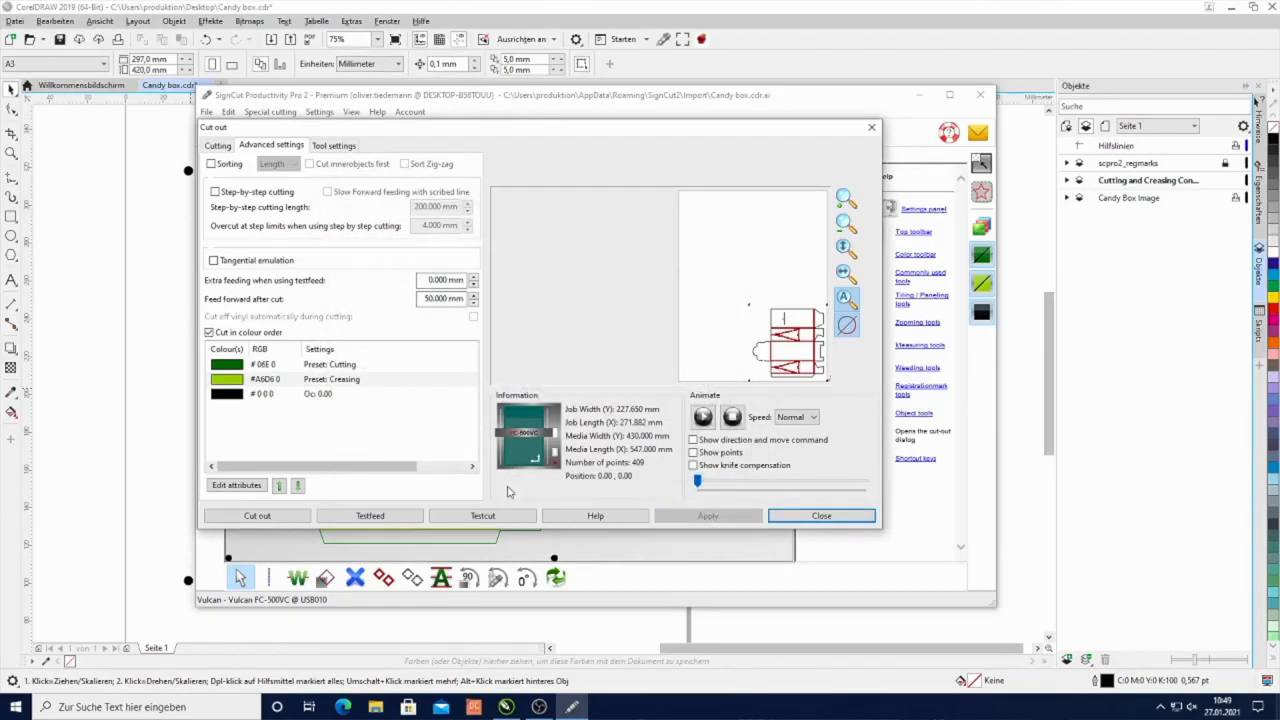